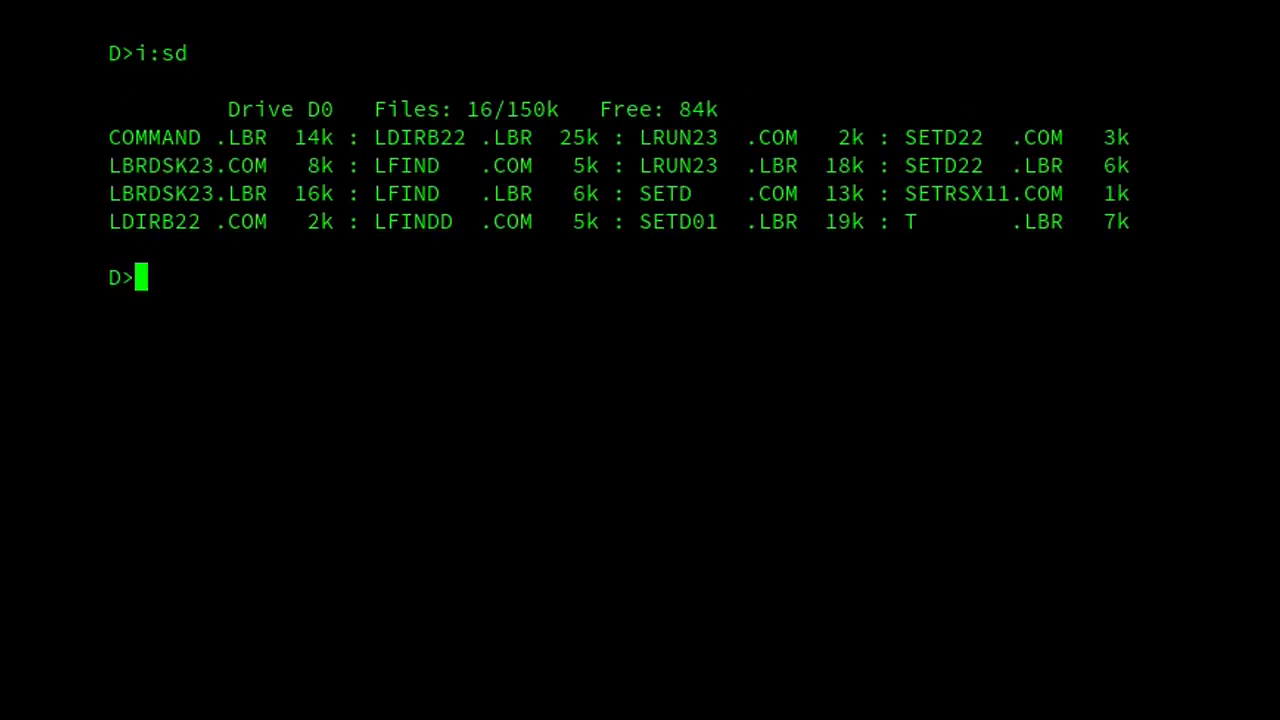
List the files on drive D with the SD directory utility.
{"action": "type", "text": "i:sd"}
{"action": "type", "text": "setd"}
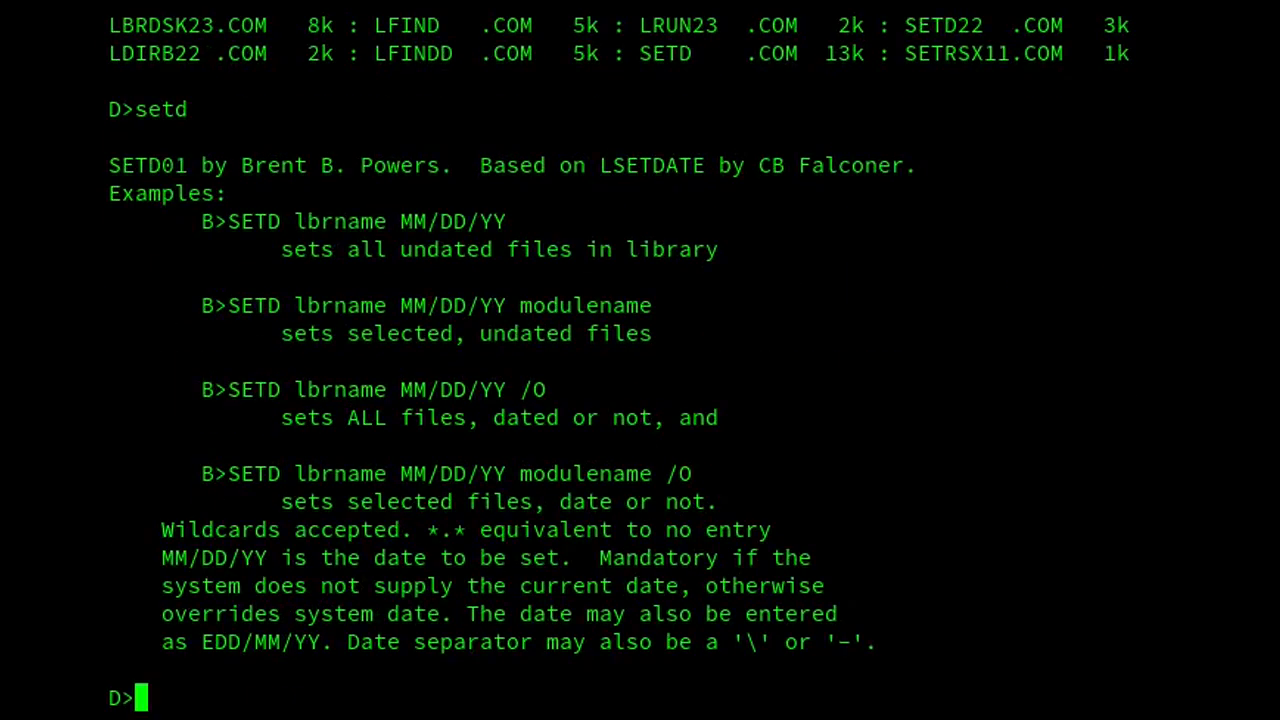
Show LDIRB22's usage help, then list the members of T.LBR.
{"action": "type", "text": "l"}
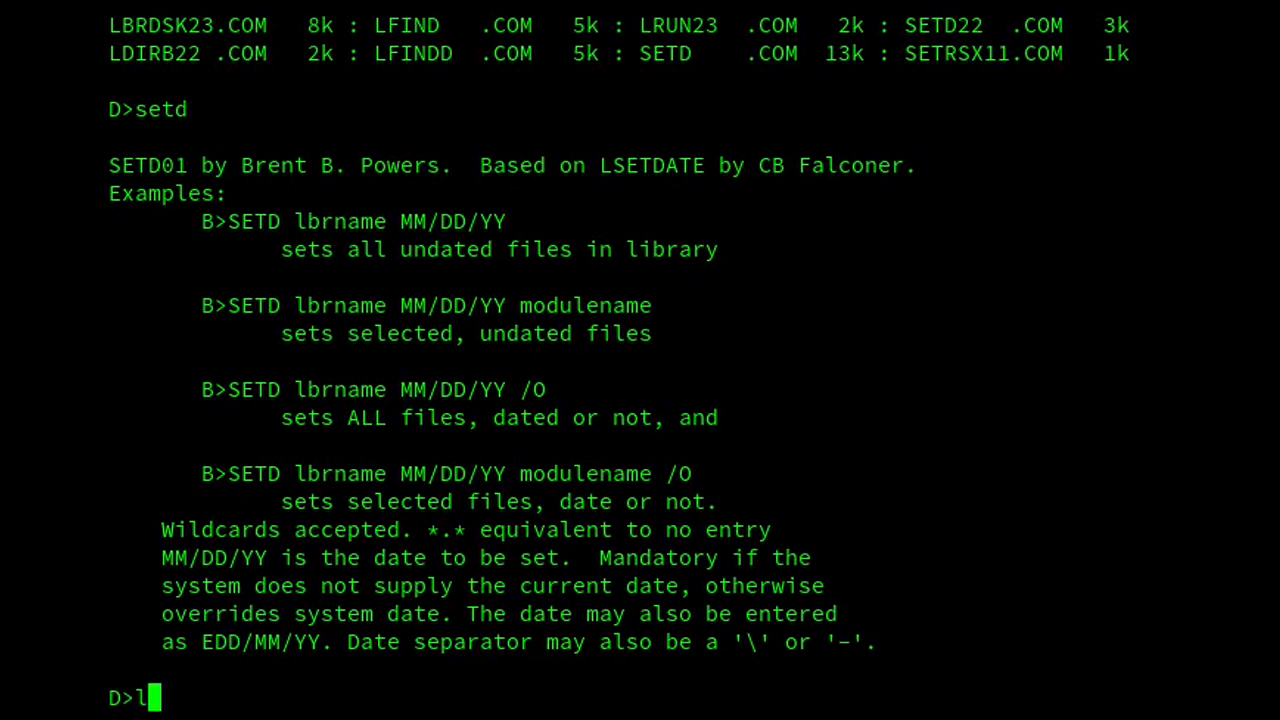
{"action": "type", "text": "dirb22"}
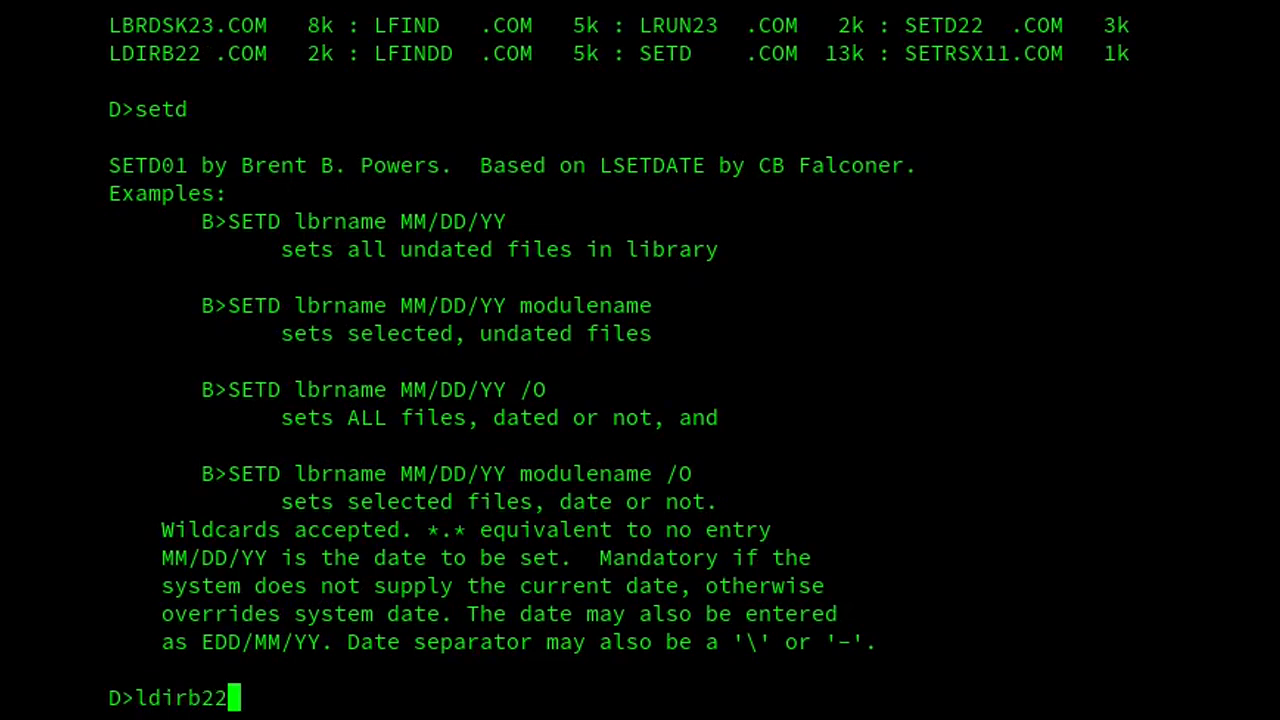
{"action": "key", "text": "Return"}
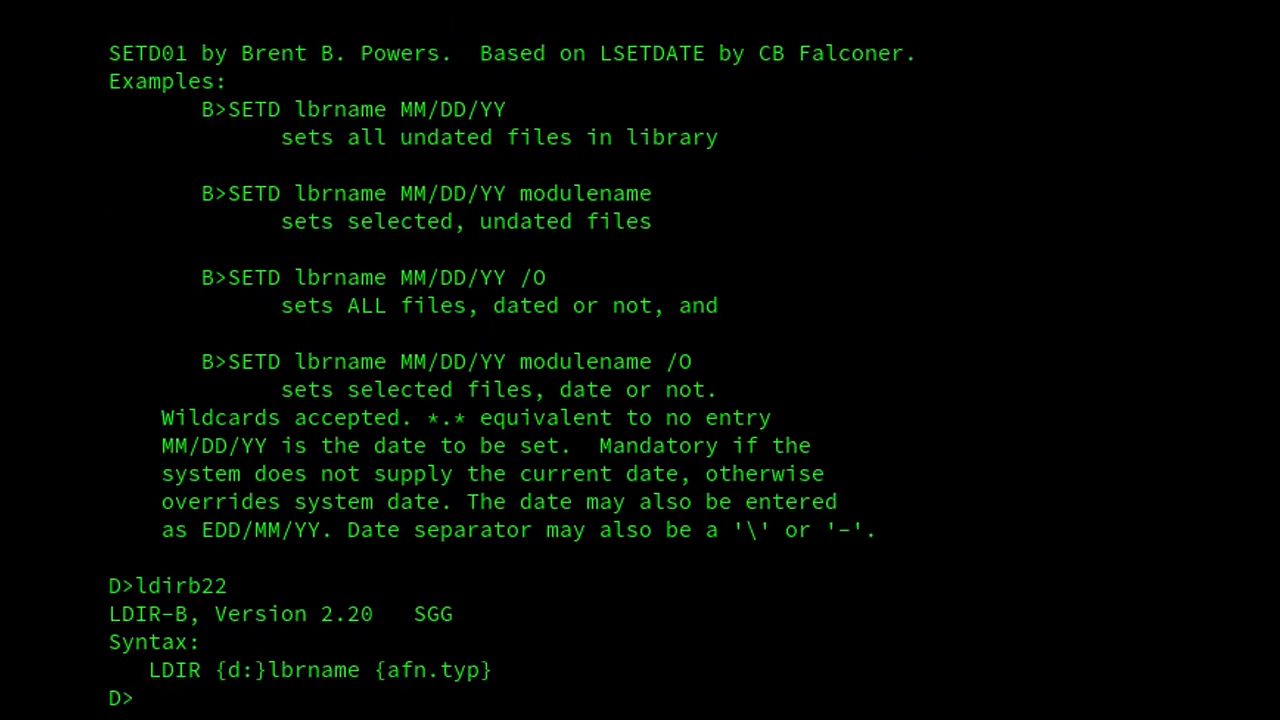
{"action": "type", "text": "ldirb22 t.lbr"}
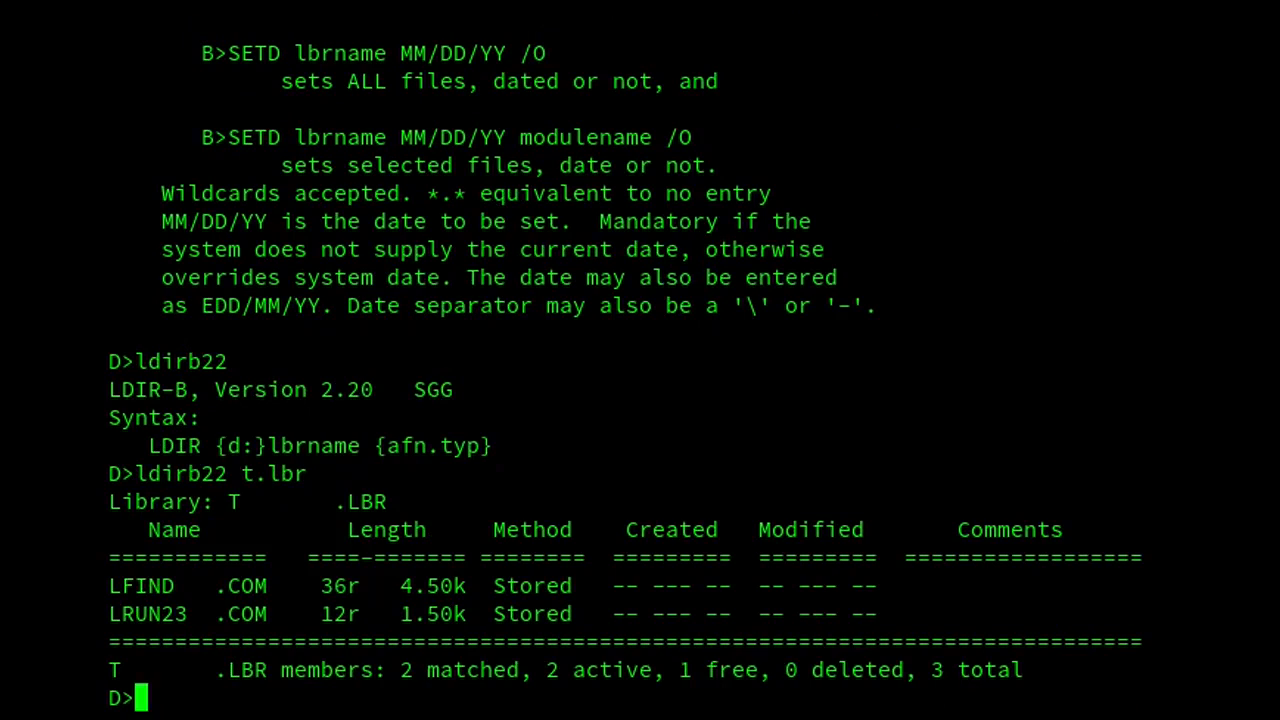
Compose setd t.lbr 05/26/85 for the whole library, dropping the lfind.com member name.
{"action": "type", "text": "setd t."}
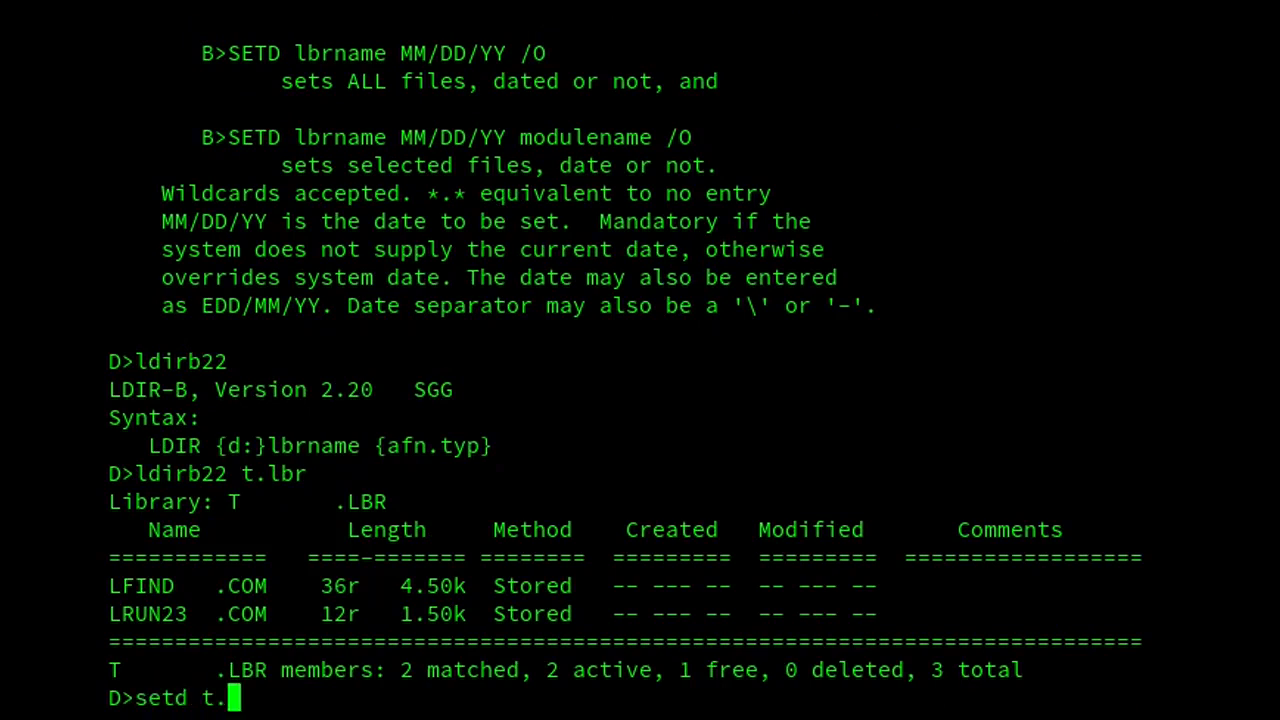
{"action": "type", "text": "lbr"}
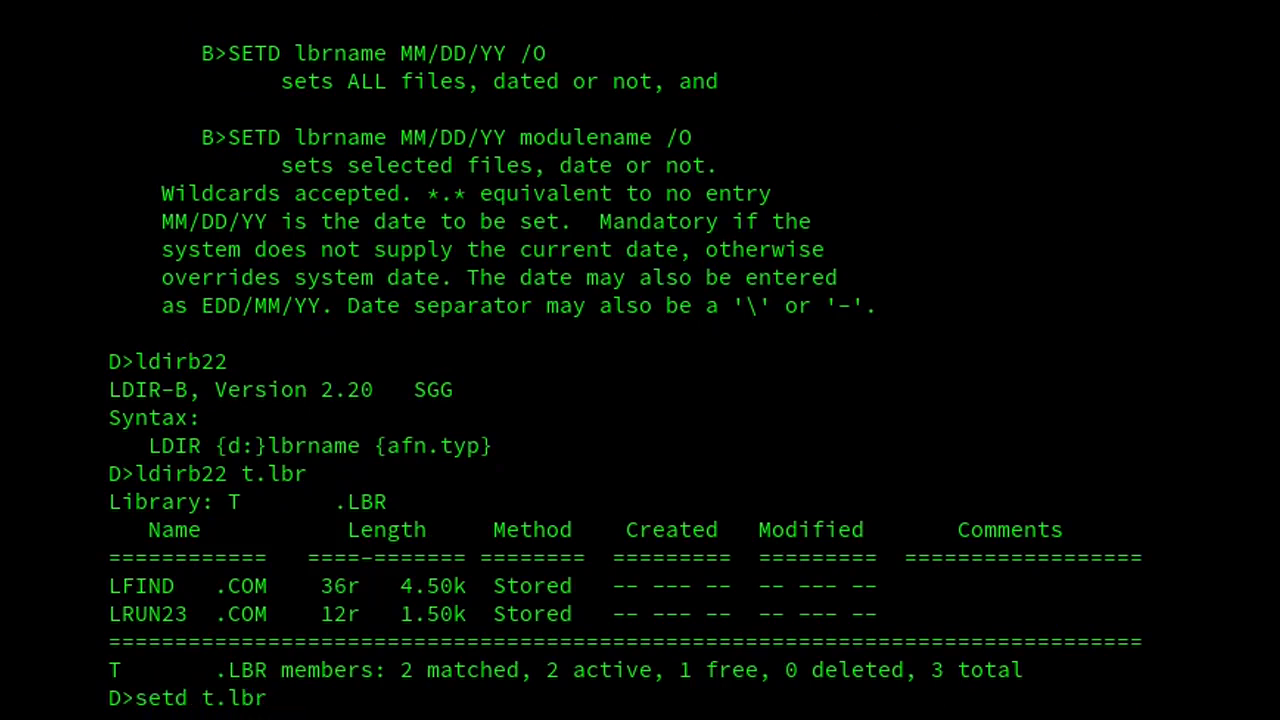
{"action": "type", "text": "05"}
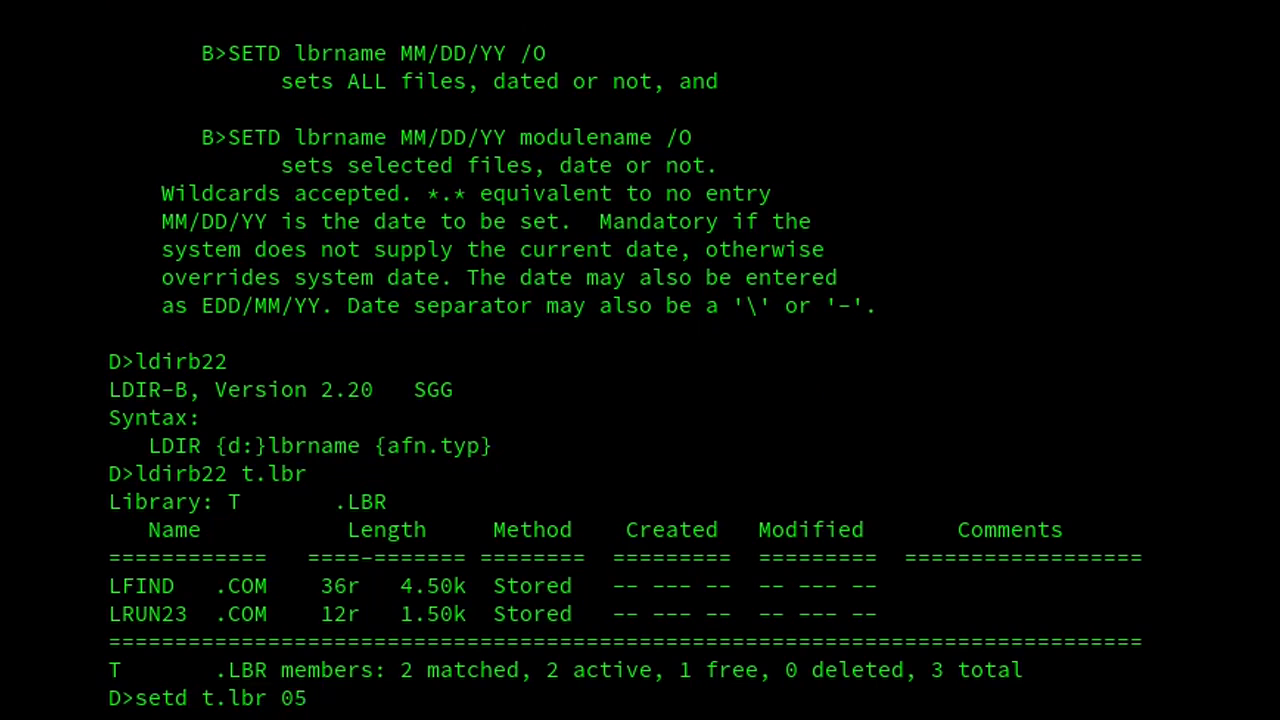
{"action": "type", "text": "/26"}
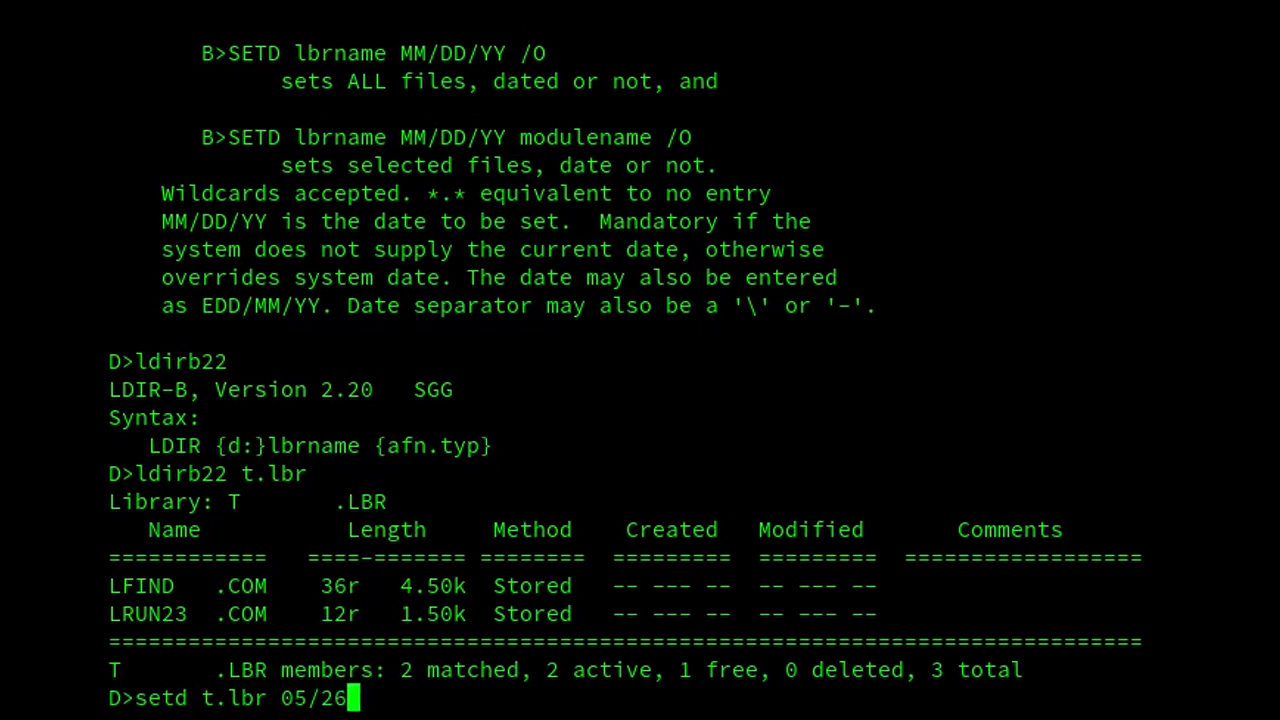
{"action": "type", "text": "8"}
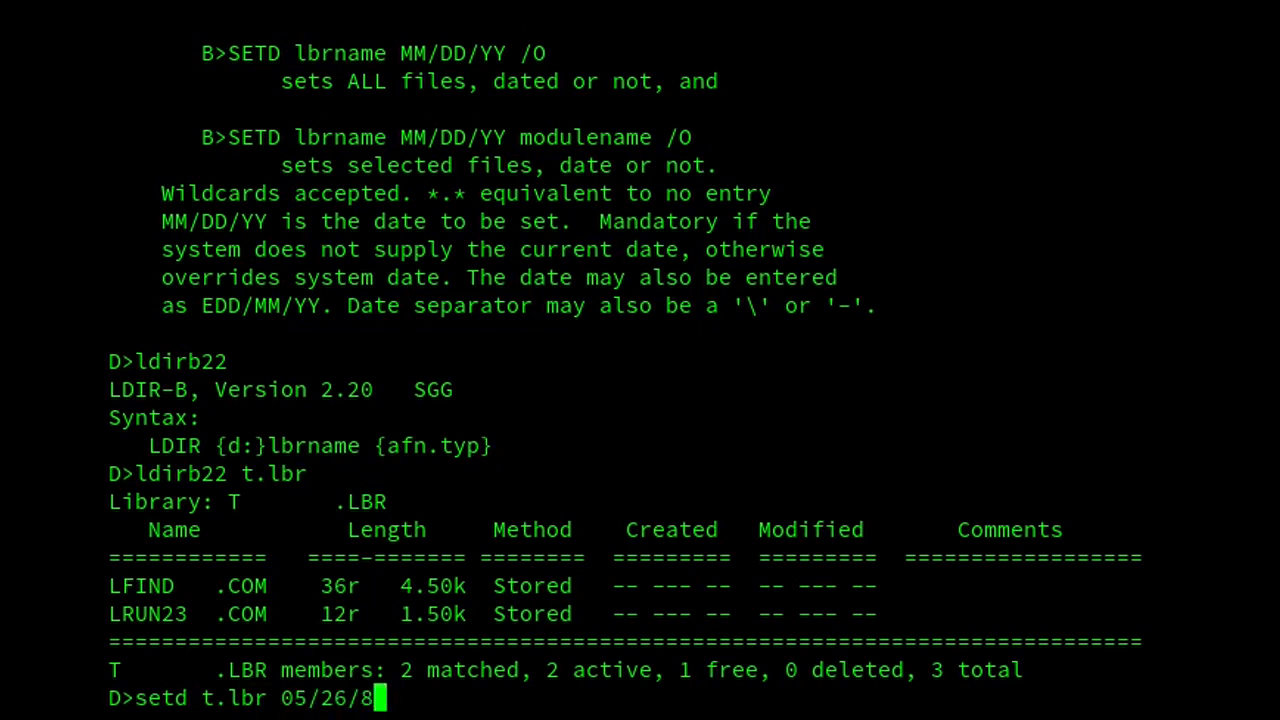
{"action": "type", "text": "5"}
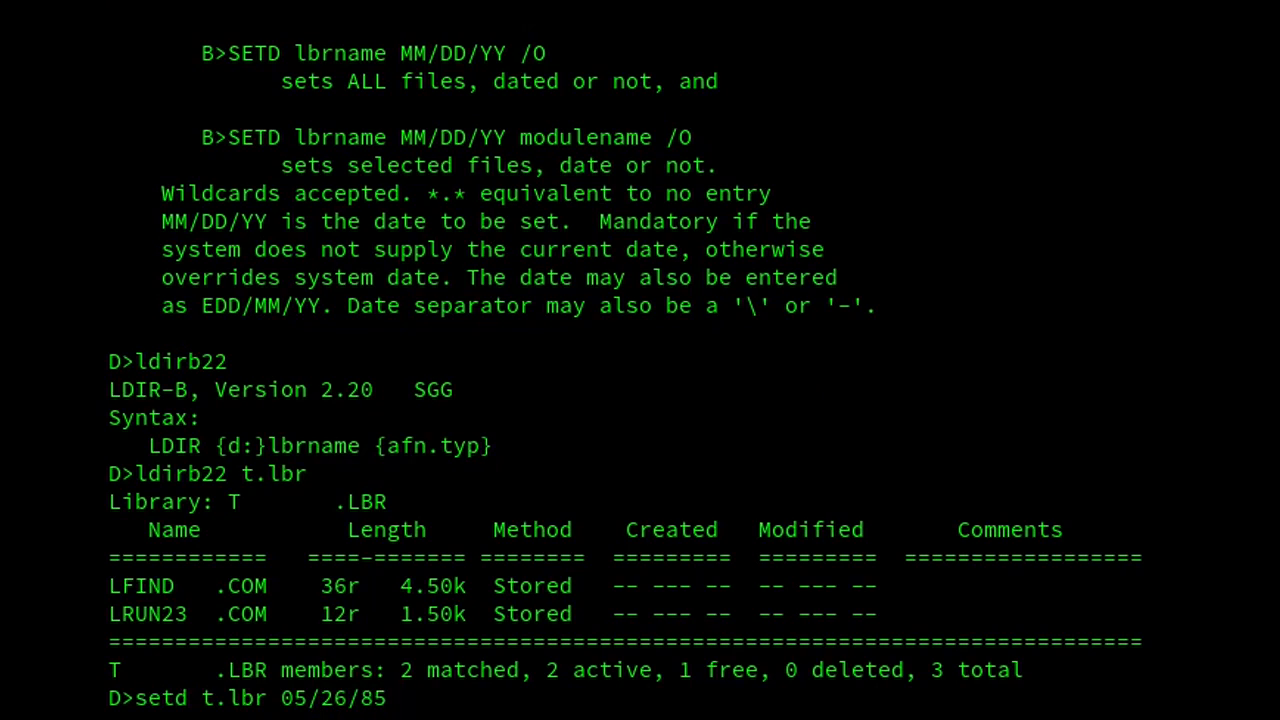
{"action": "type", "text": "lfind.com"}
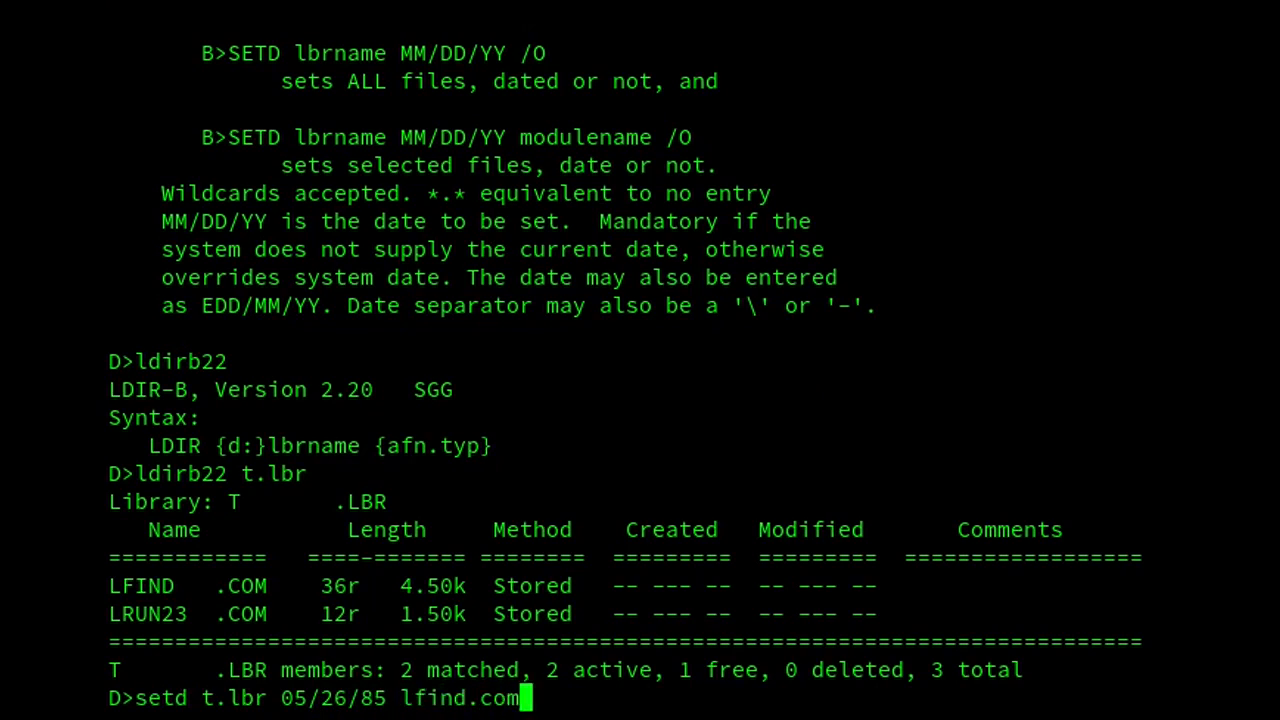
{"action": "key", "text": "BackSpace"}
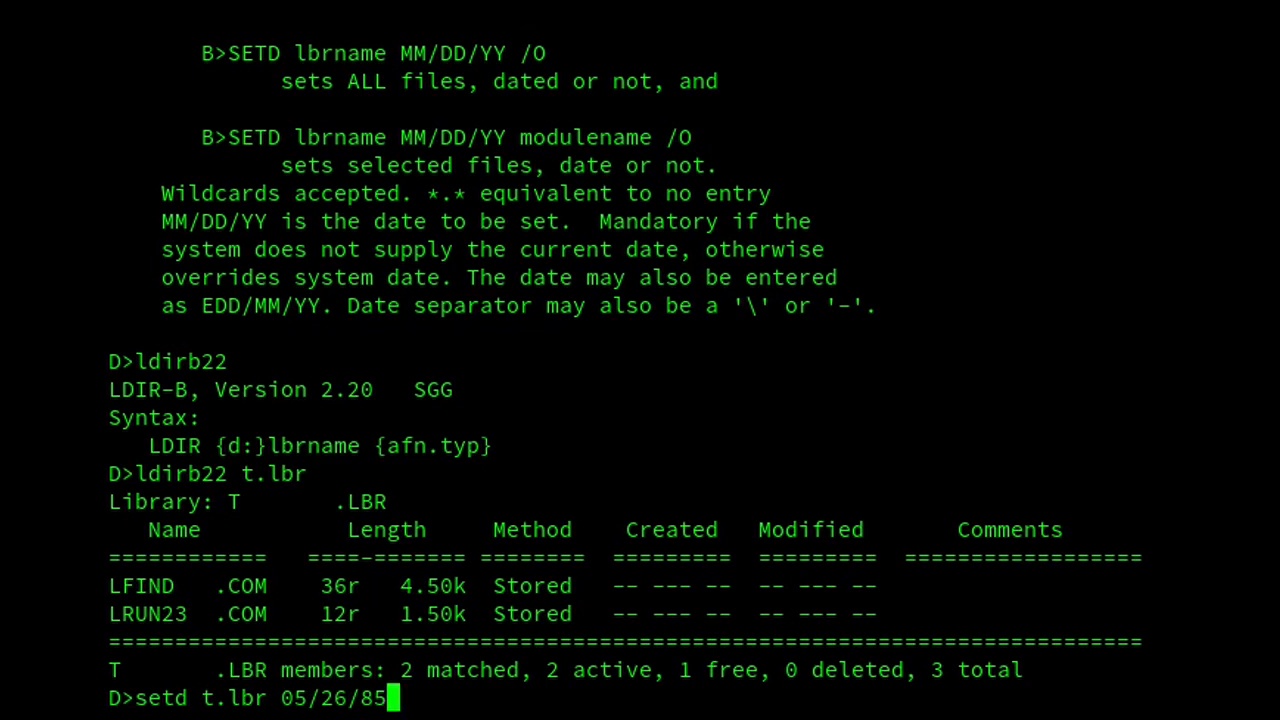
Apply the 05/26/85 date to all of T.LBR and relist it with LDIRB22.
{"action": "key", "text": "Return"}
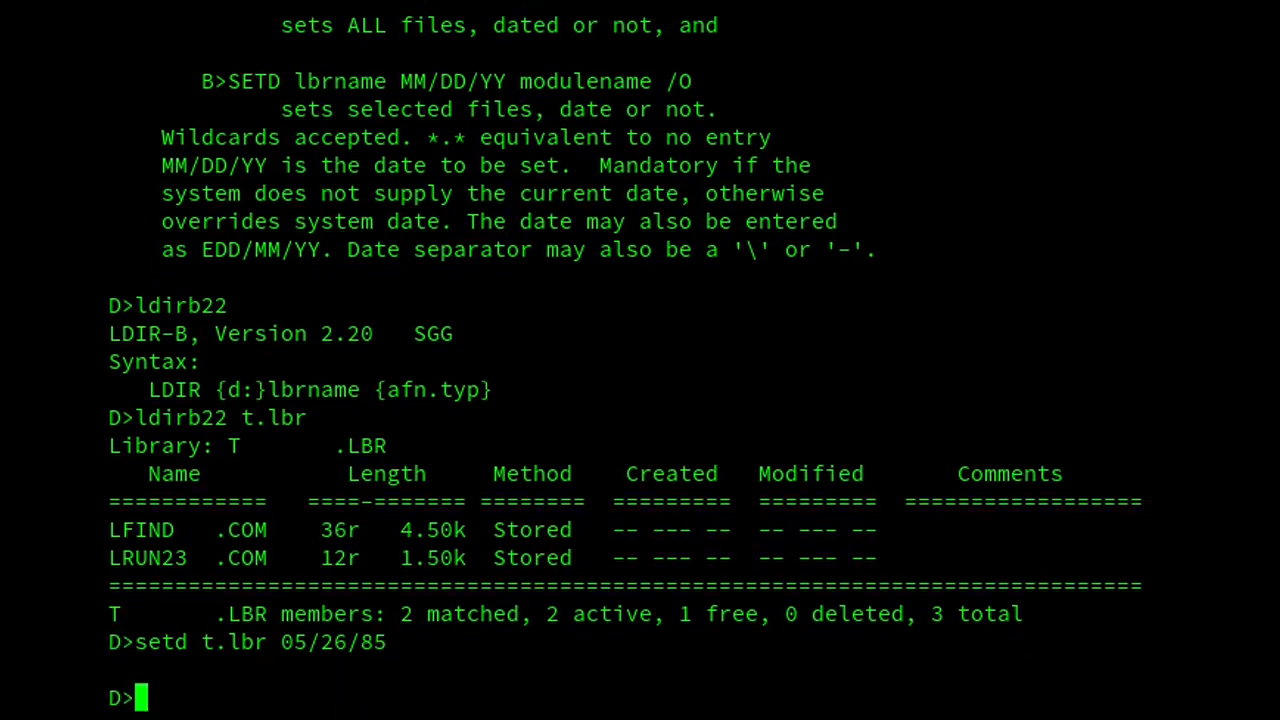
{"action": "type", "text": "ldirb22 t.lbr"}
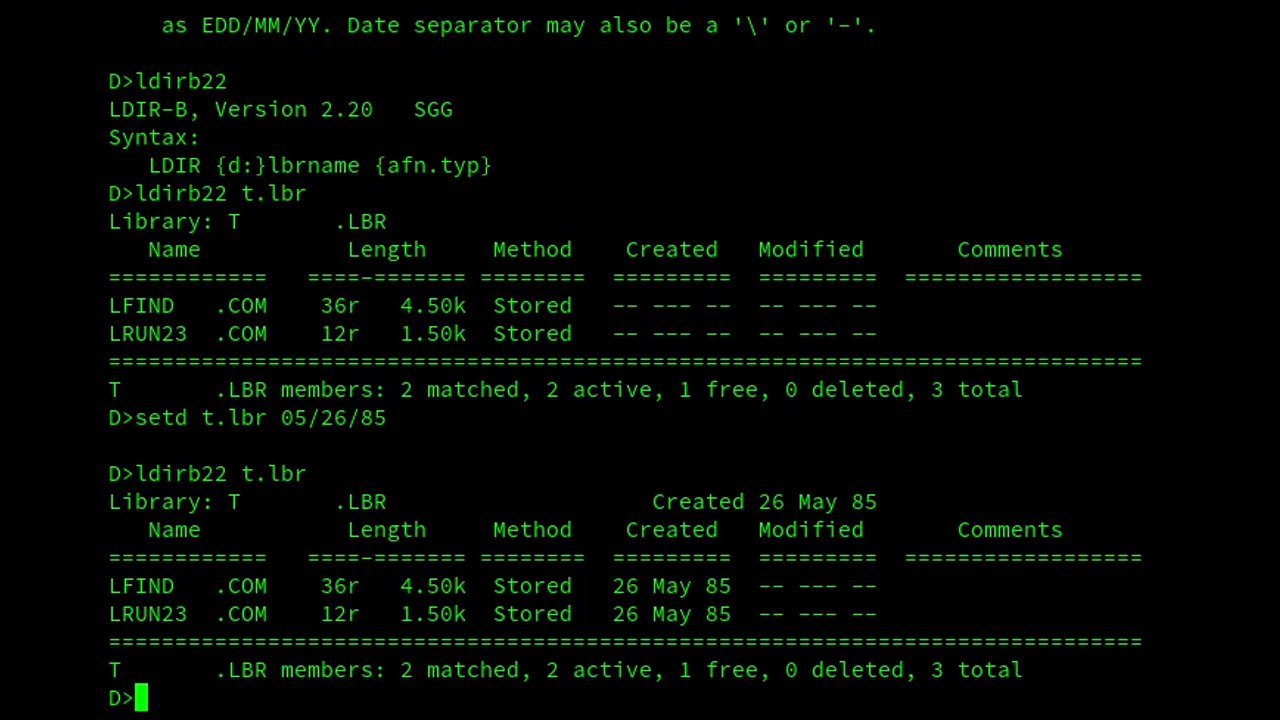
Page the SETD22.UPD member of SETD22.LBR to the screen with c:lt31.
{"action": "type", "text": "c:"}
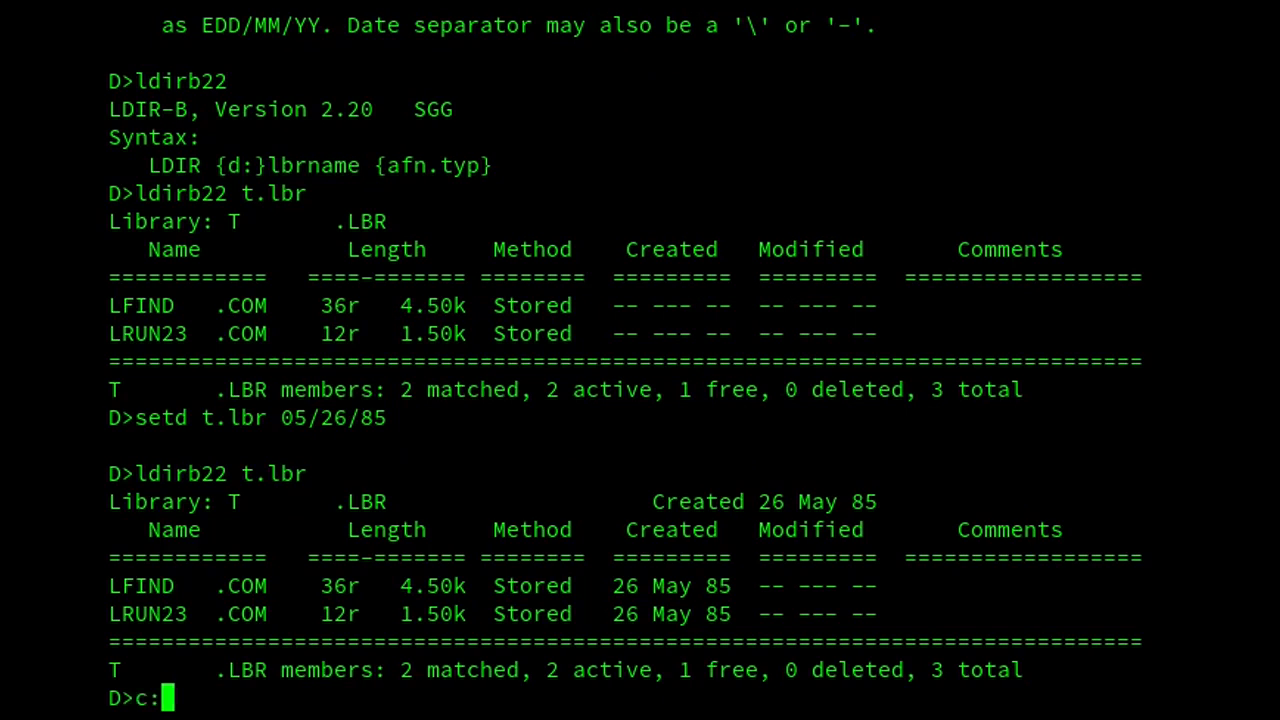
{"action": "type", "text": "lt3"}
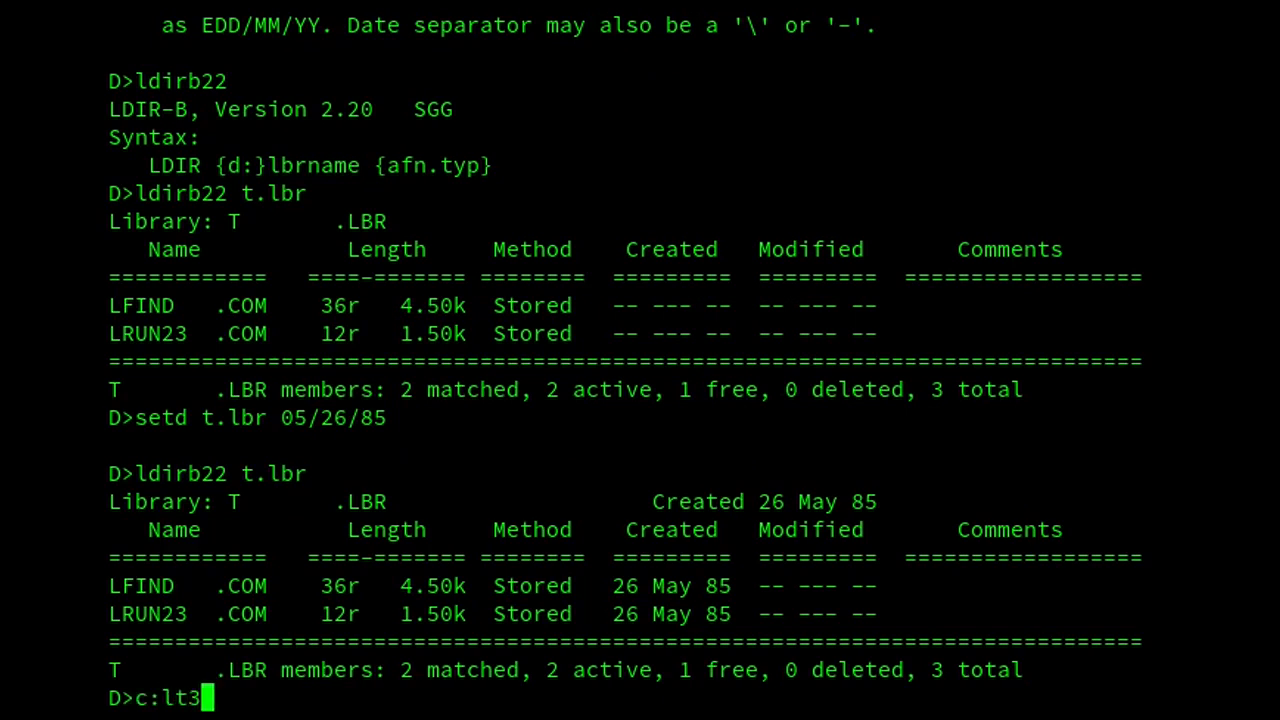
{"action": "type", "text": "1 setd"}
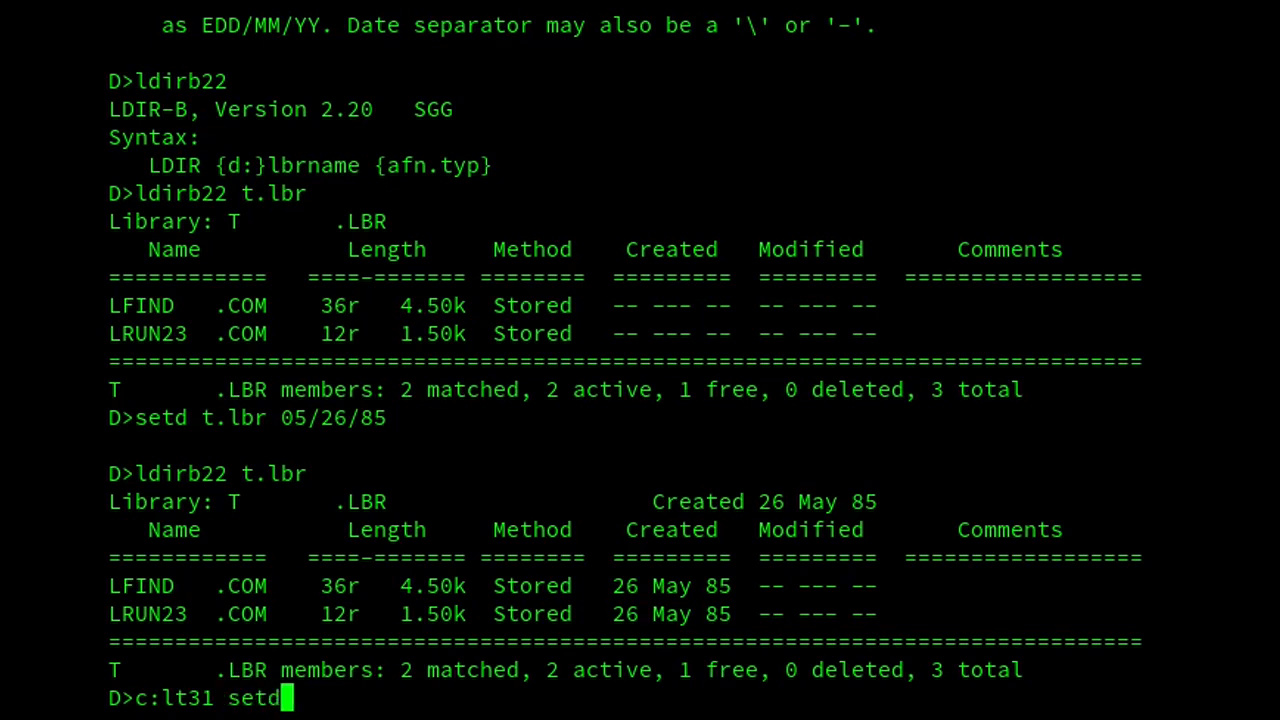
{"action": "type", "text": "22.lbr setd22.upd"}
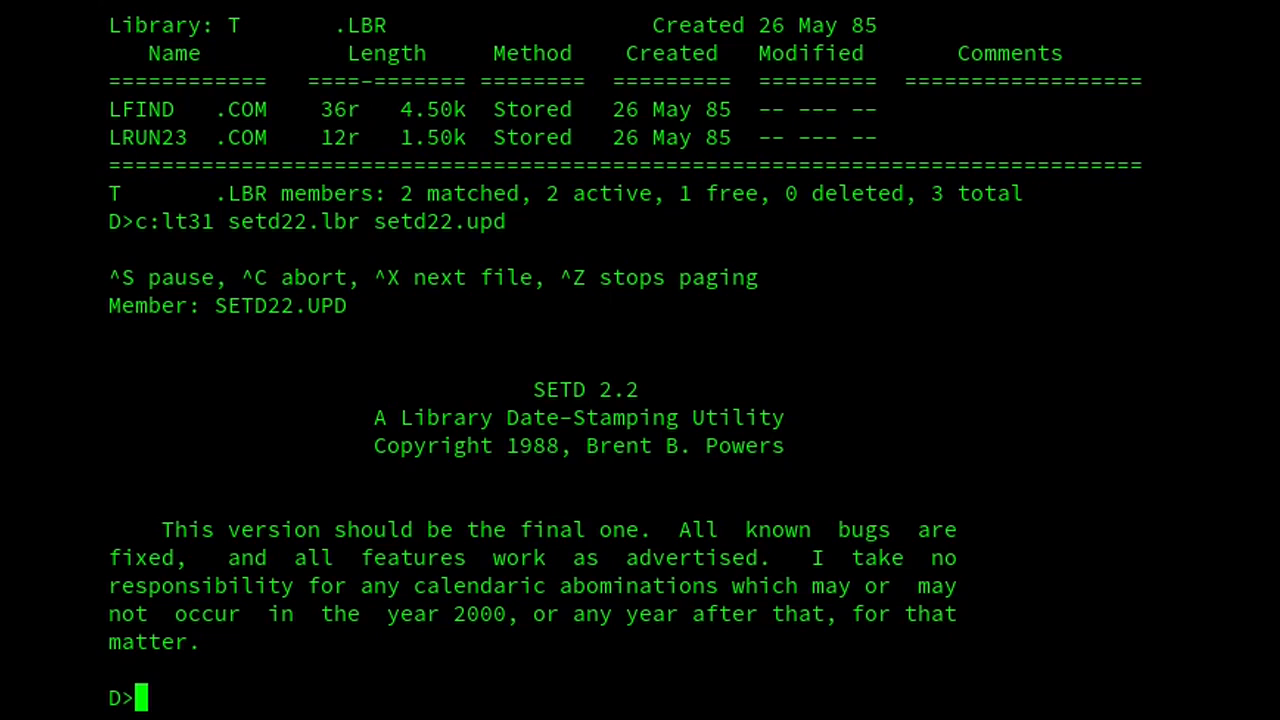
{"action": "type", "text": "c:lt"}
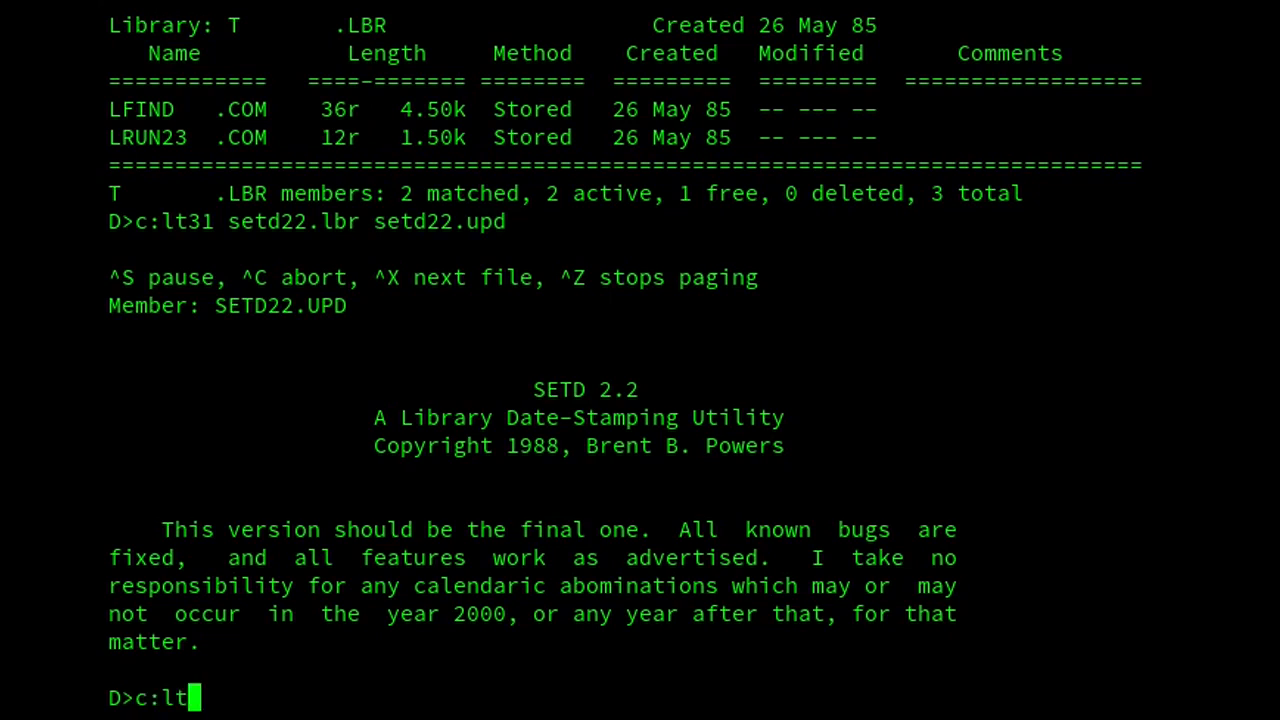
Page through the SETD22 documentation member of SETD22.LBR with lt31.
{"action": "type", "text": "31"}
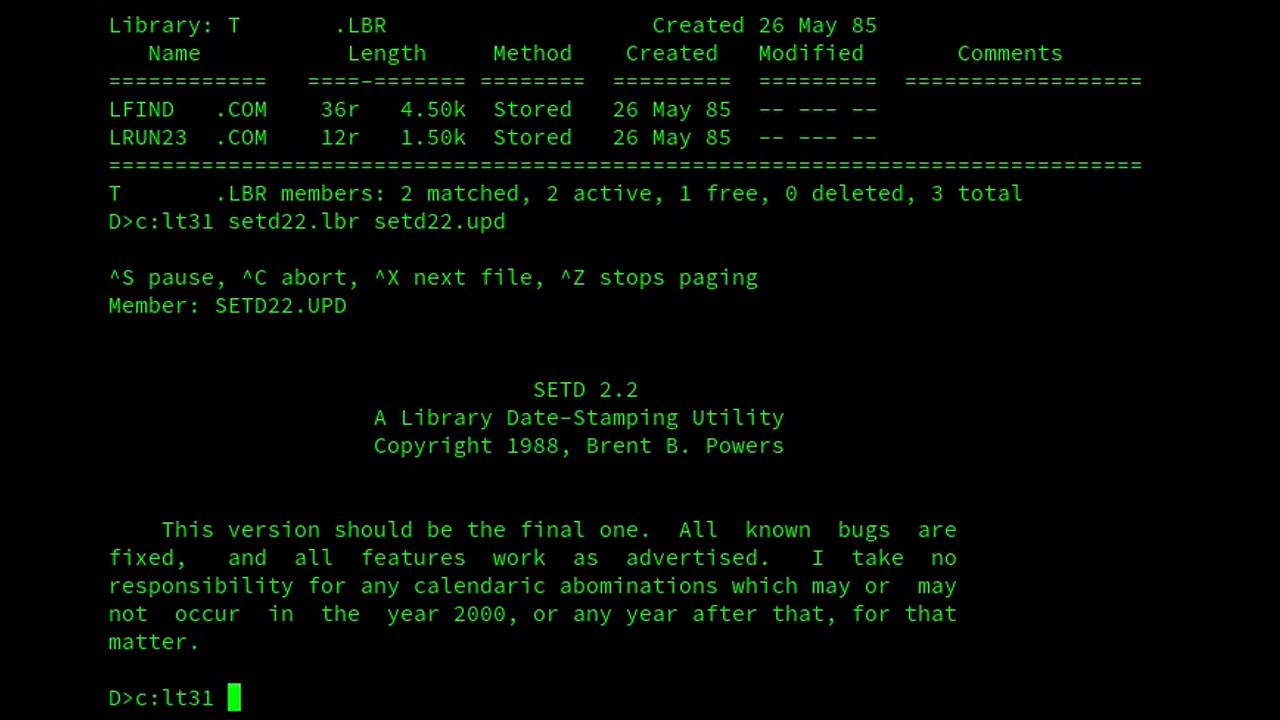
{"action": "type", "text": "setd22.lb"}
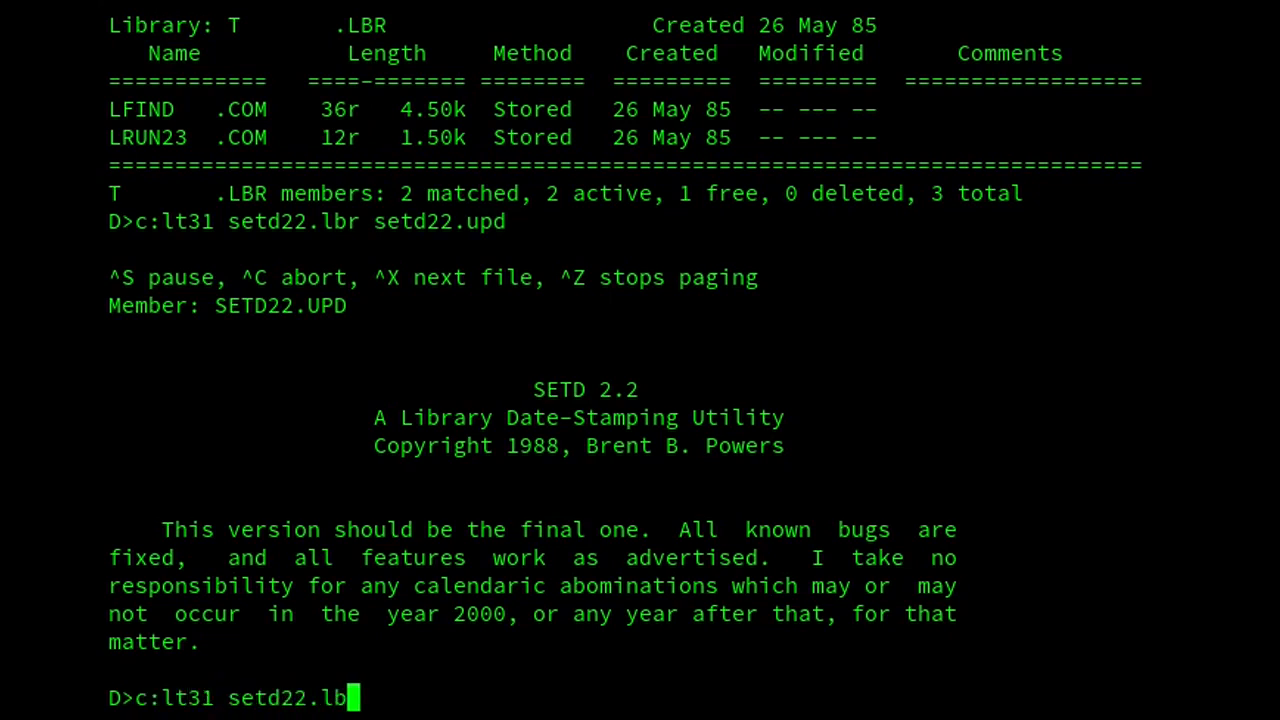
{"action": "type", "text": "r setd22.dzc"}
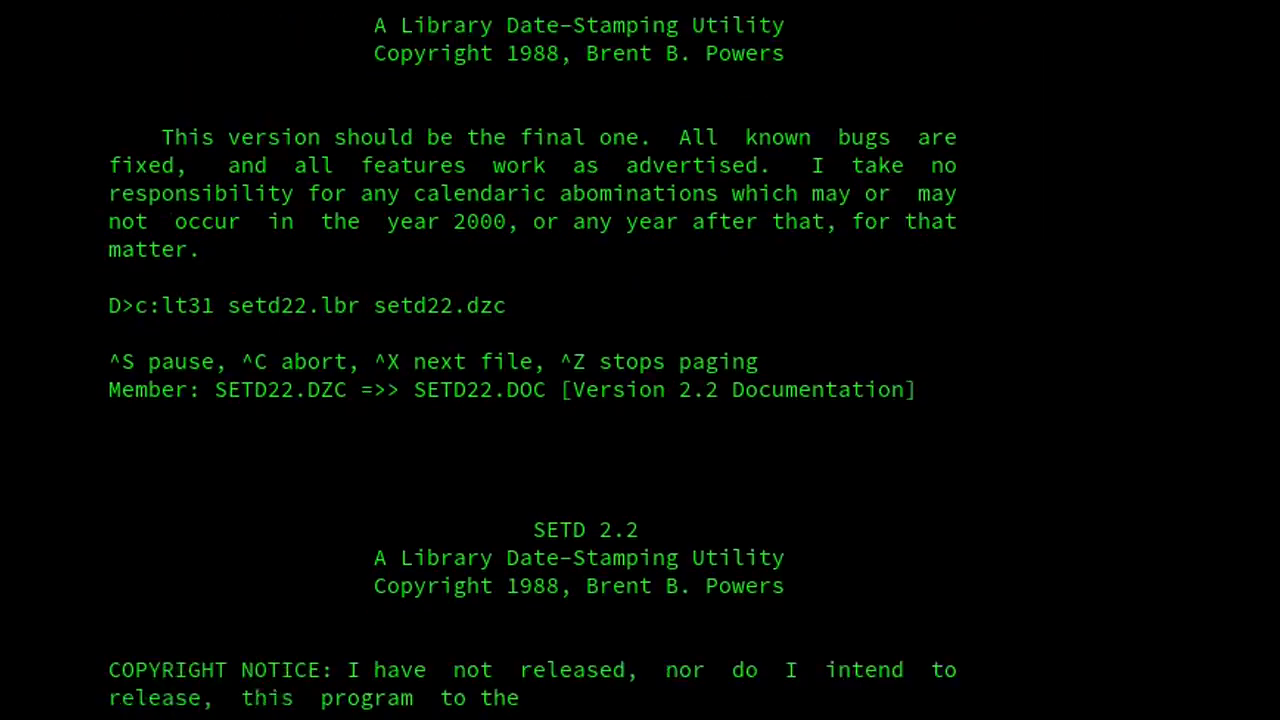
{"action": "scroll", "scroll_direction": "down", "scroll_amount": 3}
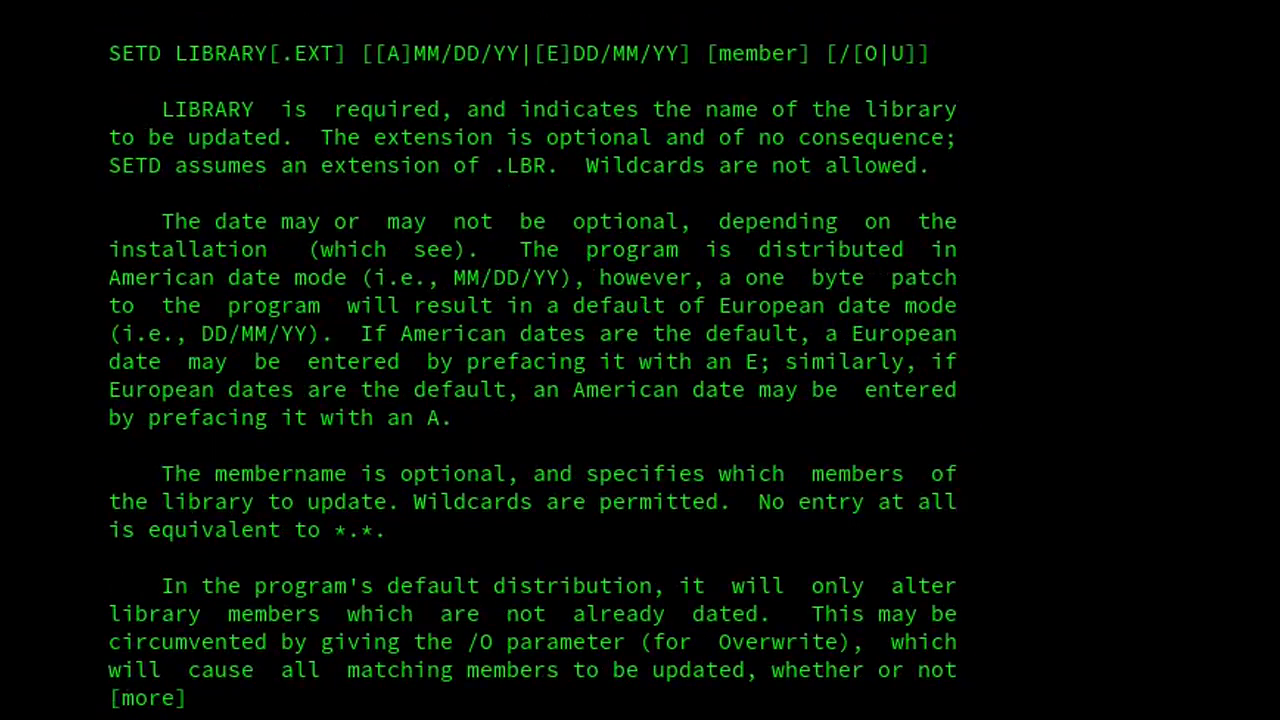
{"action": "scroll", "scroll_direction": "down", "scroll_amount": 3}
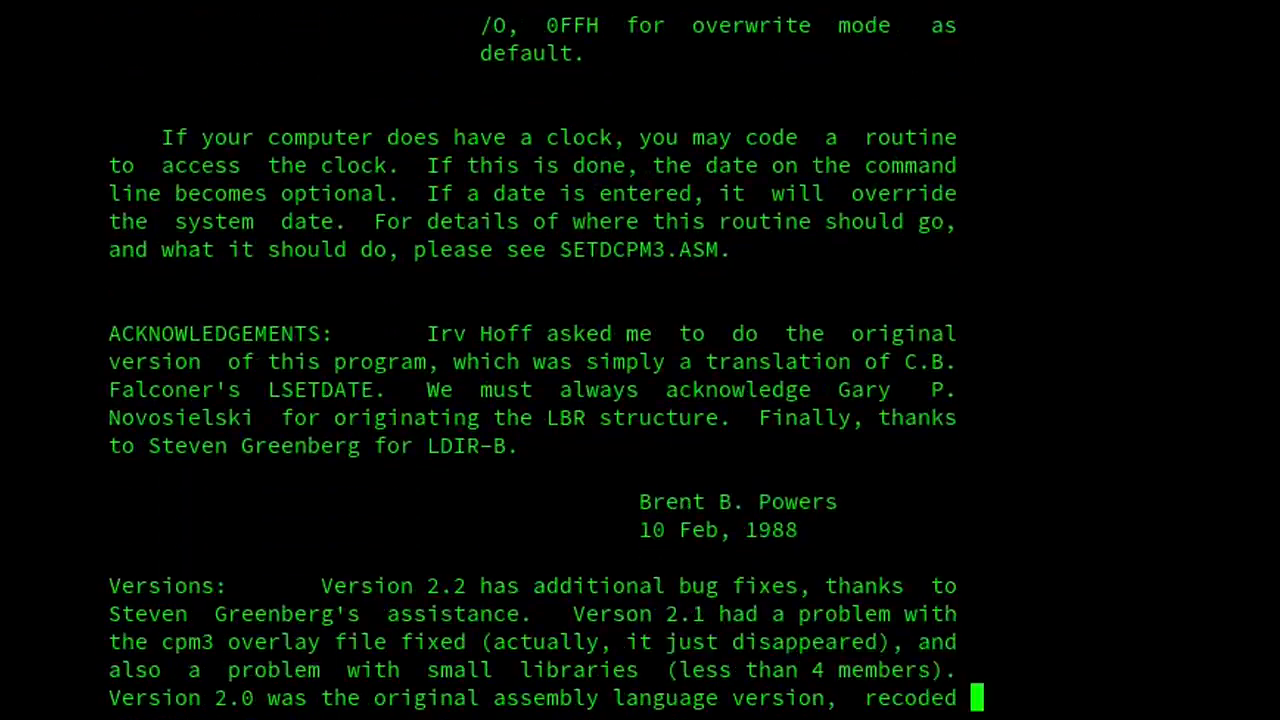
{"action": "scroll", "scroll_direction": "down", "scroll_amount": 3}
{"action": "type", "text": "i:sd"}
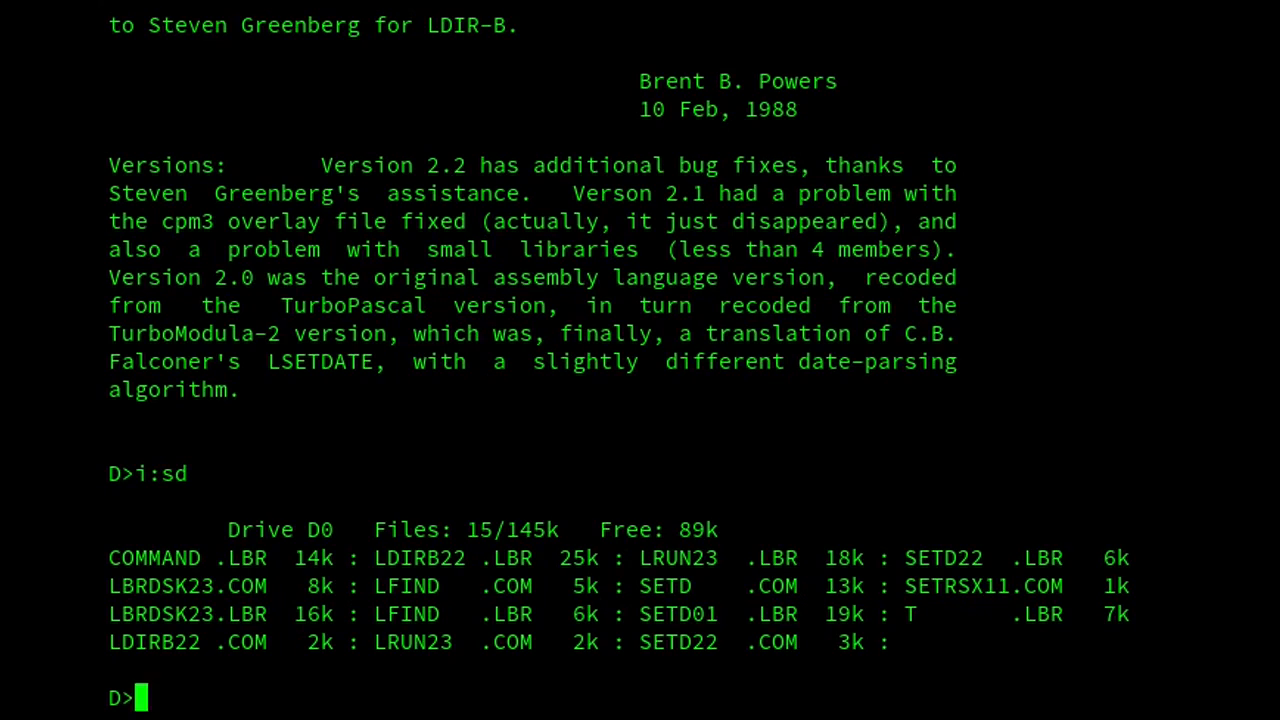
Search every library on all drives for *.C?M members with LFIND until the drive E error.
{"action": "type", "text": "lfind"}
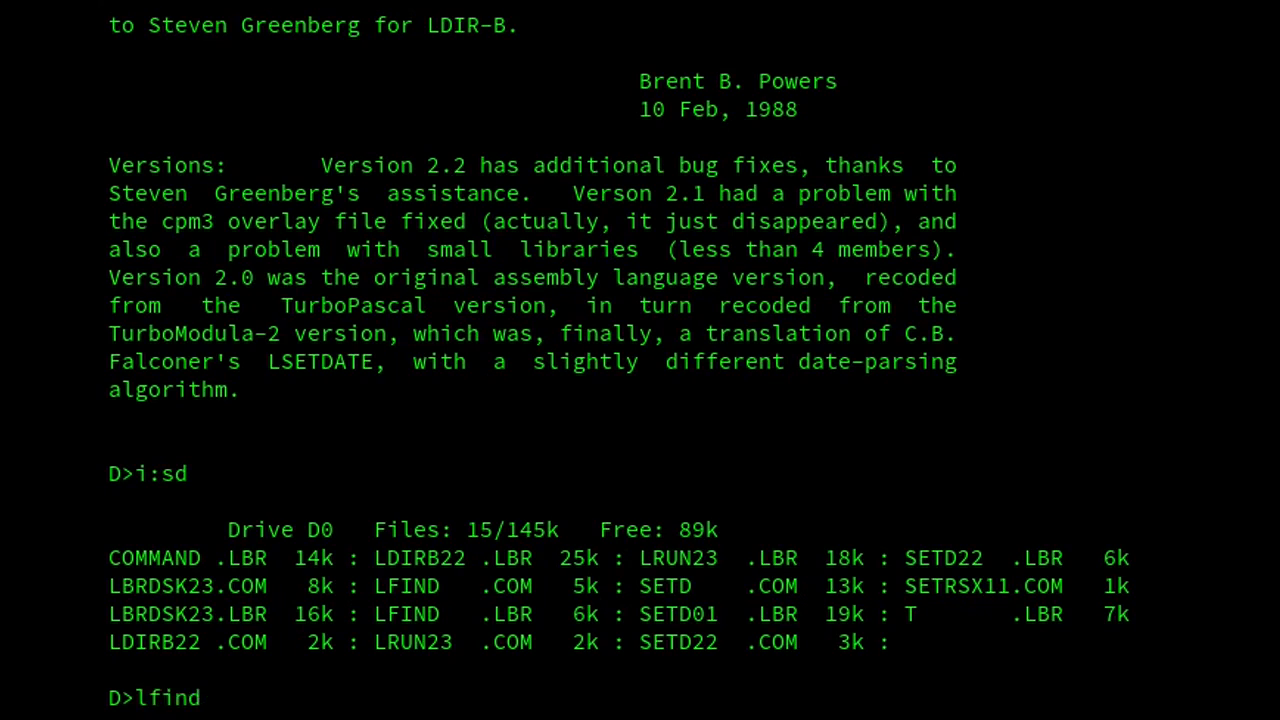
{"action": "type", "text": "*."}
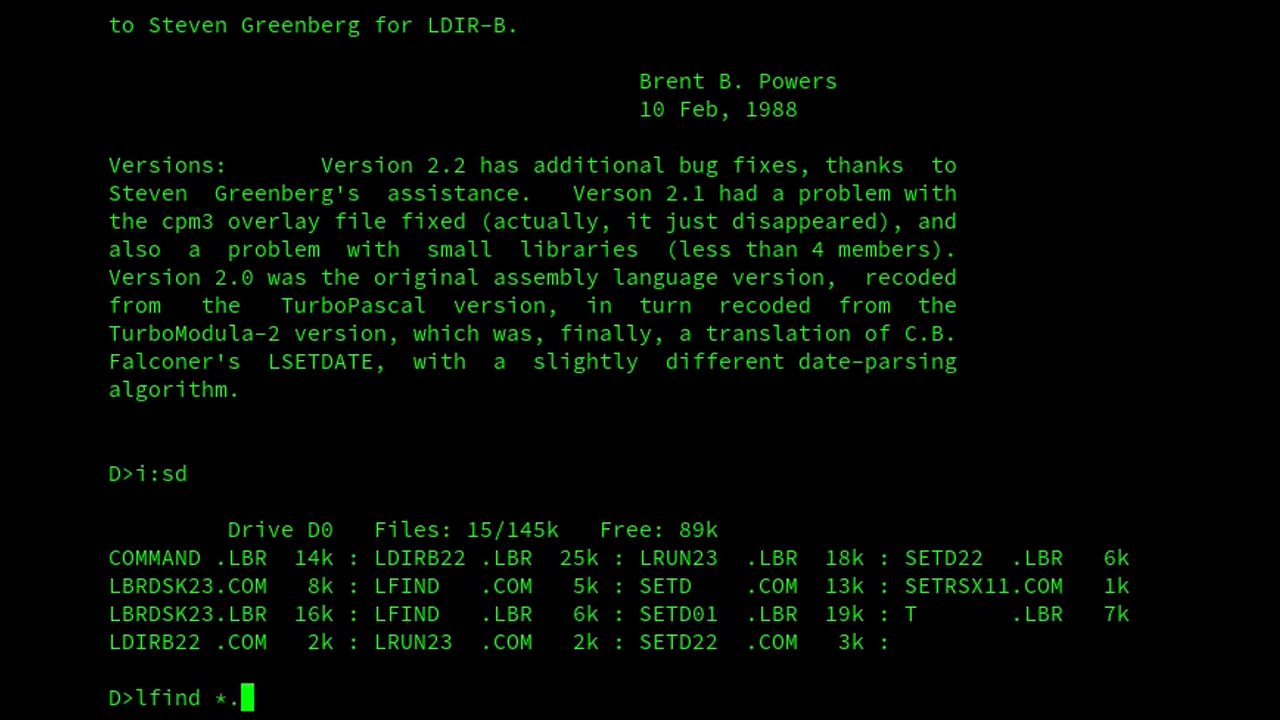
{"action": "type", "text": "c?m"}
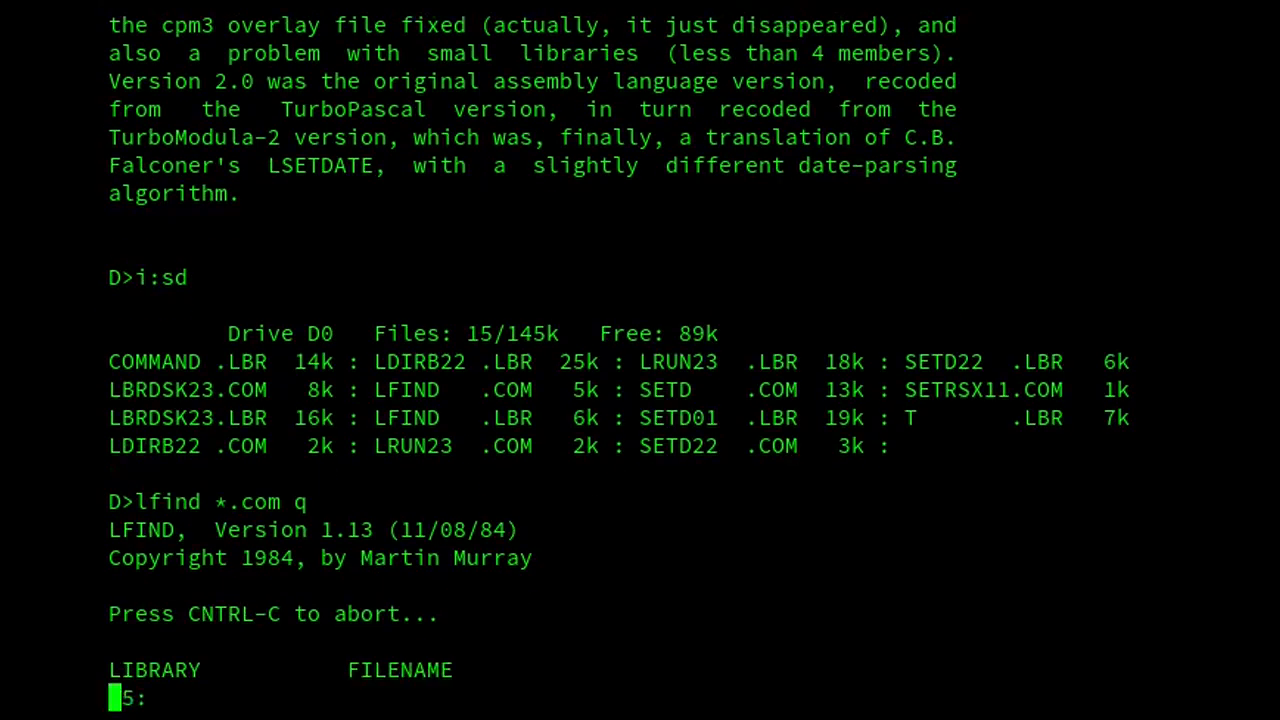
{"action": "scroll", "scroll_direction": "down", "scroll_amount": 3}
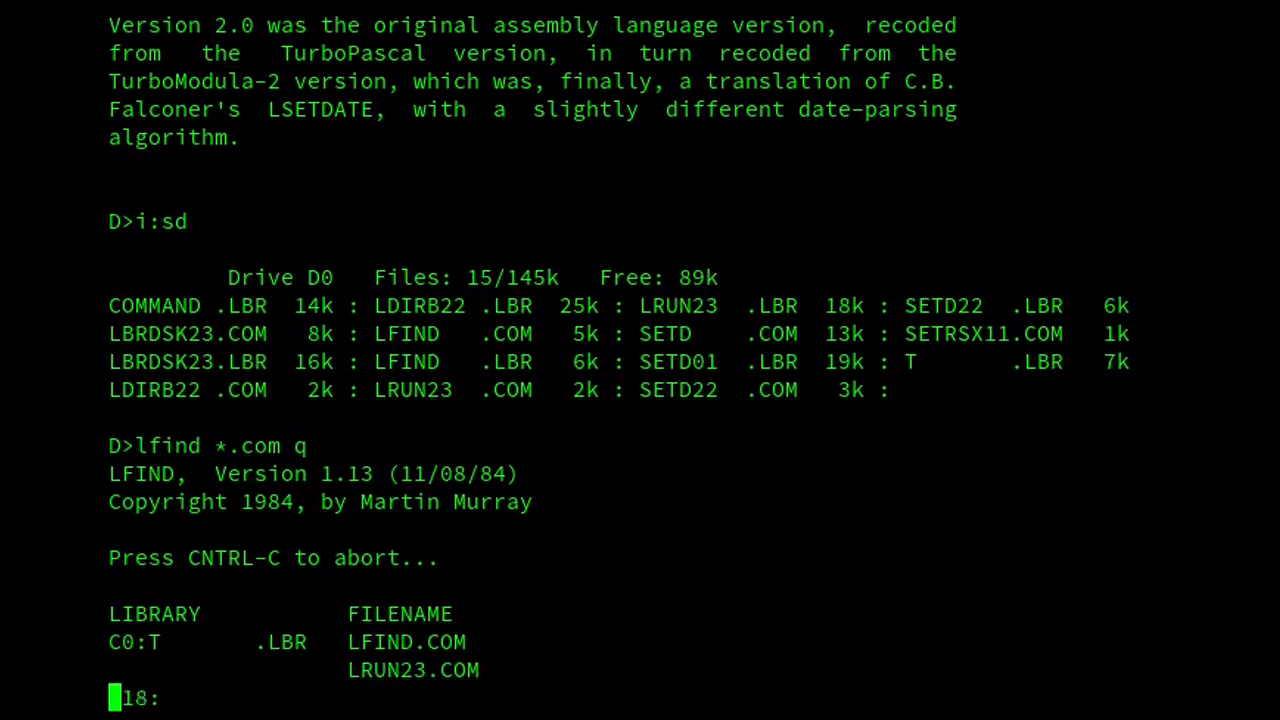
{"action": "scroll", "scroll_direction": "down", "scroll_amount": 3}
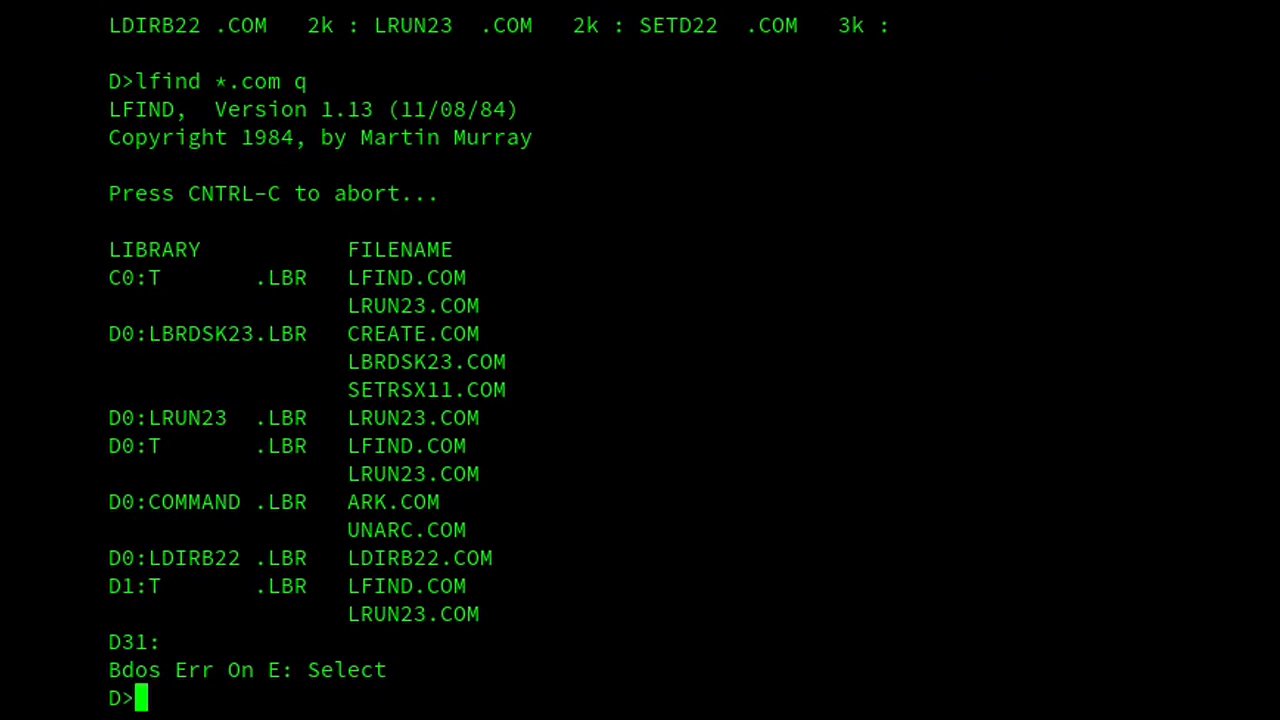
{"action": "type", "text": "a"}
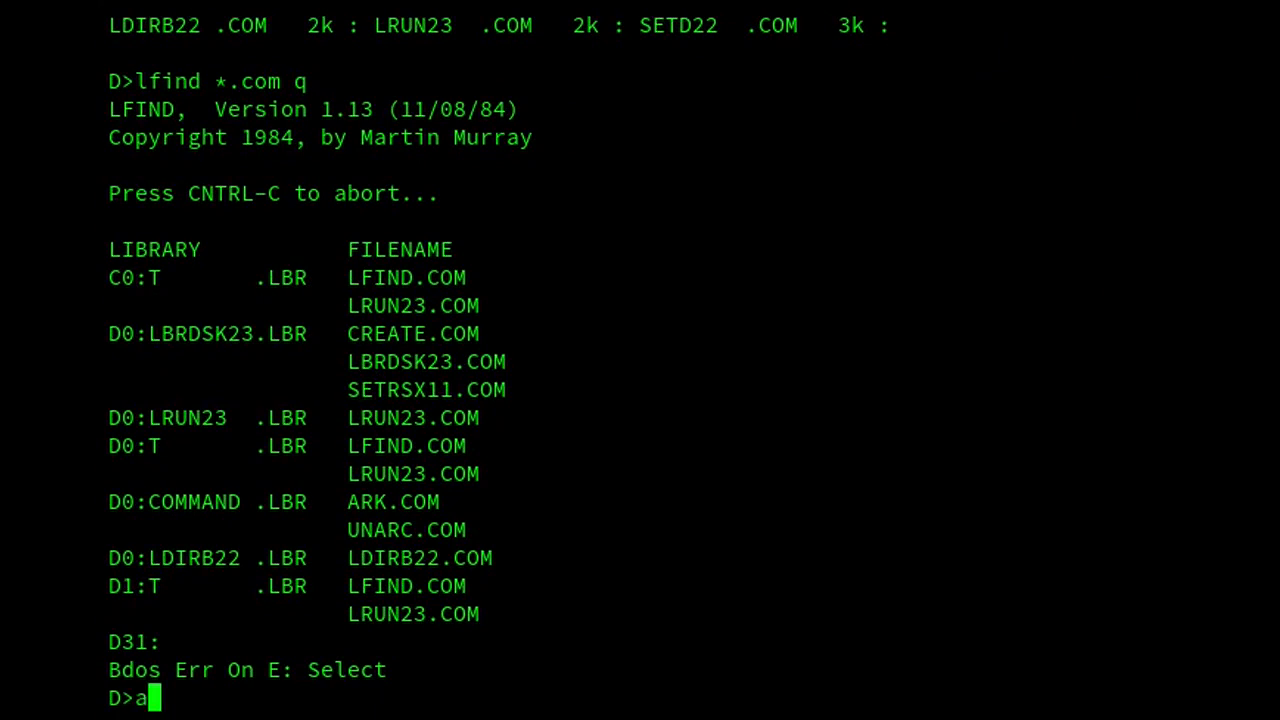
Load LFIND.COM into DDT, dump 0157-0158 and change byte 0157 from 10 to 4.
{"action": "type", "text": ":ddt l"}
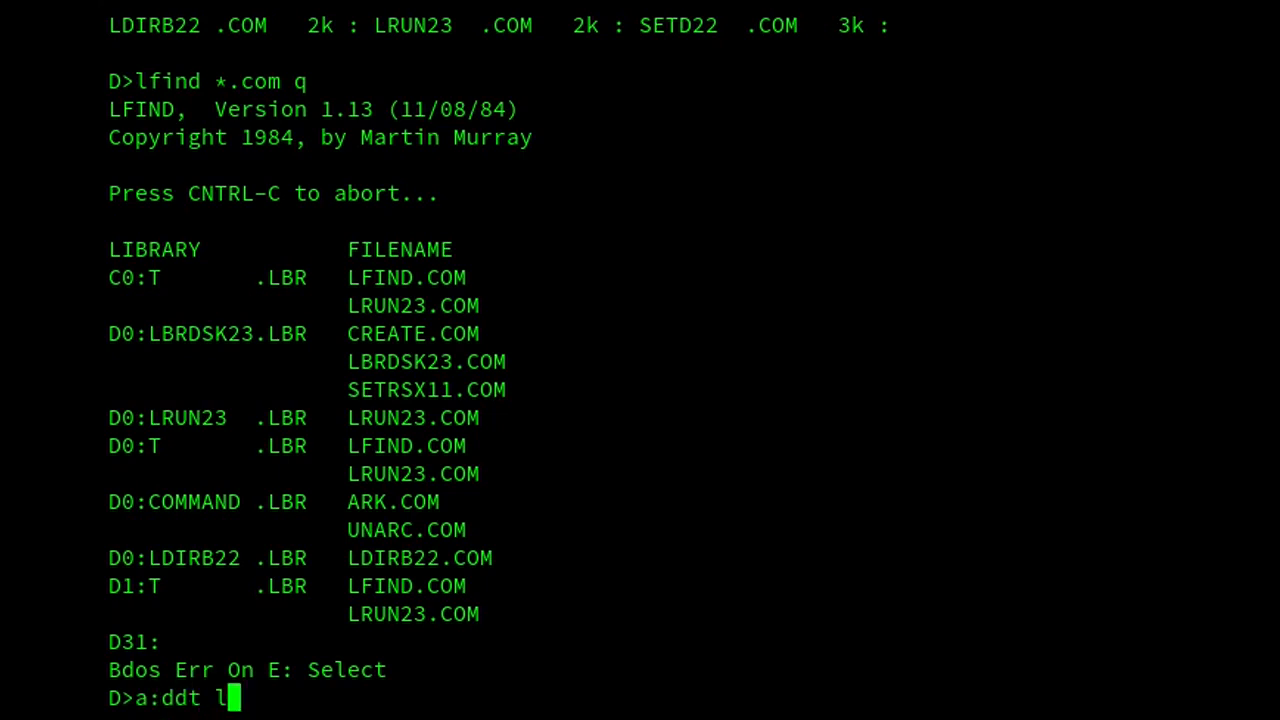
{"action": "key", "text": "Return"}
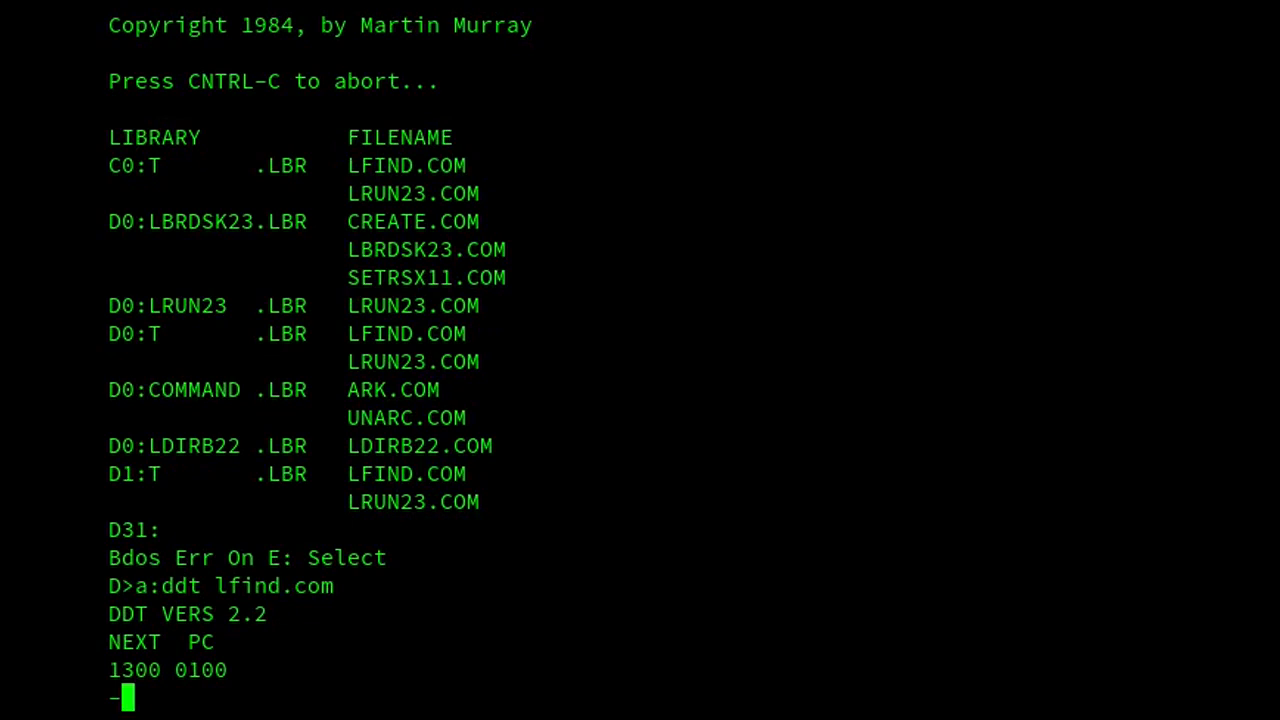
{"action": "type", "text": "d157,158"}
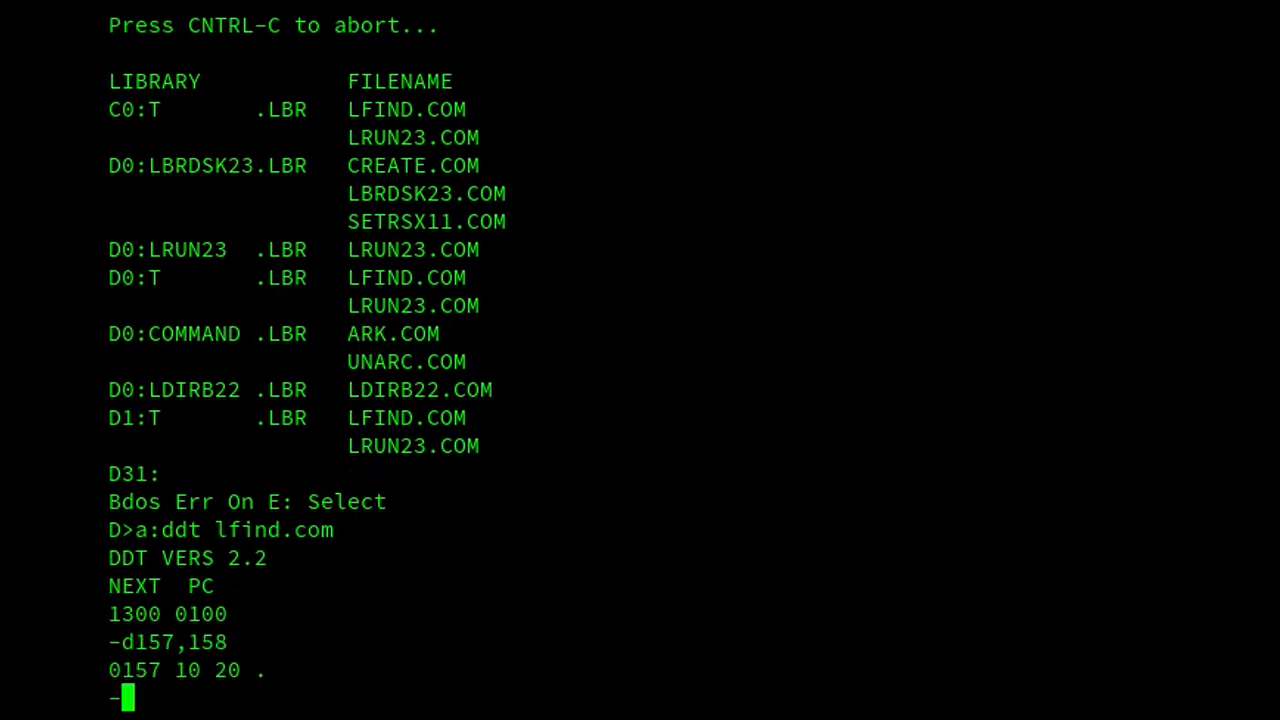
{"action": "type", "text": "S"}
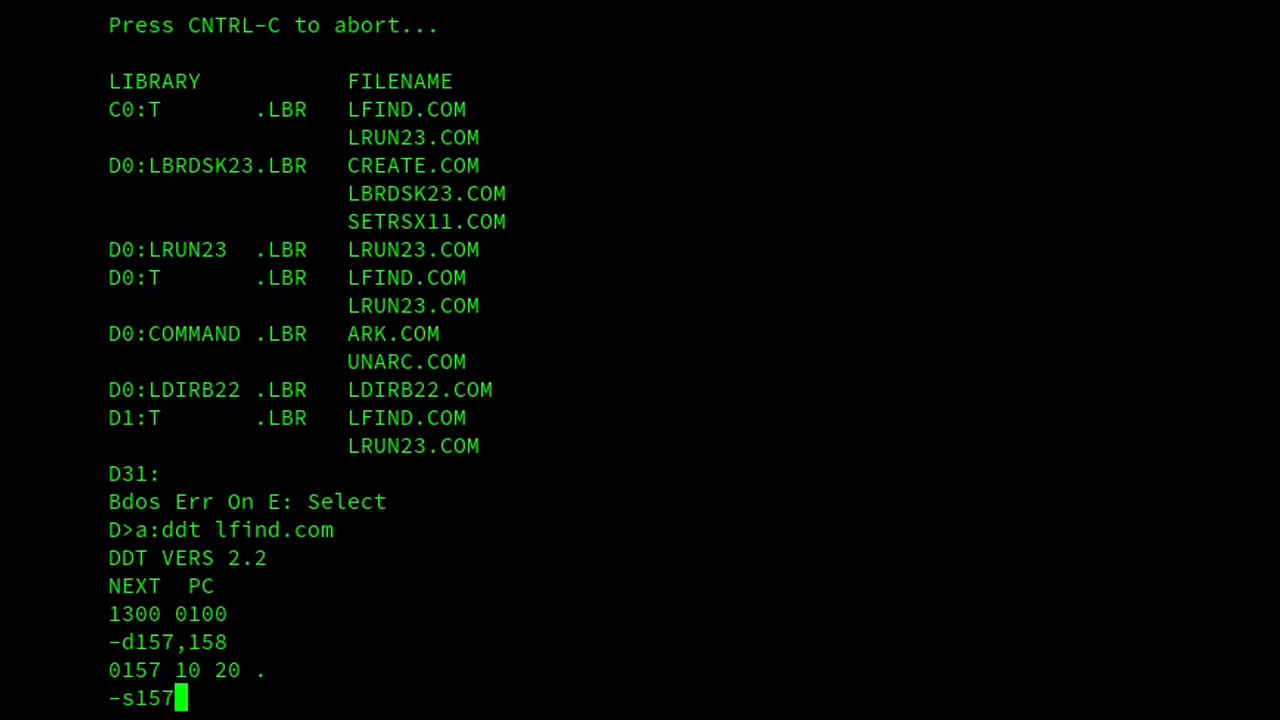
{"action": "key", "text": "Return"}
{"action": "type", "text": "g0"}
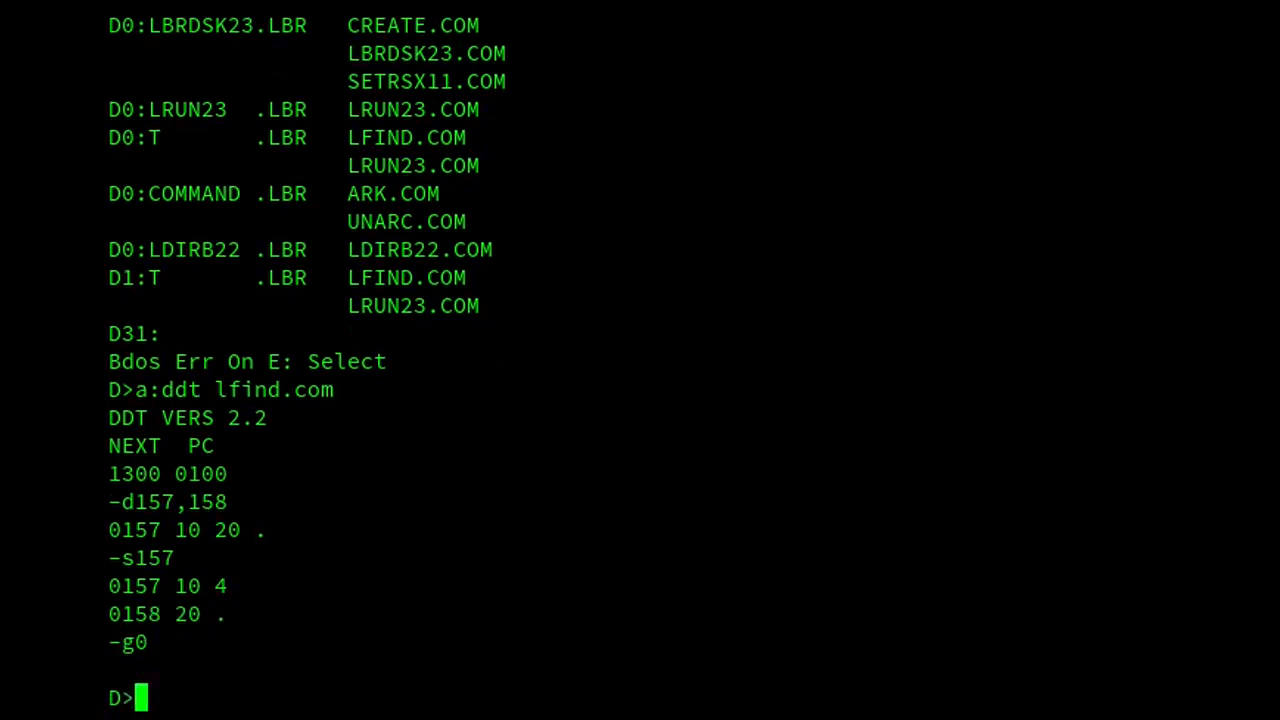
Save the patched 18-page program as LFINDD.COM.
{"action": "type", "text": "sav"}
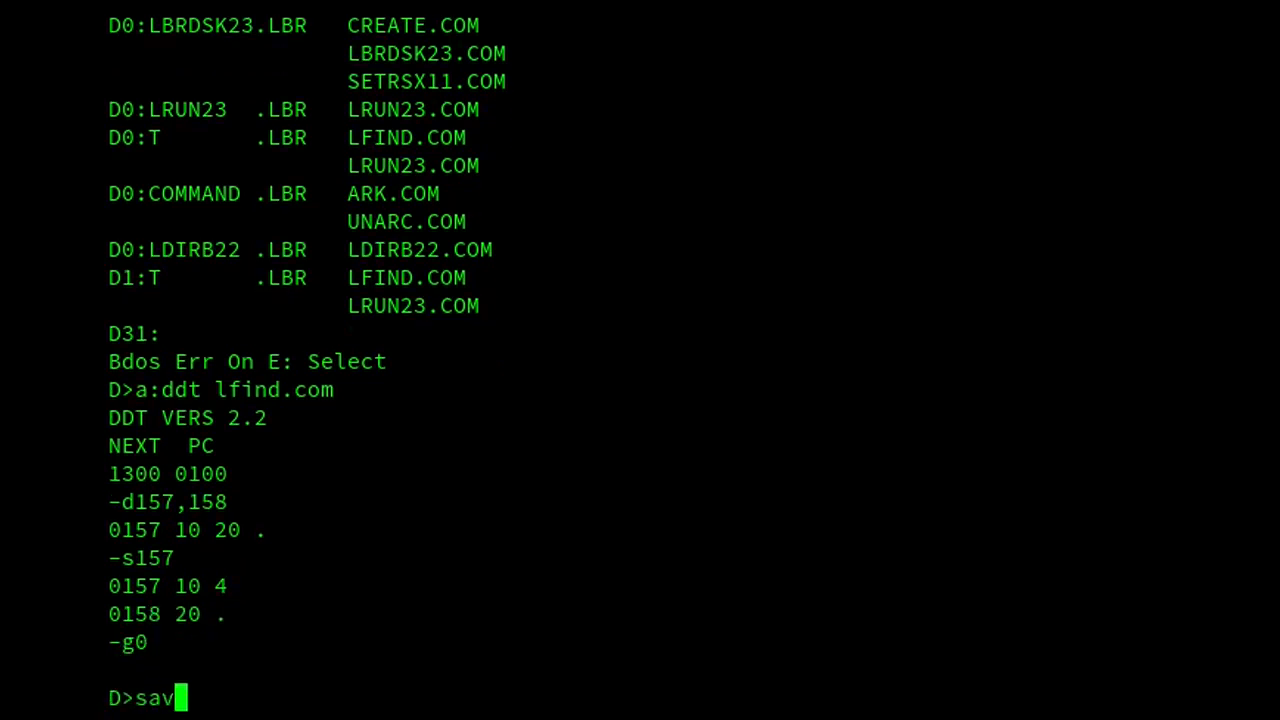
{"action": "type", "text": "e"}
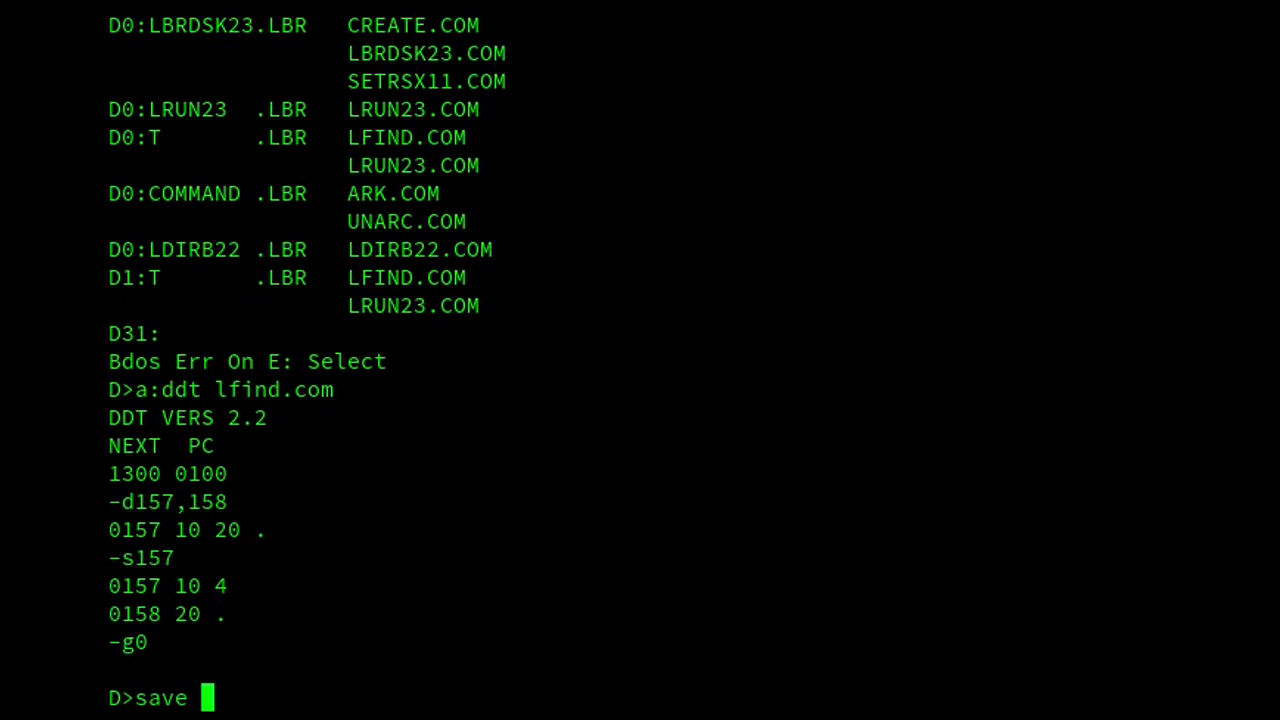
{"action": "type", "text": "18 l"}
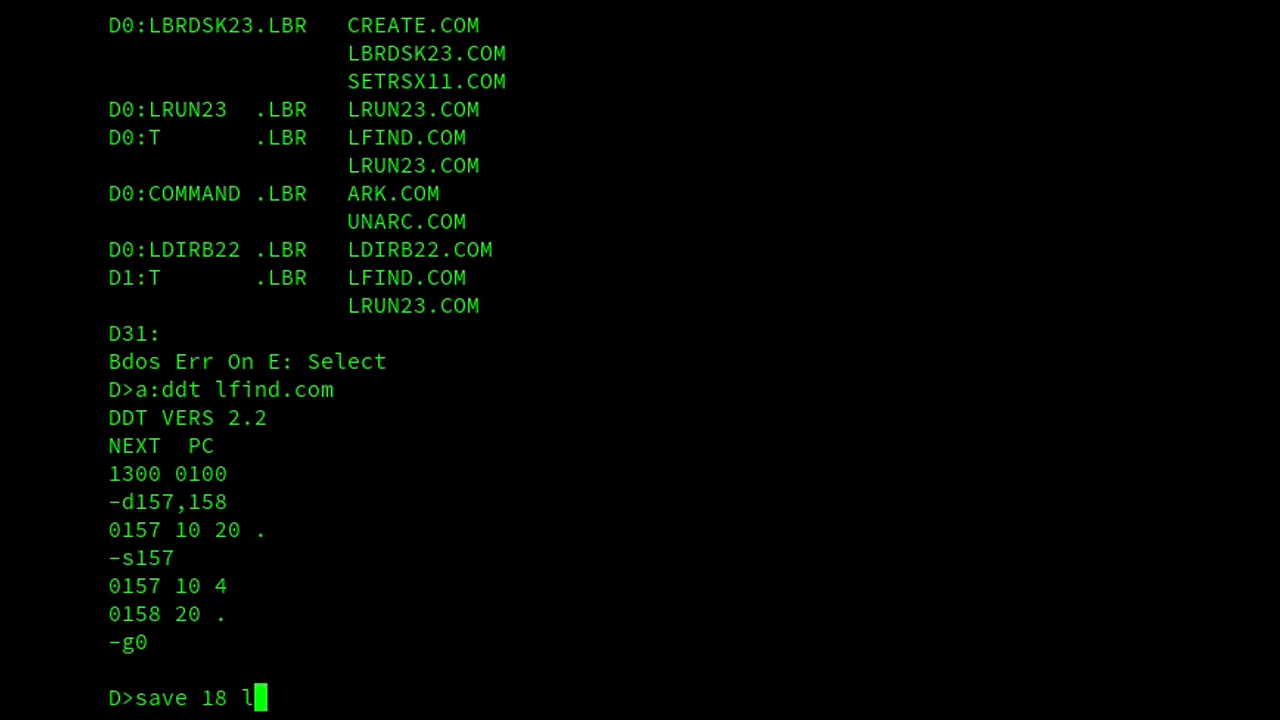
{"action": "type", "text": "findd.com"}
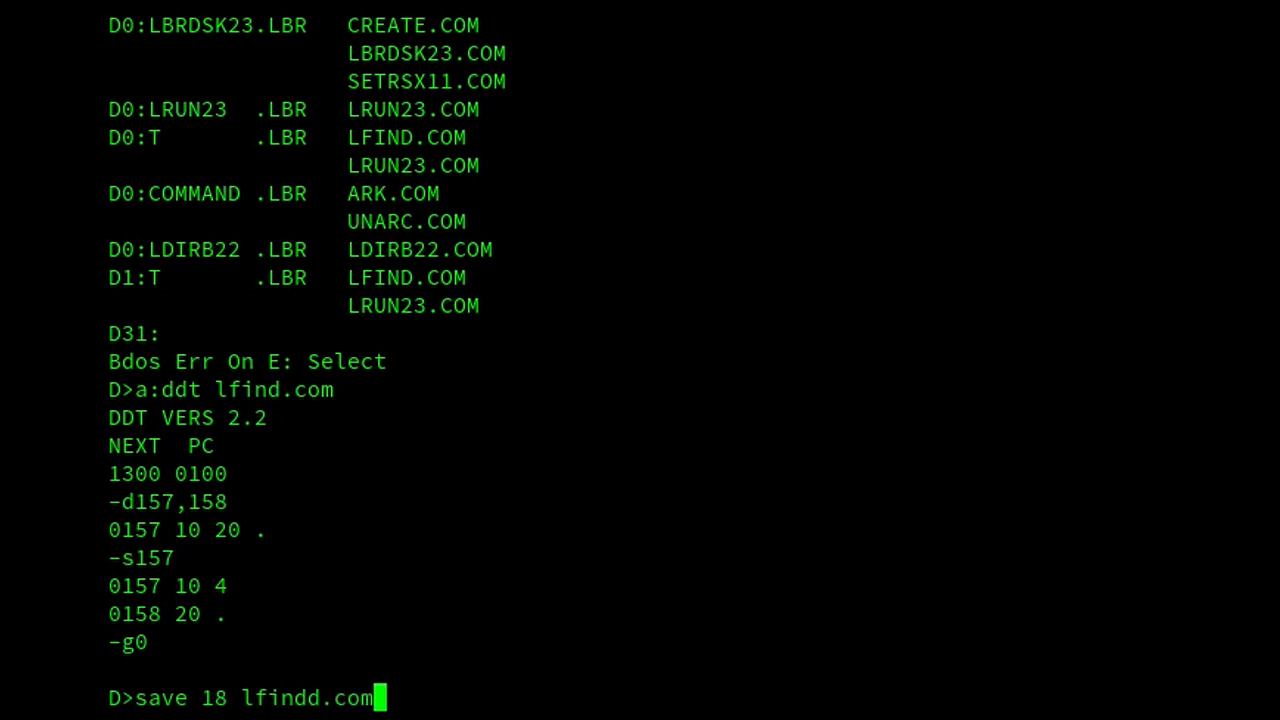
{"action": "key", "text": "Return"}
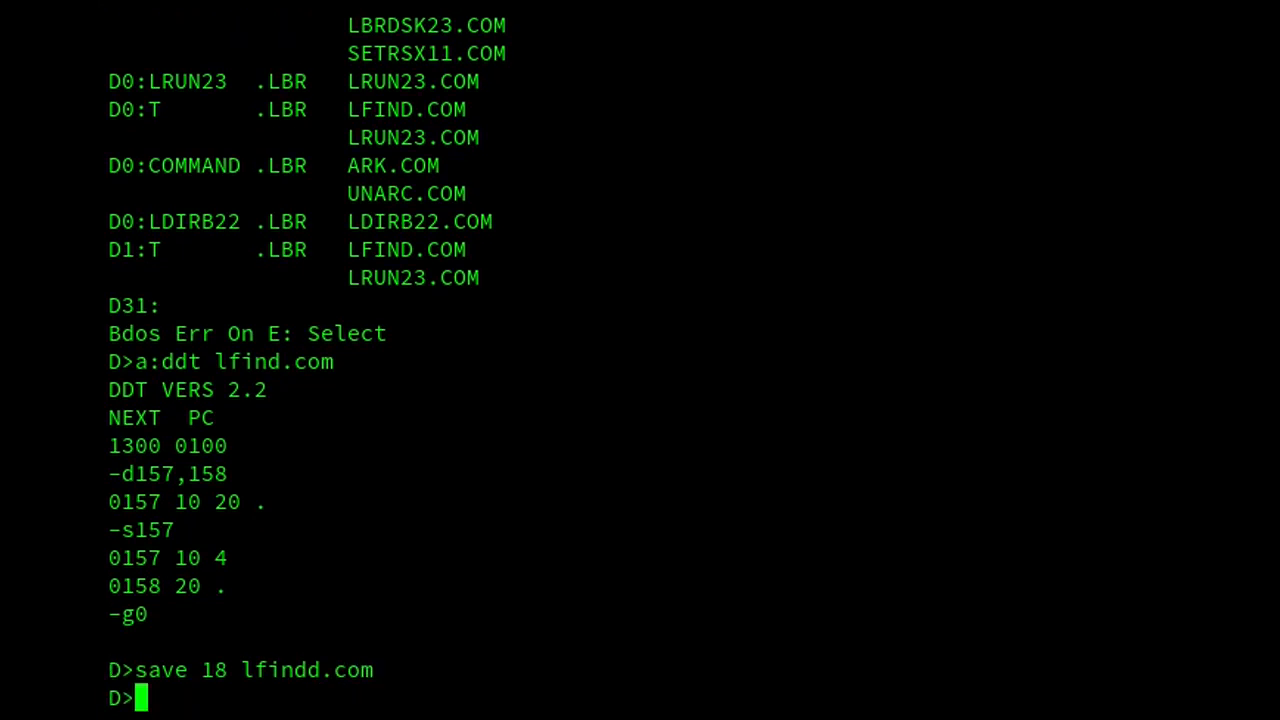
Run the patched LFINDD search for *.COM members across all libraries, finishing without error.
{"action": "type", "text": "lf"}
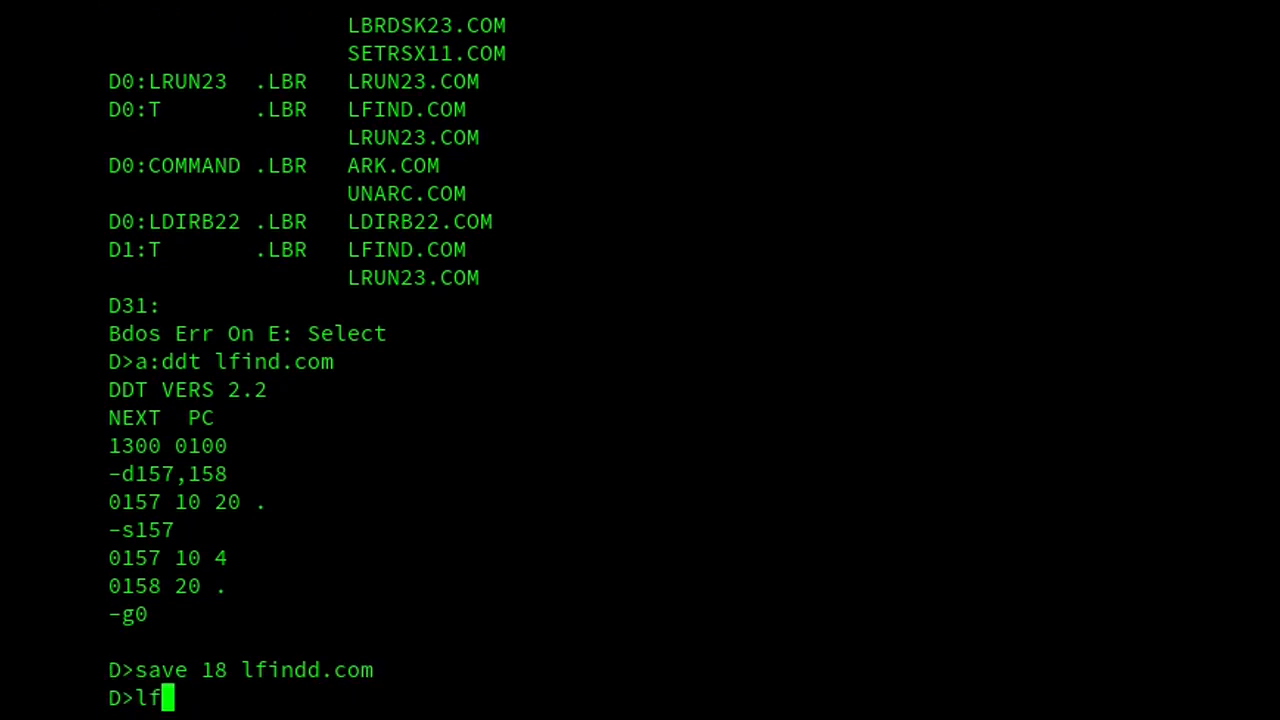
{"action": "type", "text": "indd"}
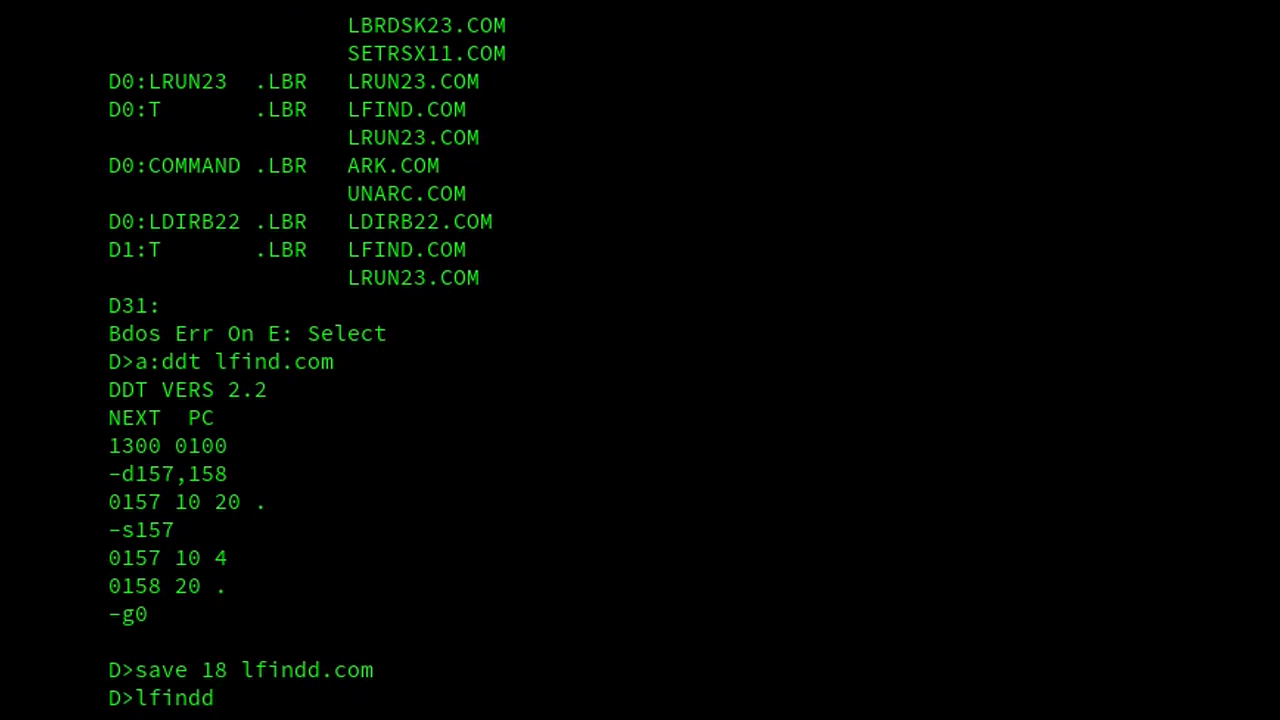
{"action": "type", "text": "*.c"}
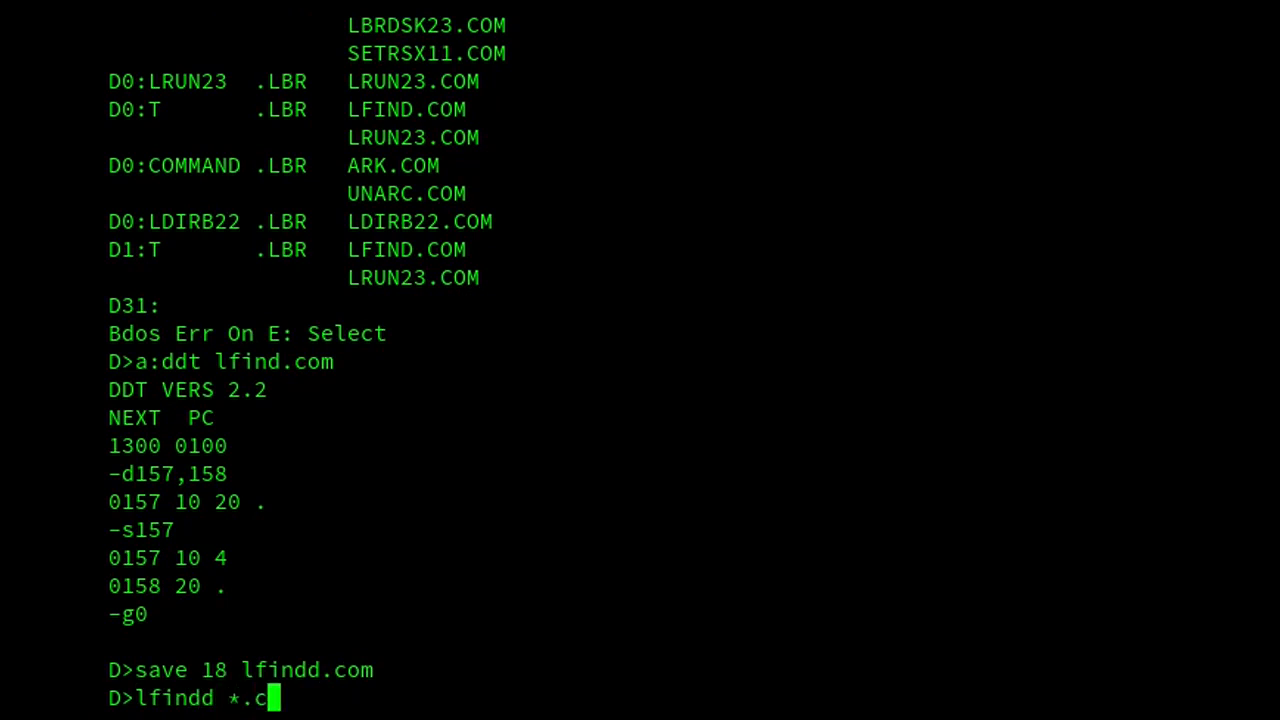
{"action": "type", "text": "om"}
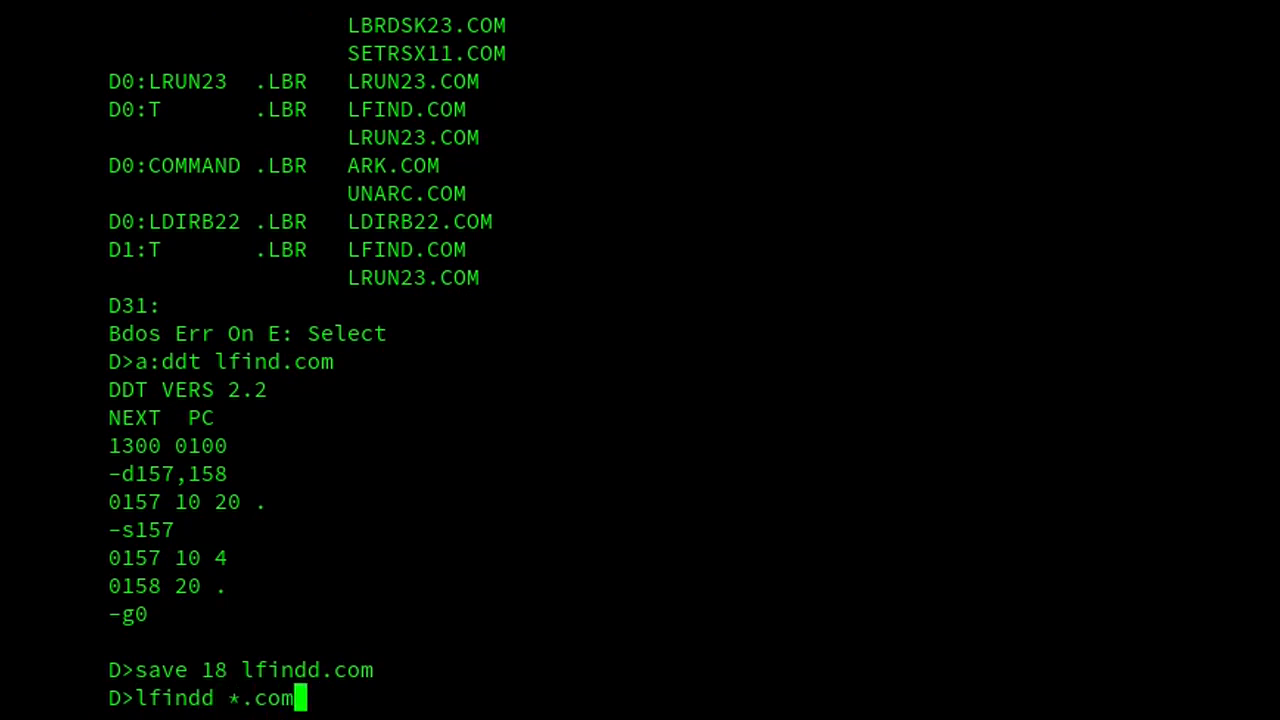
{"action": "type", "text": "q"}
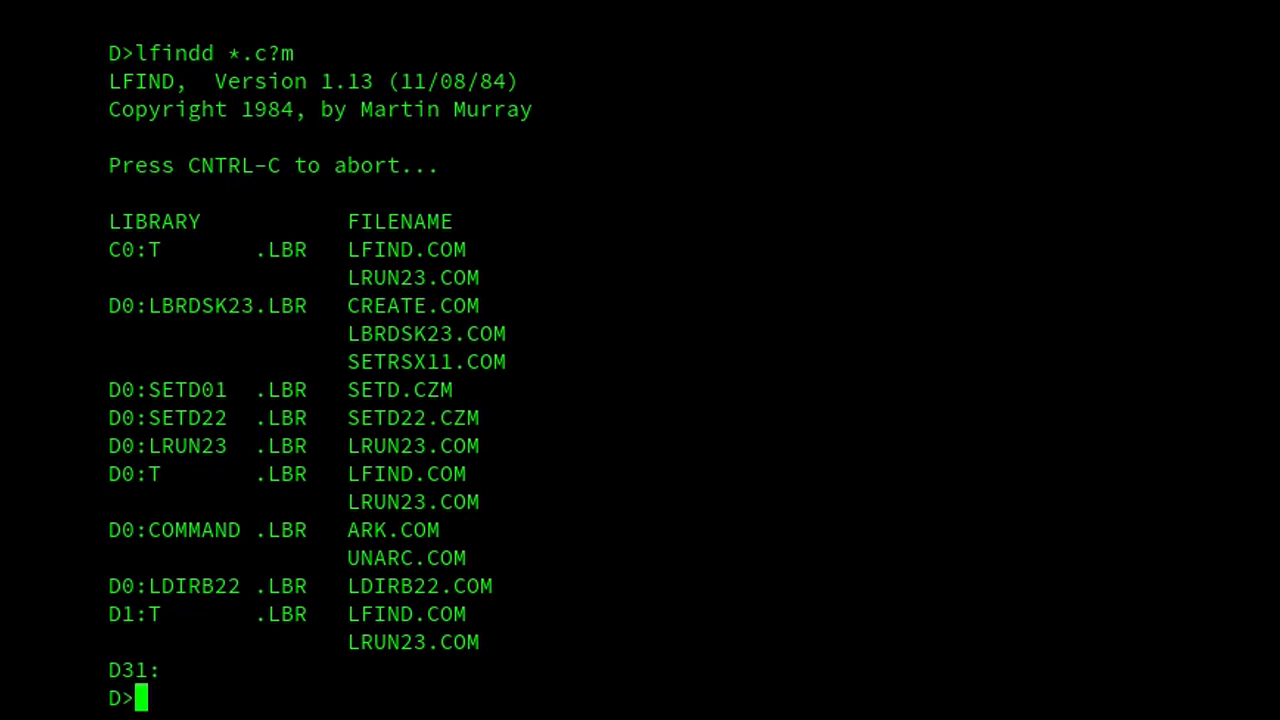
{"action": "type", "text": "set"}
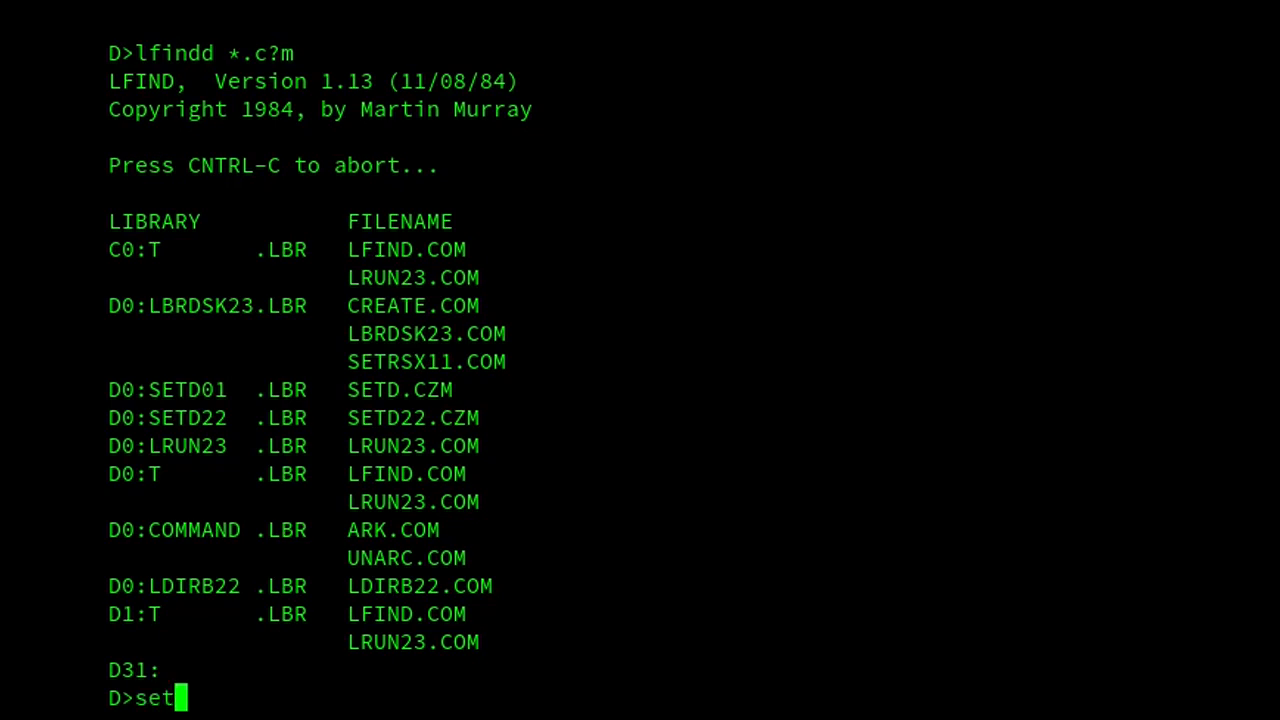
Mount every *.LBR on drive D as virtual drive E with lbrdsk23 e:=*.lbr.
{"action": "type", "text": "rx"}
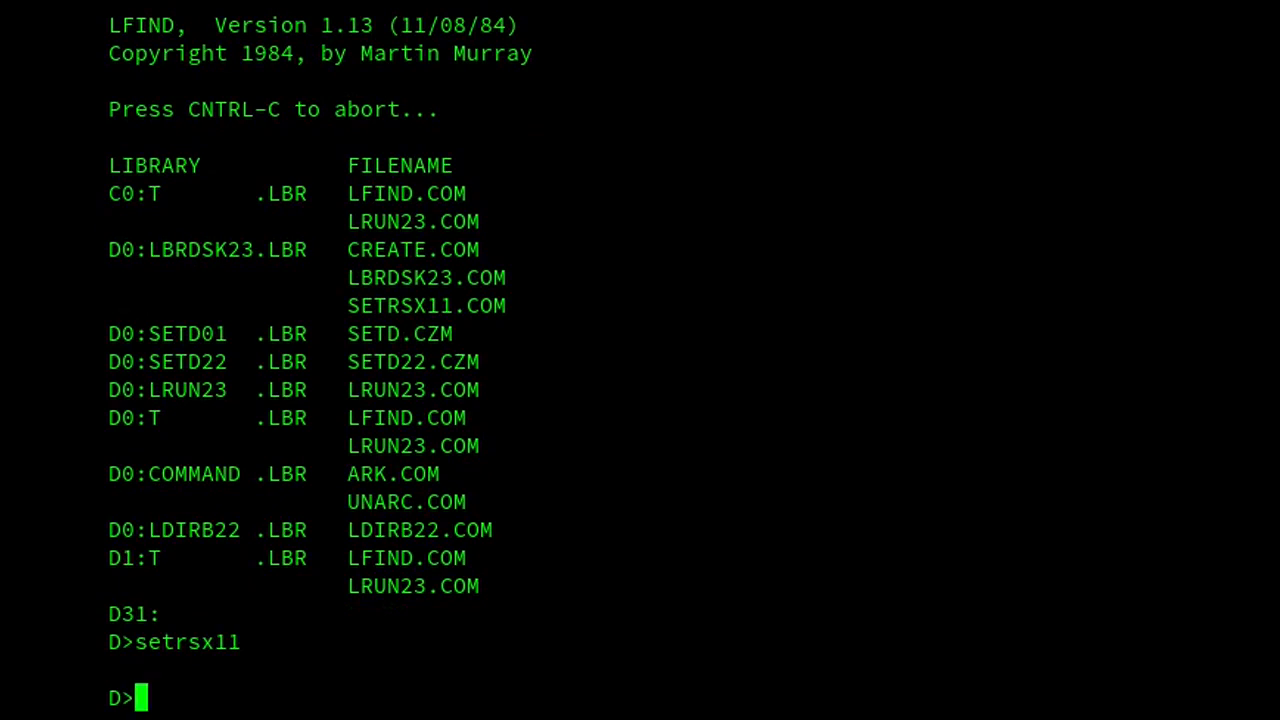
{"action": "type", "text": "lbr"}
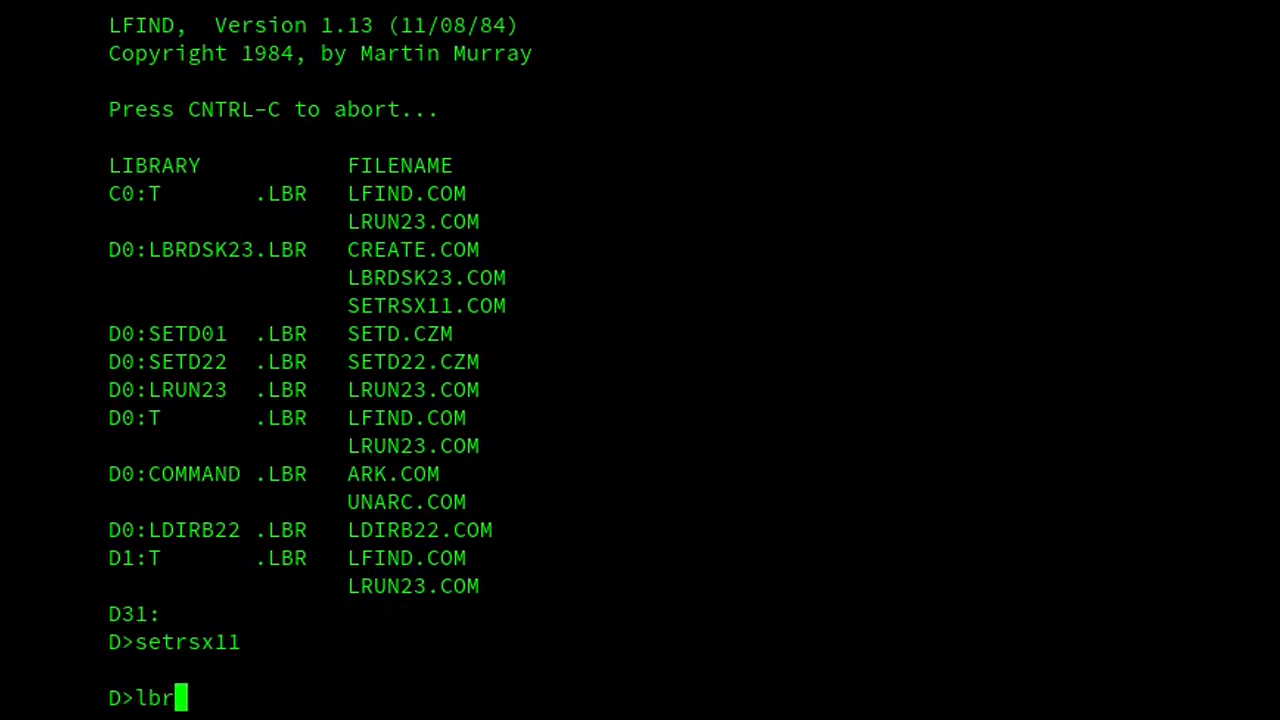
{"action": "type", "text": "dsk"}
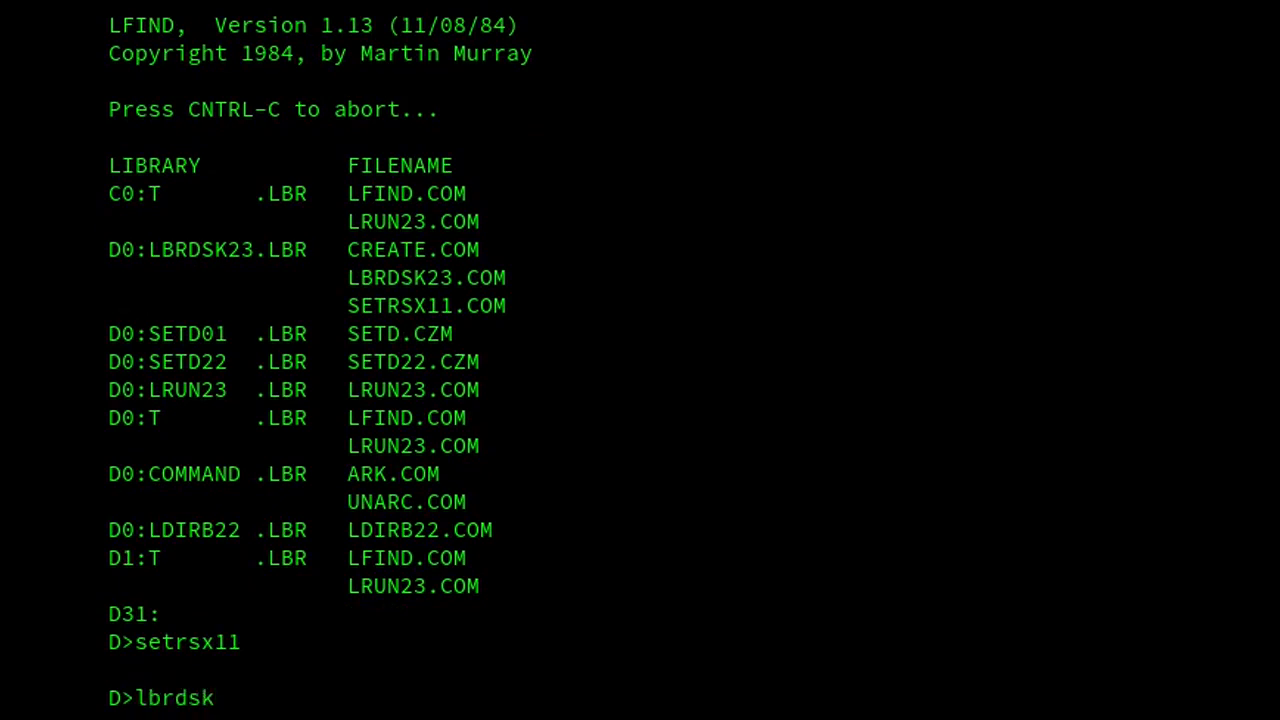
{"action": "type", "text": "23 e:"}
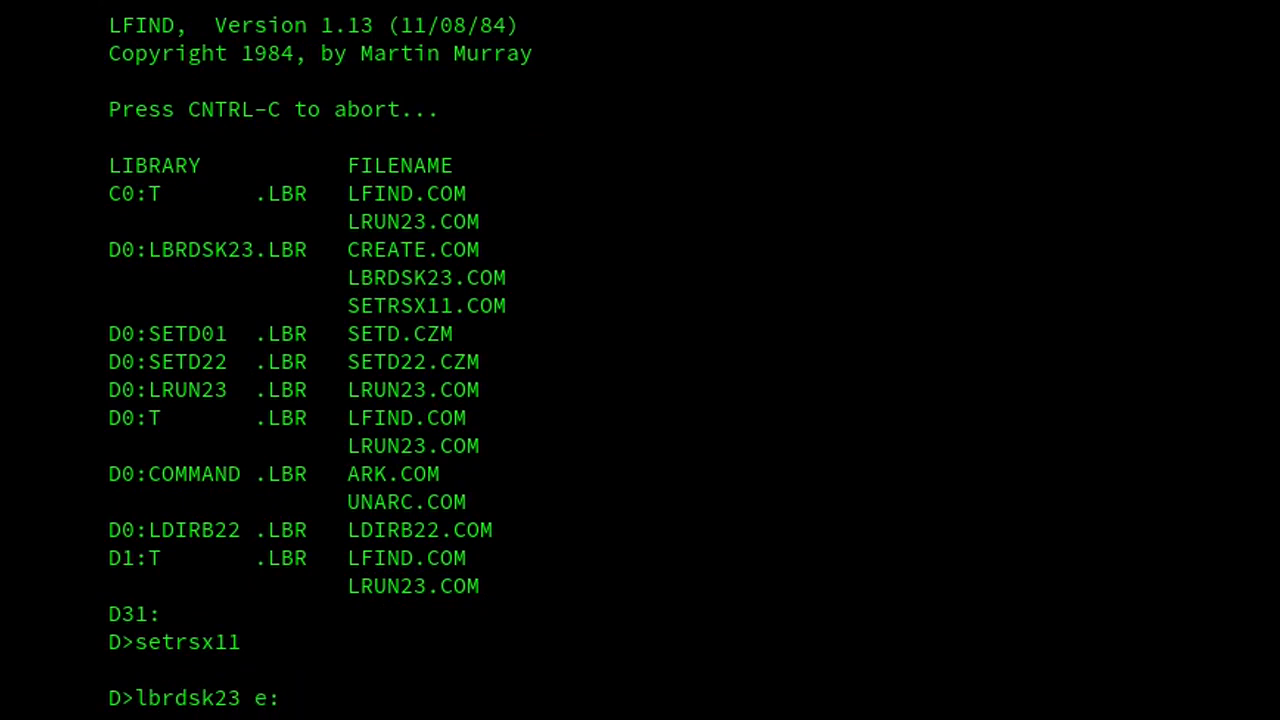
{"action": "type", "text": "="}
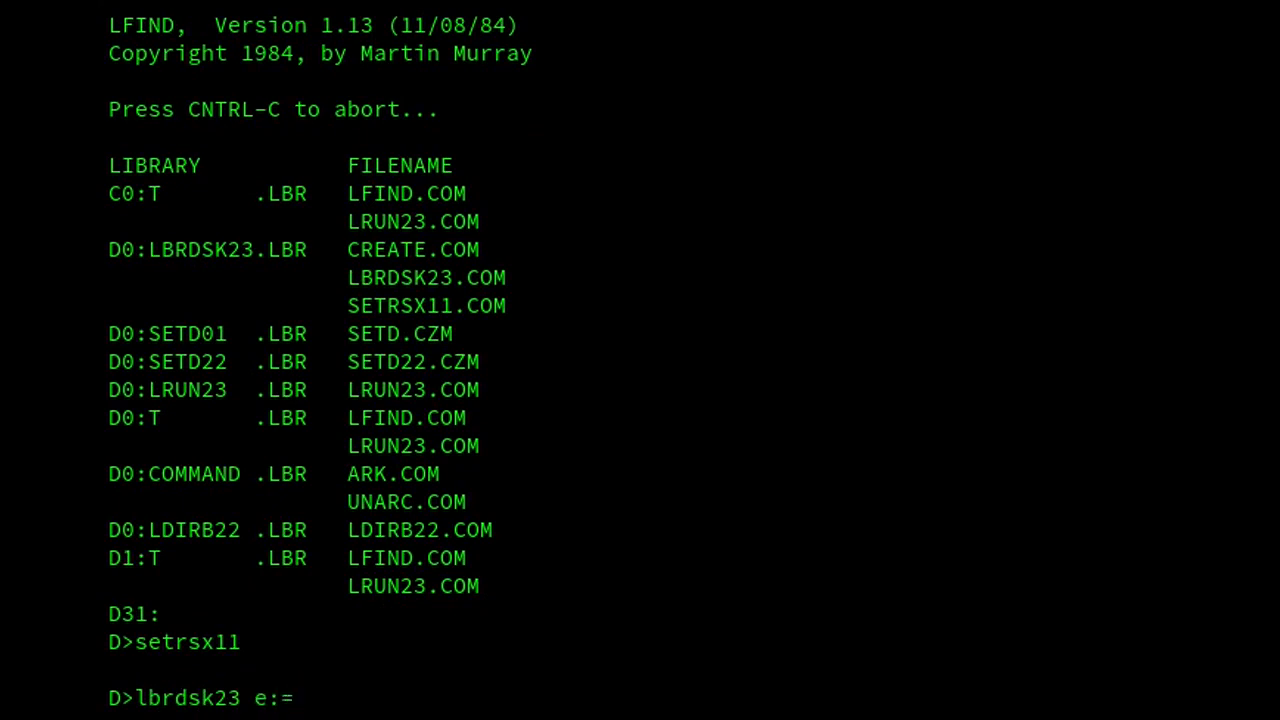
{"action": "type", "text": "lbrds"}
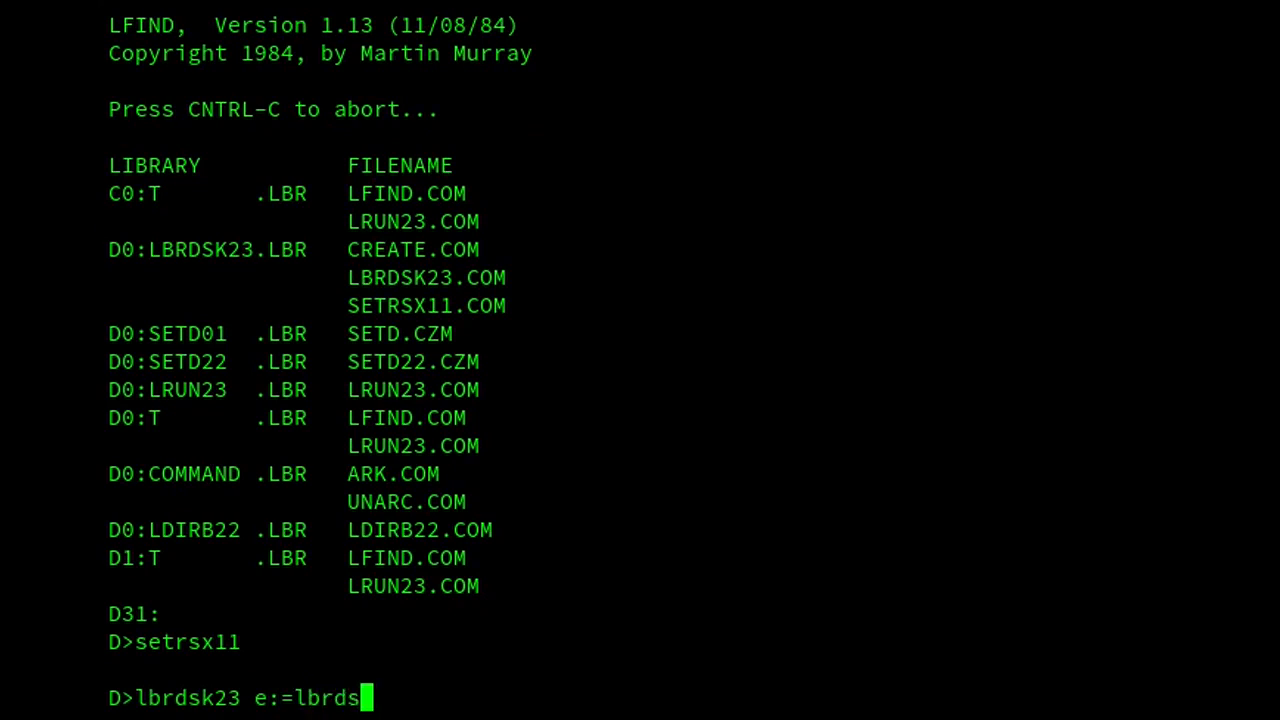
{"action": "type", "text": "k23.lbr"}
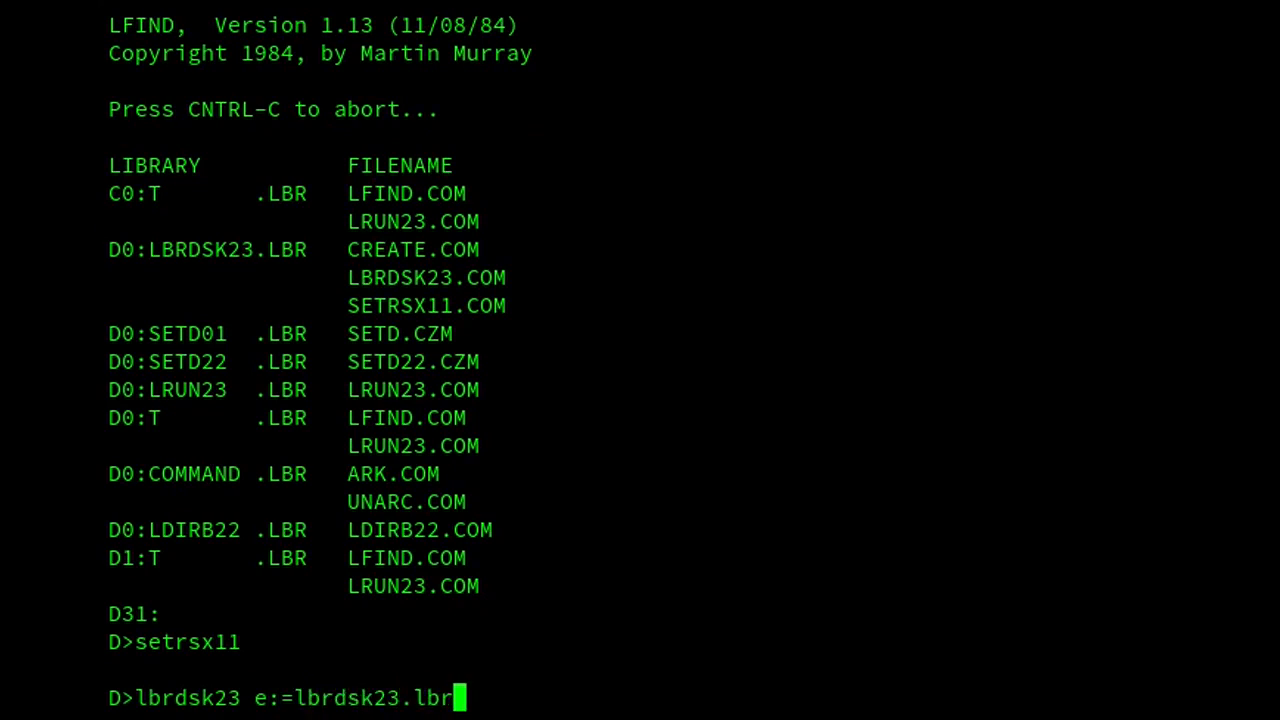
{"action": "key", "text": "Backspace"}
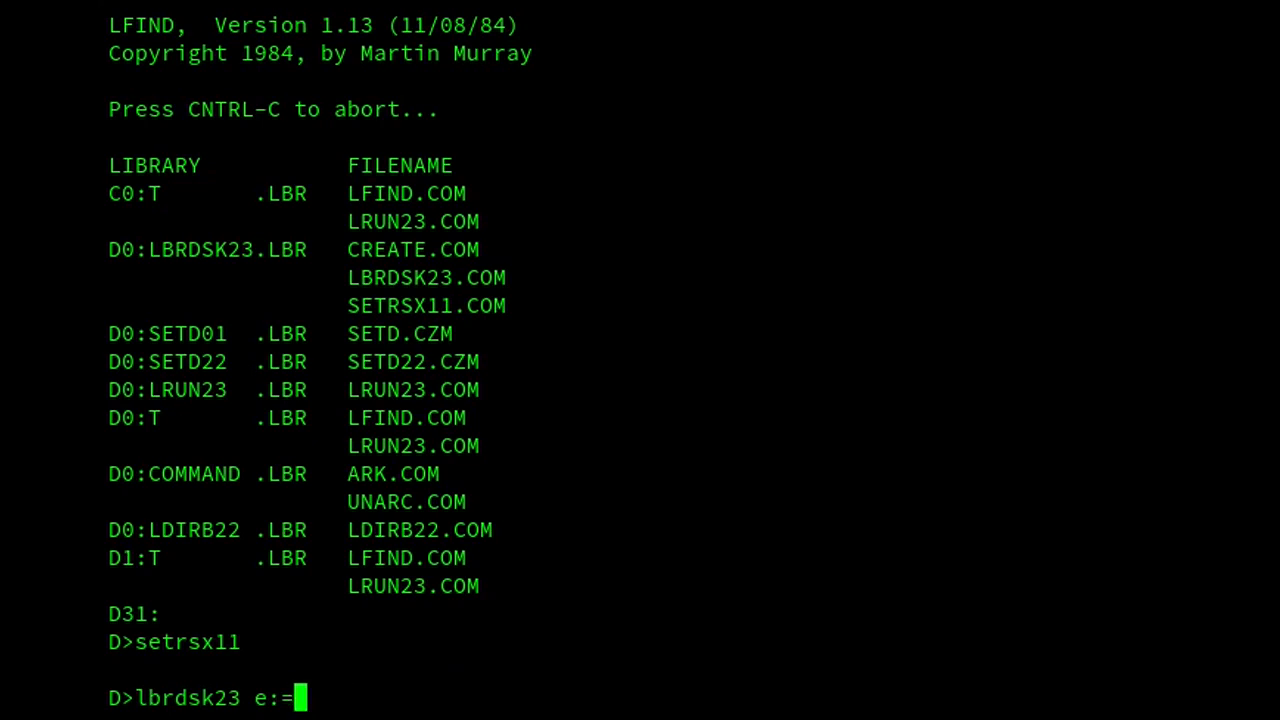
{"action": "type", "text": "*.lbr"}
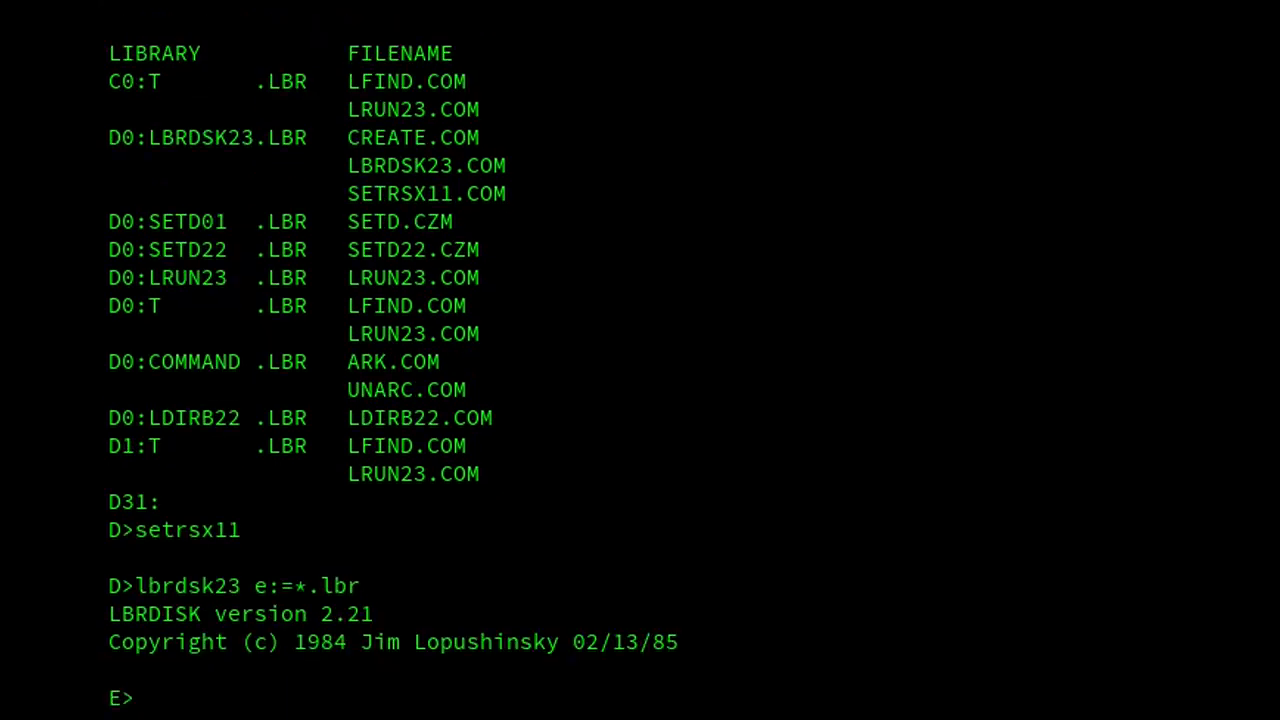
List the mounted drive E directory and type a SETD2 text member from it.
{"action": "type", "text": "dir"}
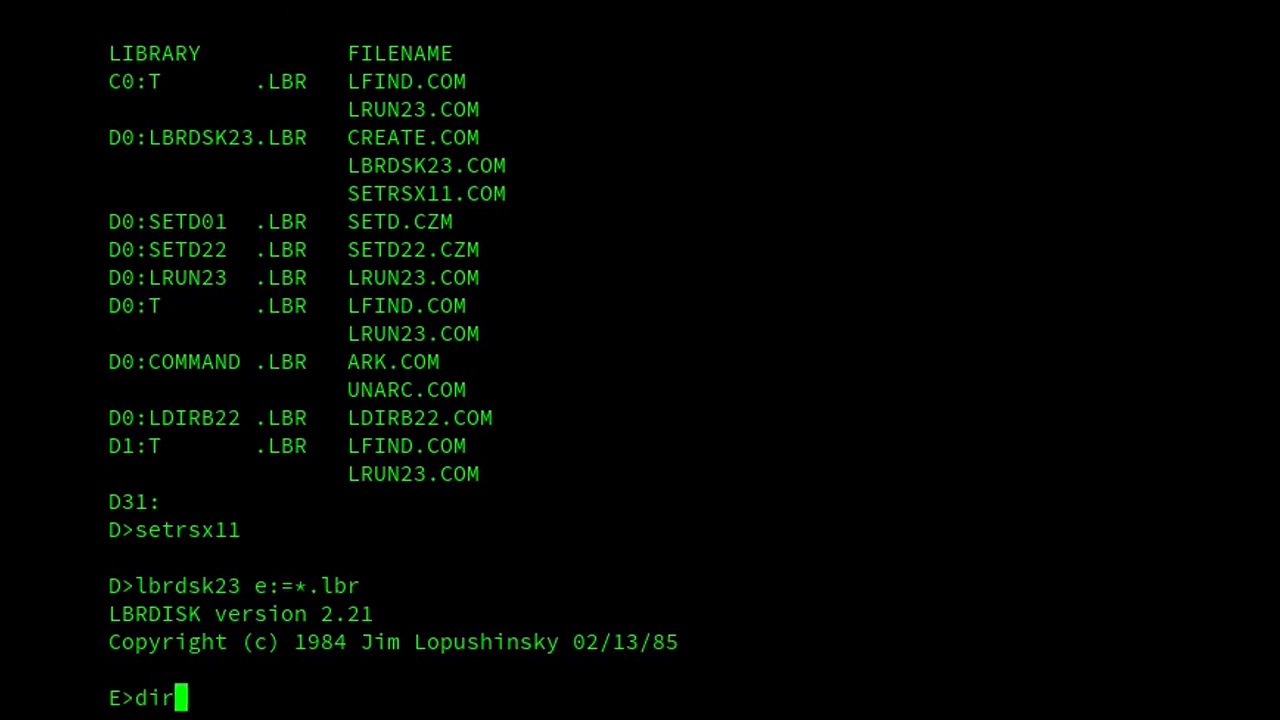
{"action": "key", "text": "Return"}
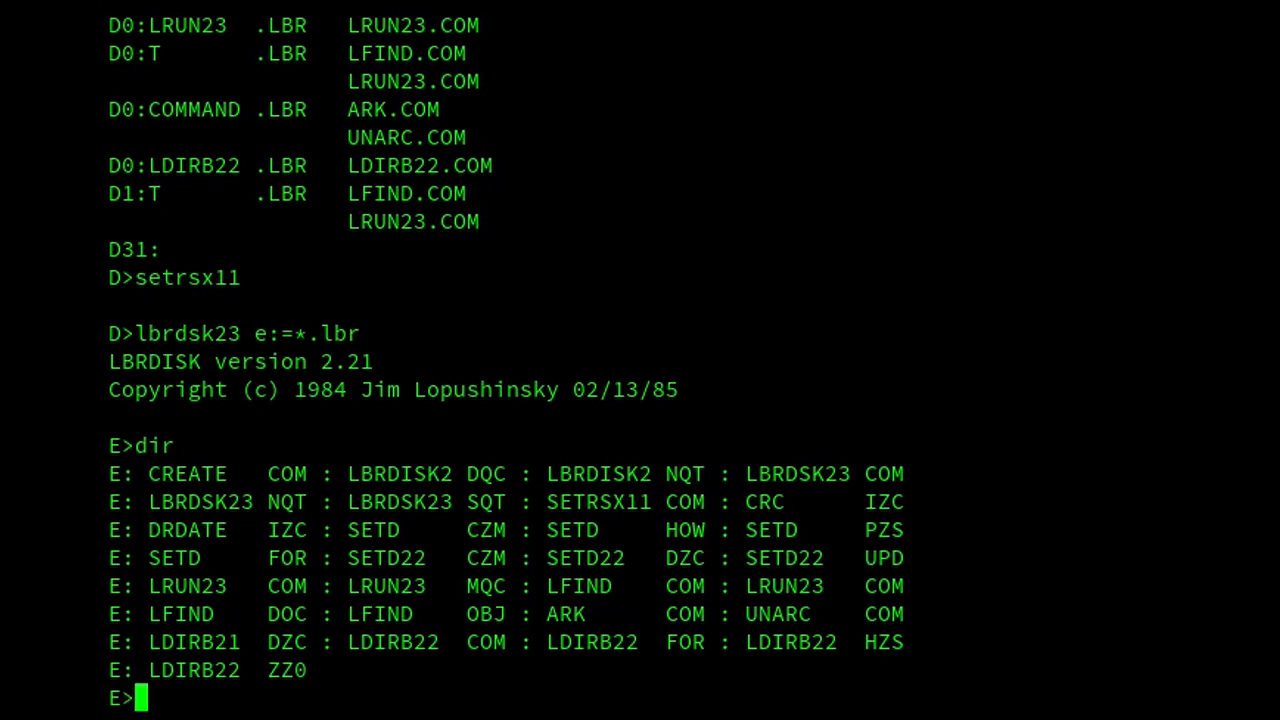
{"action": "type", "text": "c:"}
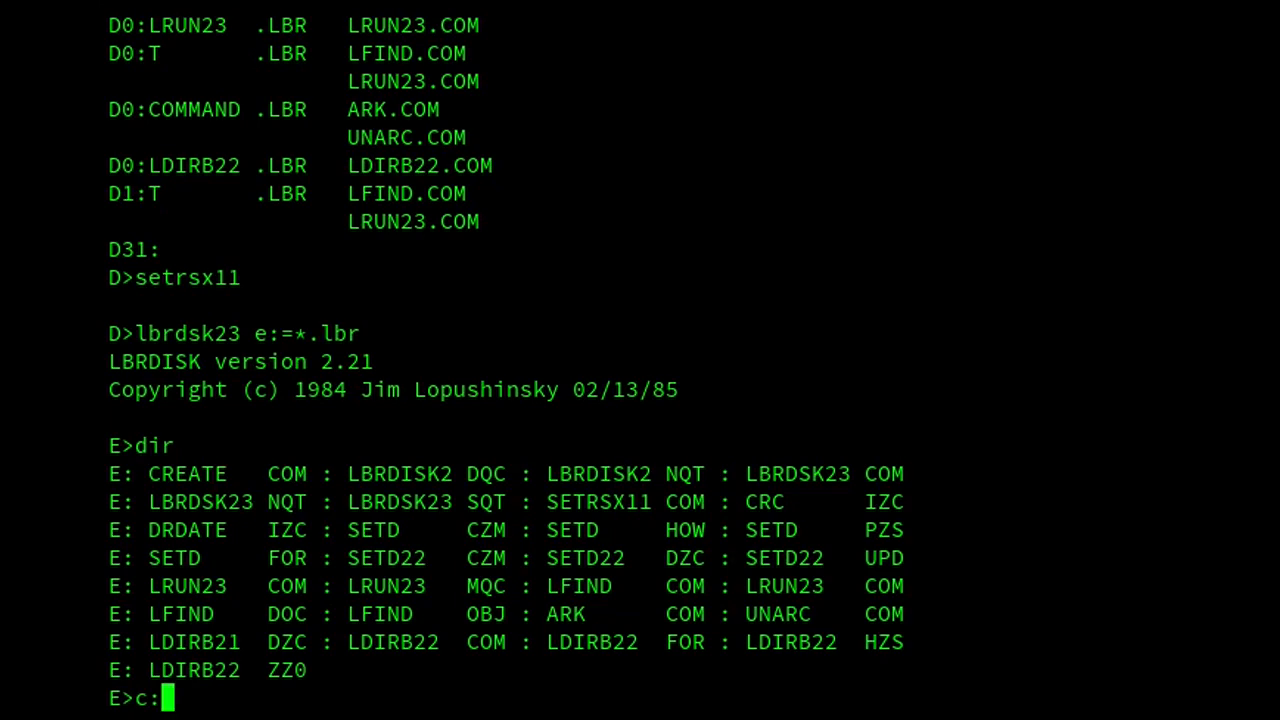
{"action": "type", "text": "type setd2"}
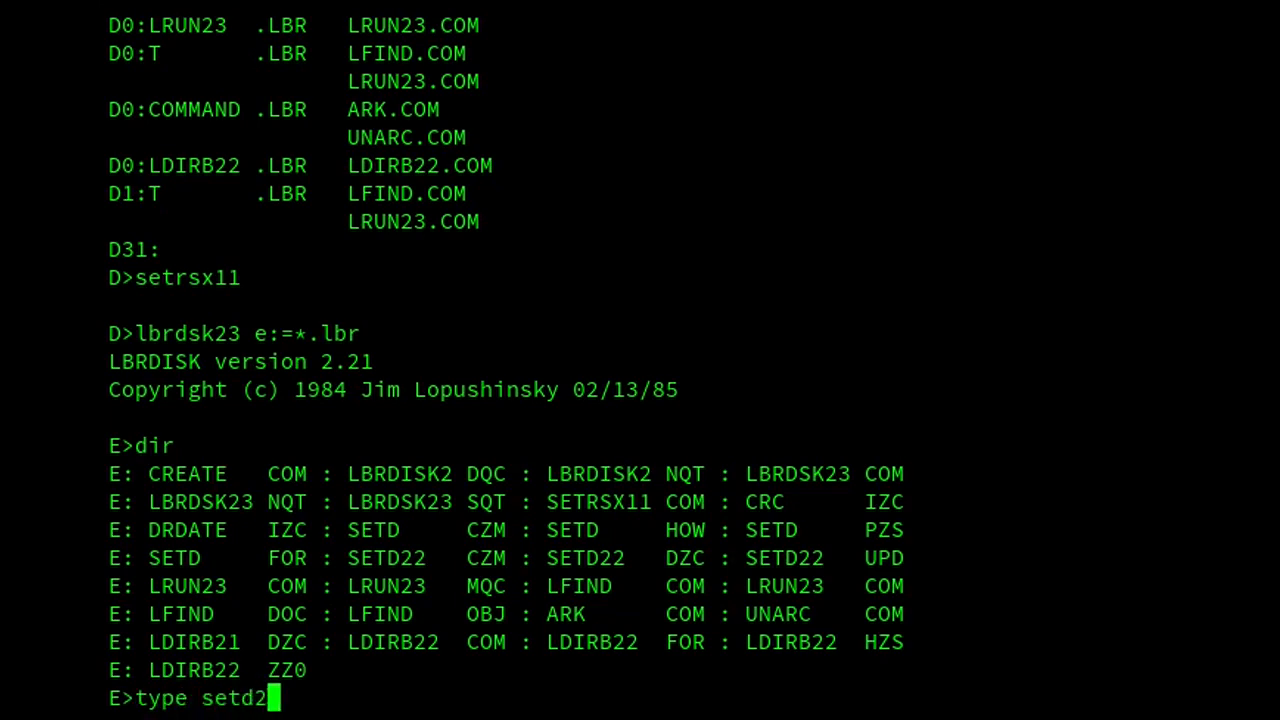
{"action": "key", "text": "Return"}
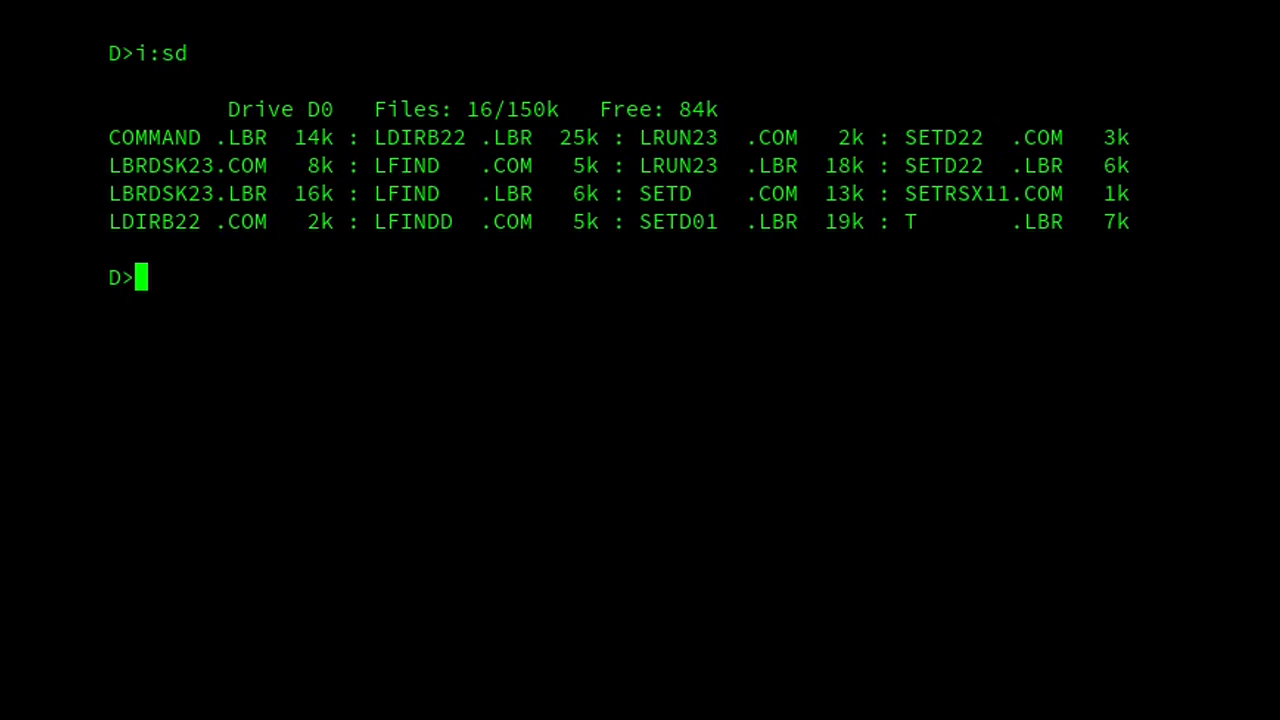
Show T.LBR's SD entry and its library members LFIND.COM and LRUN23.COM.
{"action": "type", "text": "i:sd t.lbr"}
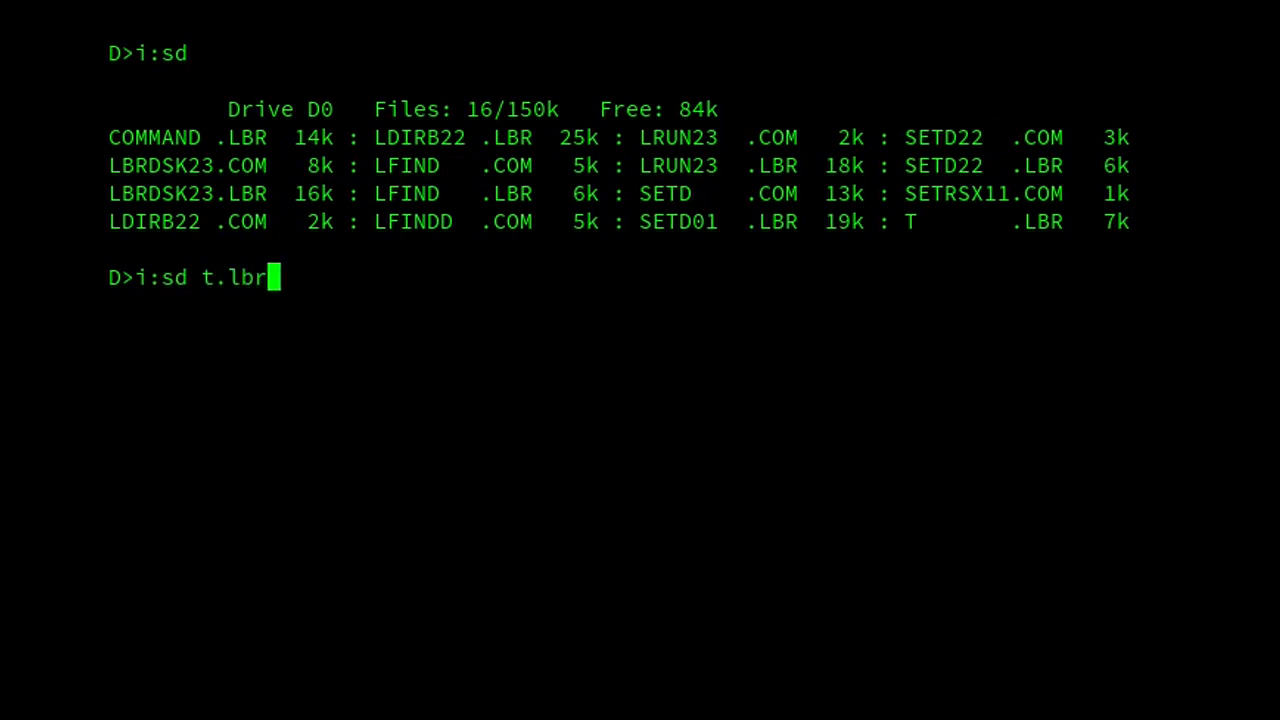
{"action": "key", "text": "Return"}
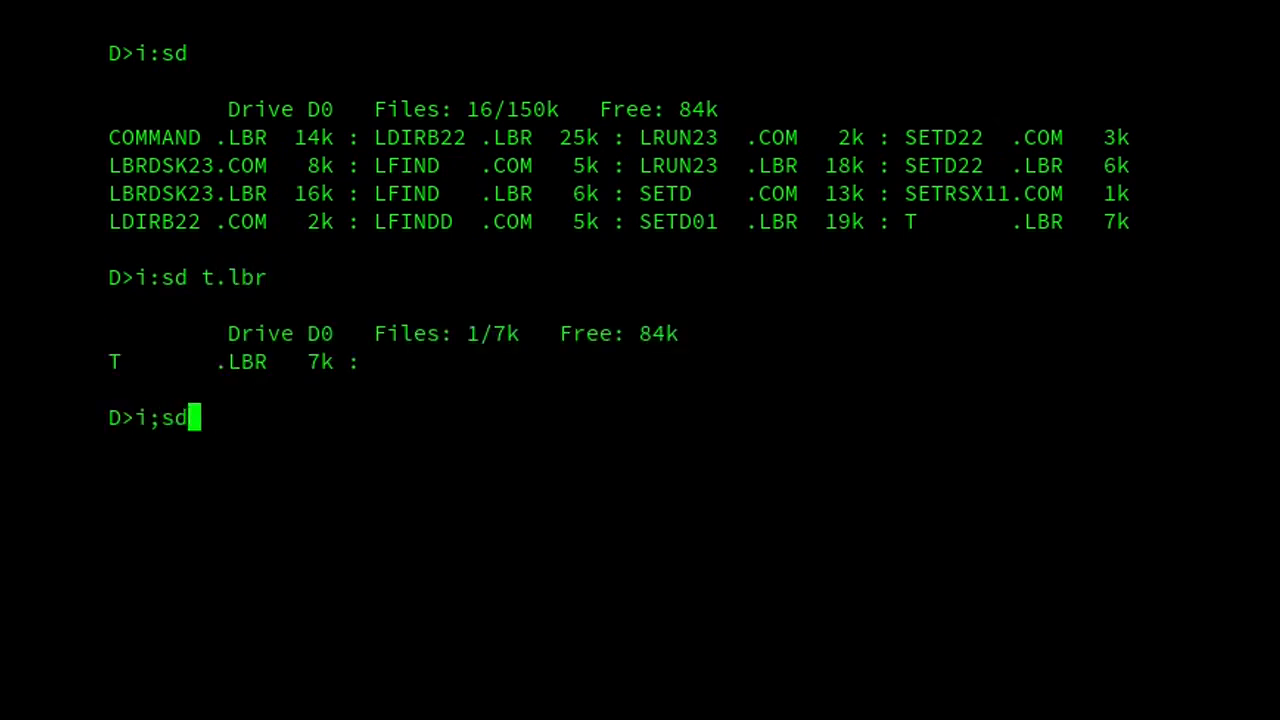
{"action": "type", "text": "t.lbr $le"}
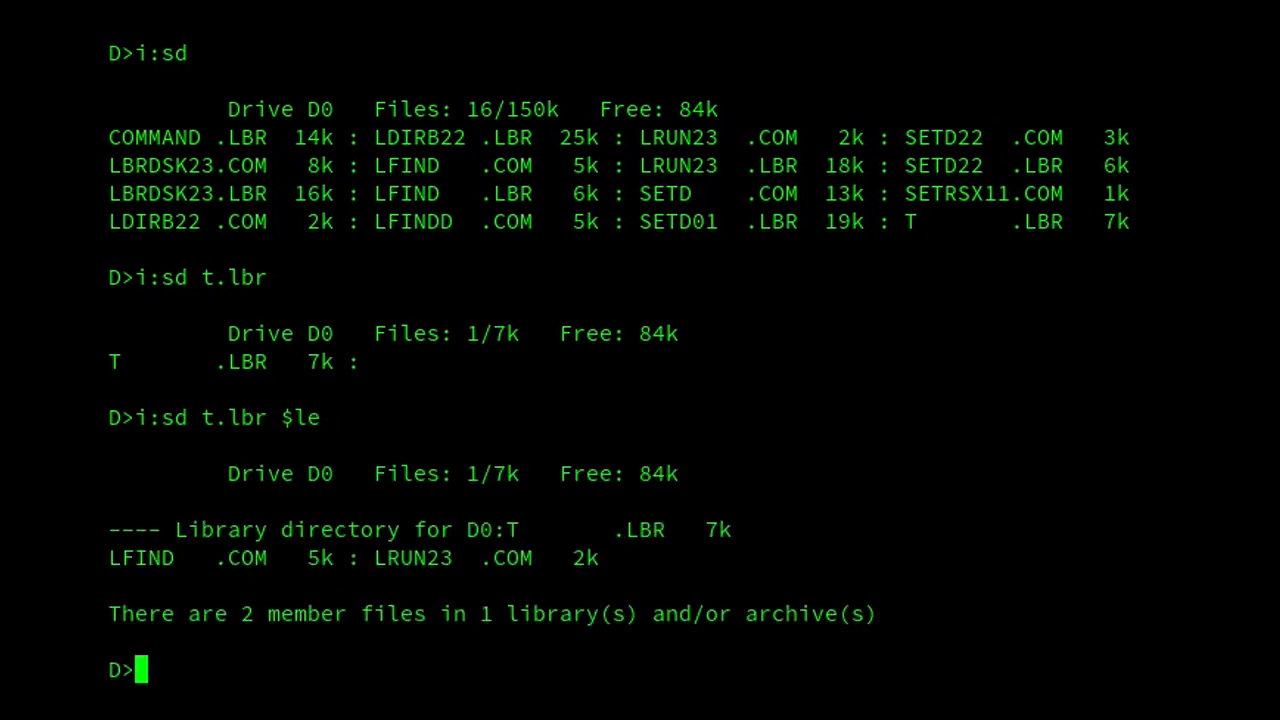
Run LFIND from inside T.LBR using 'lrun23 -t lfind'.
{"action": "type", "text": "lrun23"}
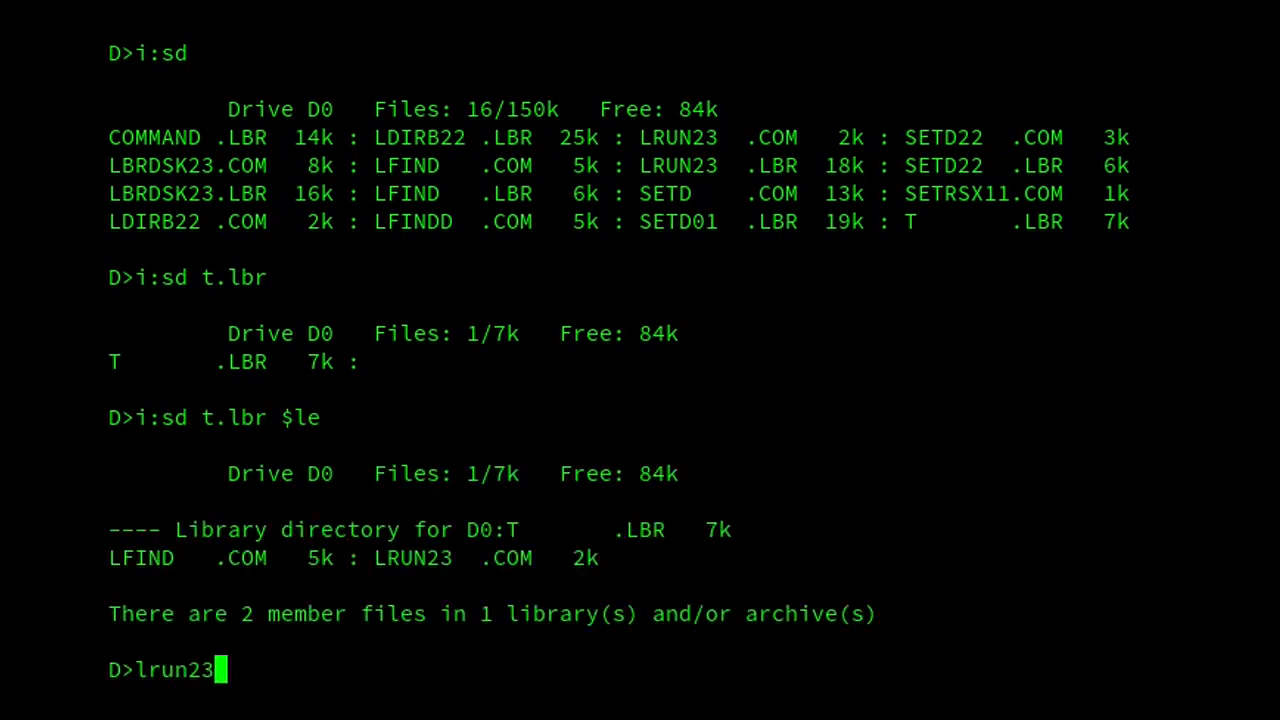
{"action": "type", "text": "-t l"}
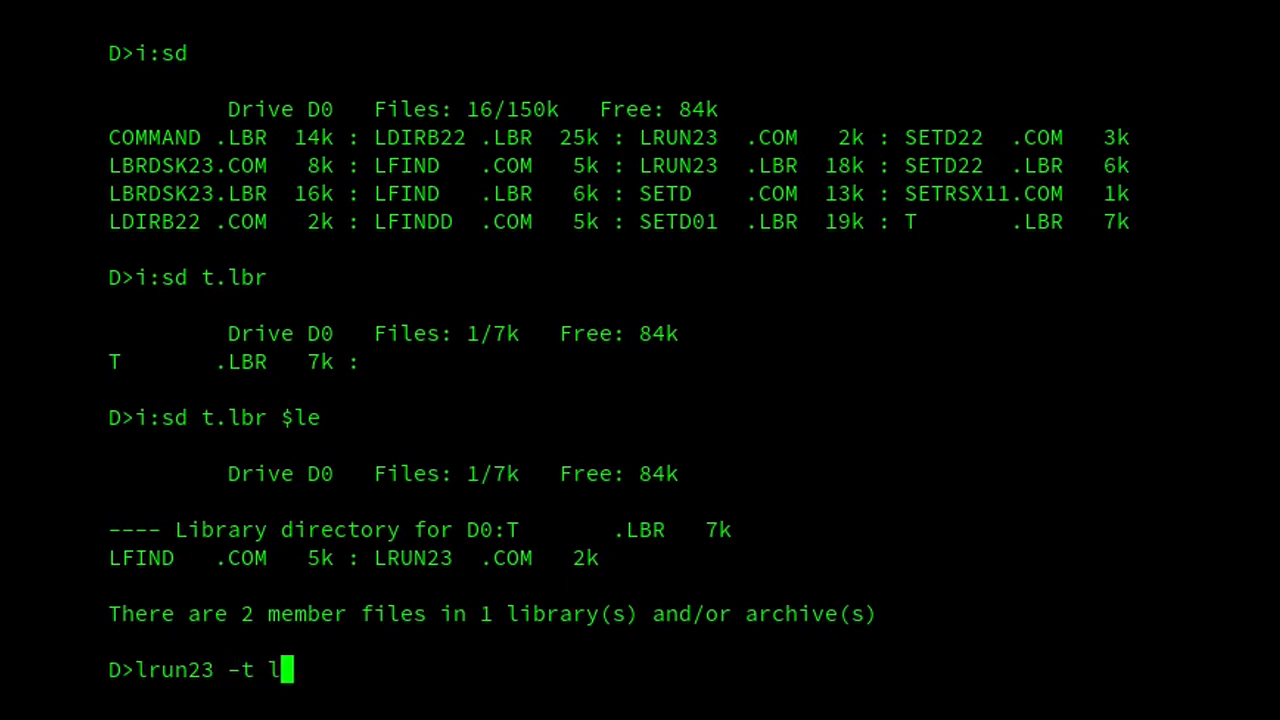
{"action": "key", "text": "Return"}
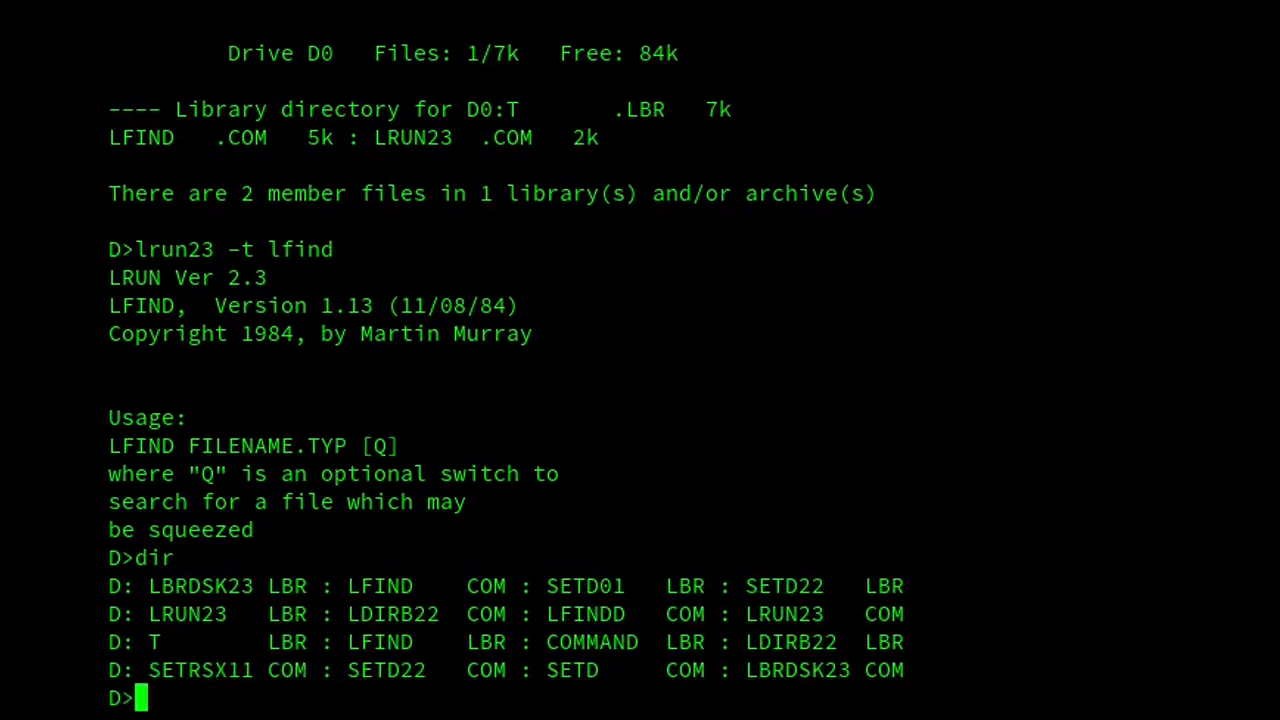
Erase the loose LFIND.COM and run LFIND again via 'lrun23 -t'.
{"action": "type", "text": "era f"}
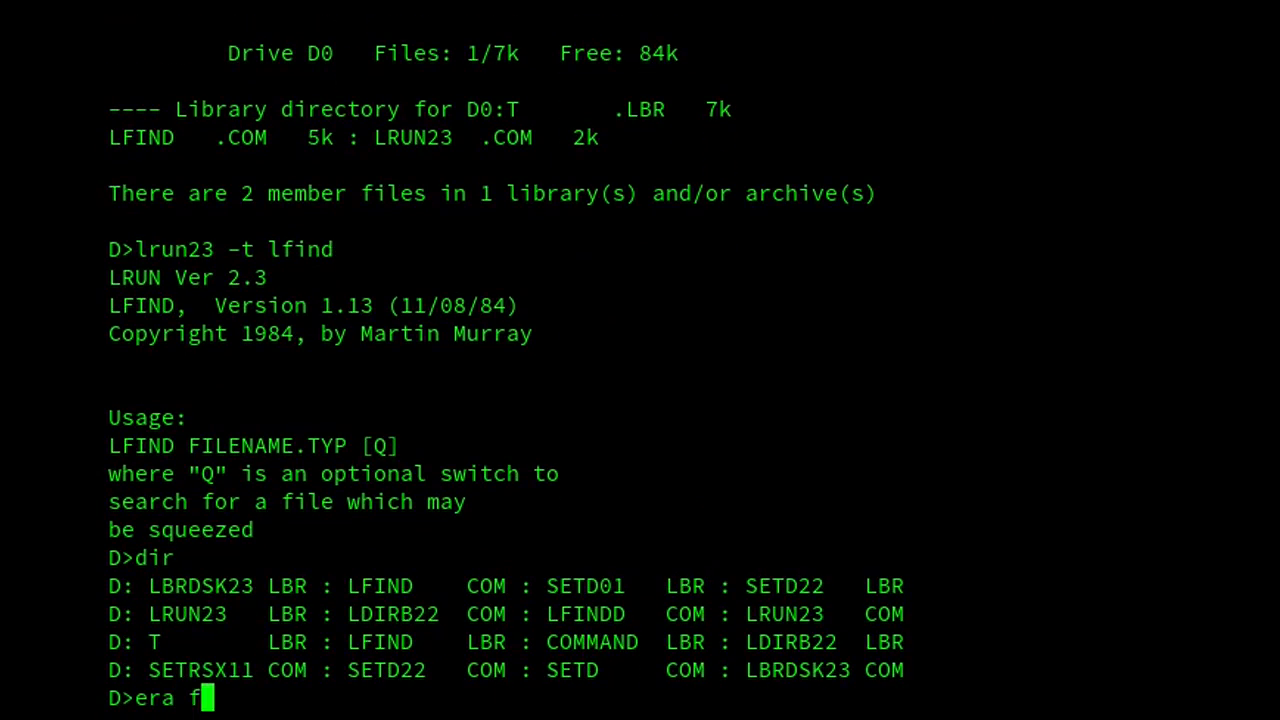
{"action": "type", "text": "lind.com"}
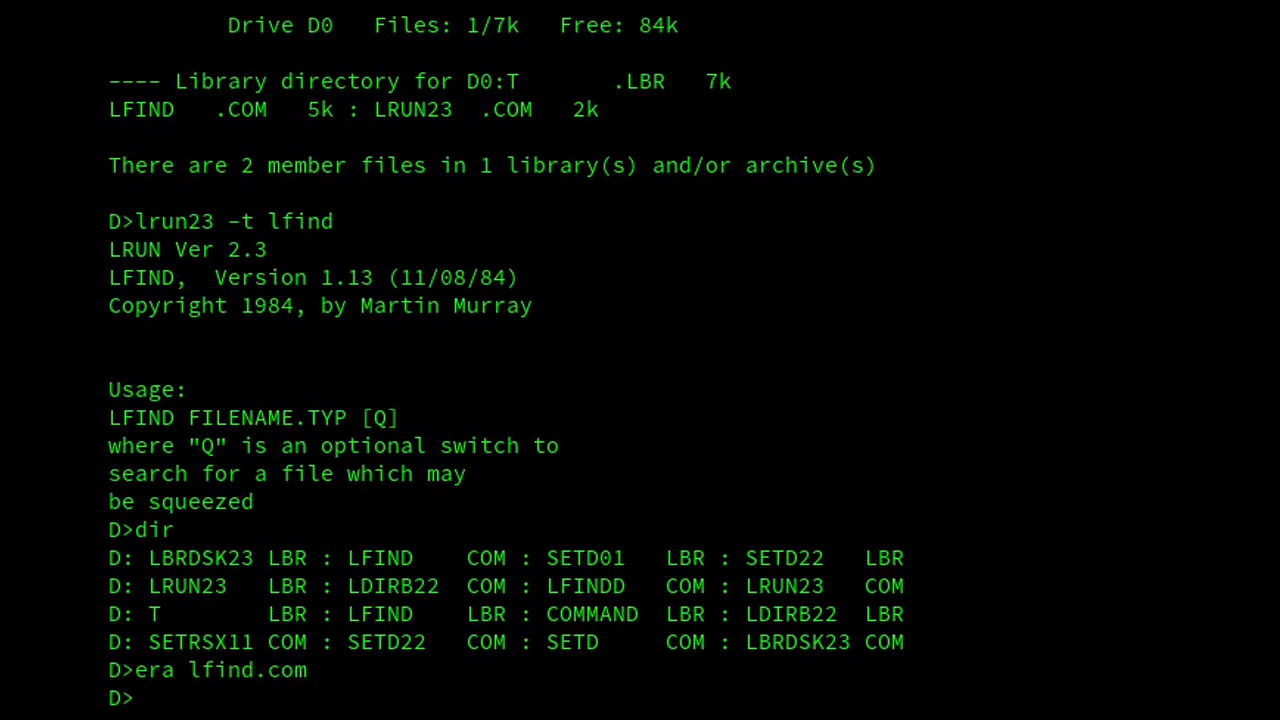
{"action": "type", "text": "lrun23 -t lfind"}
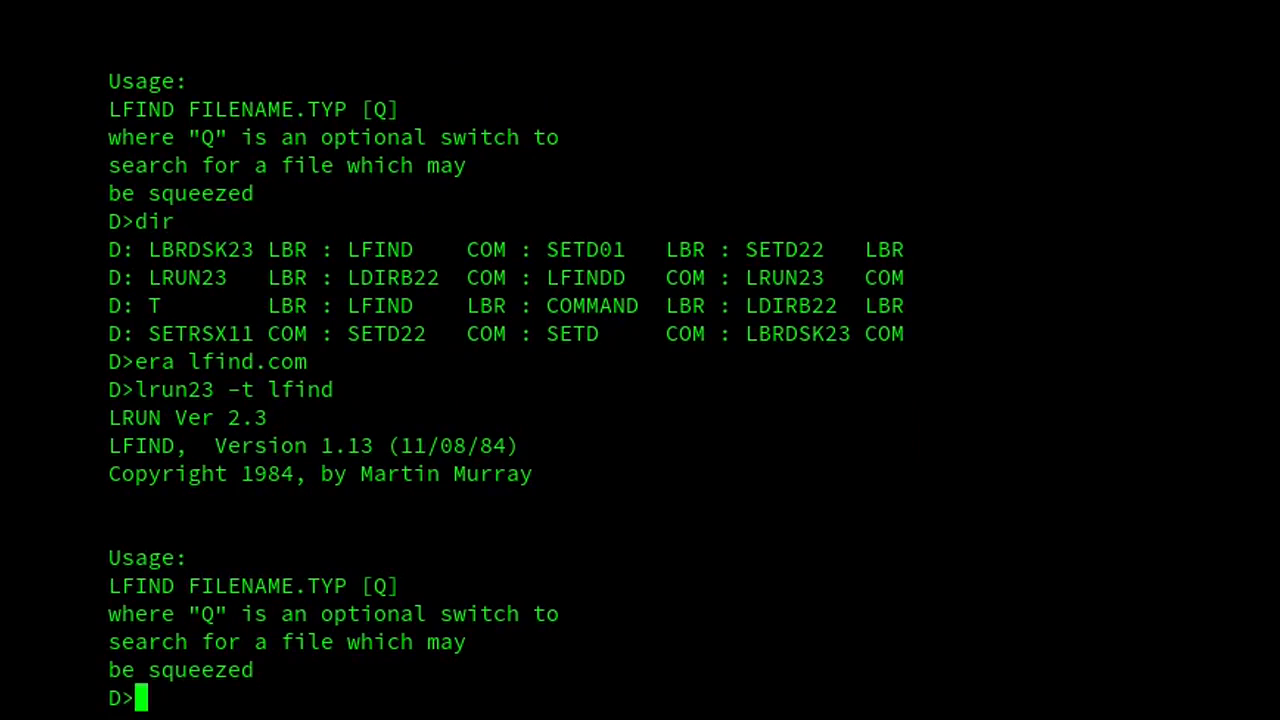
List COMMAND.LBR's ARK and UNARC members with 'i:sd command.lbr $le', then run ARK via LRUN23.
{"action": "type", "text": "i"}
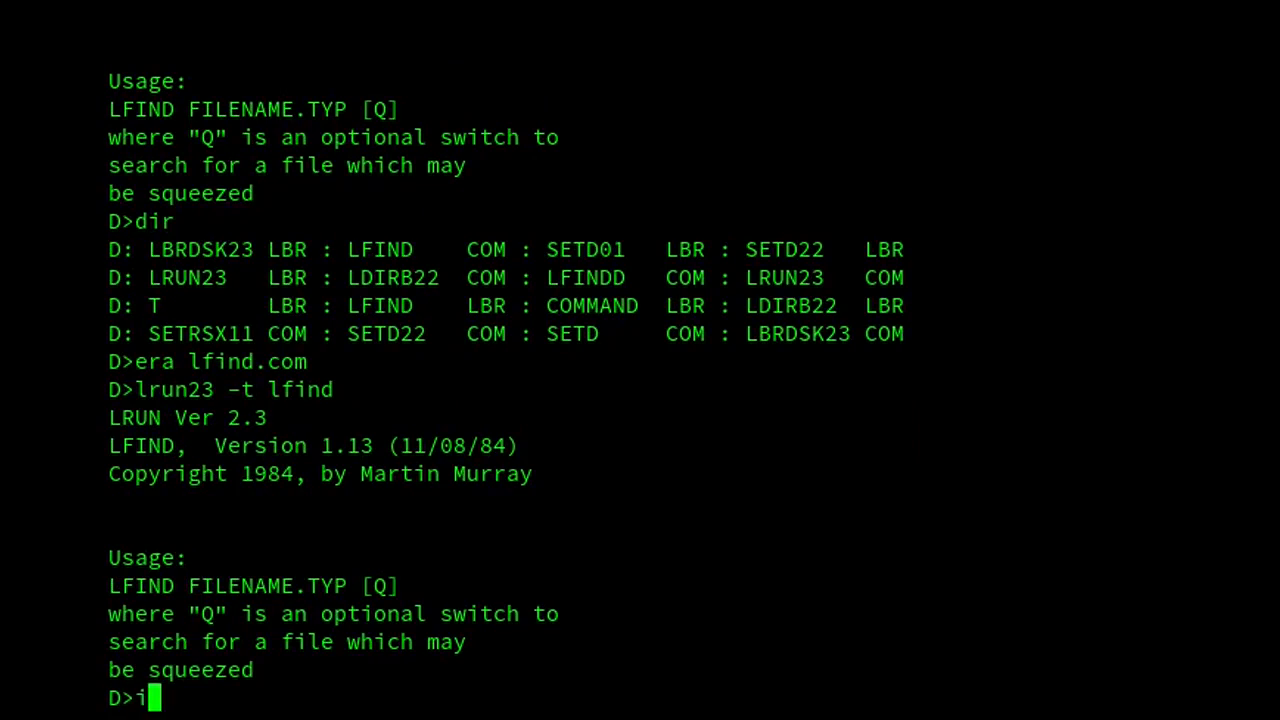
{"action": "type", "text": ":sd command.lbr $le"}
{"action": "type", "text": "ark"}
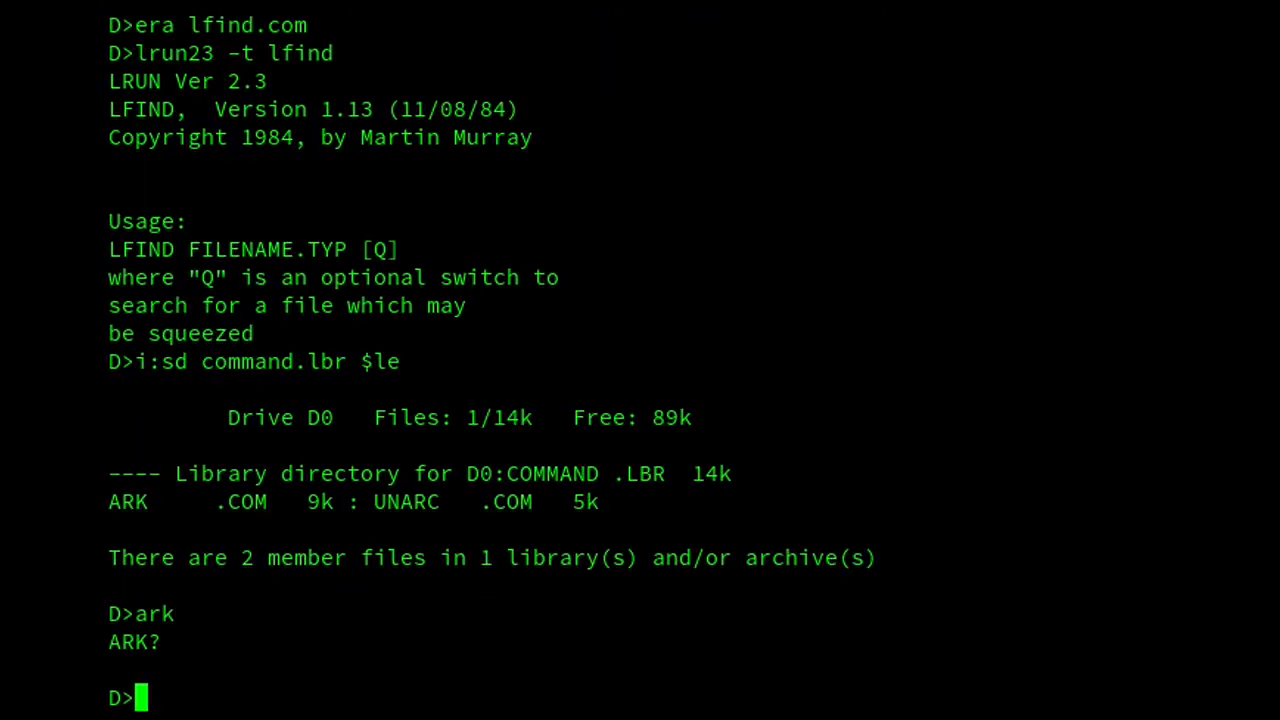
{"action": "type", "text": "l"}
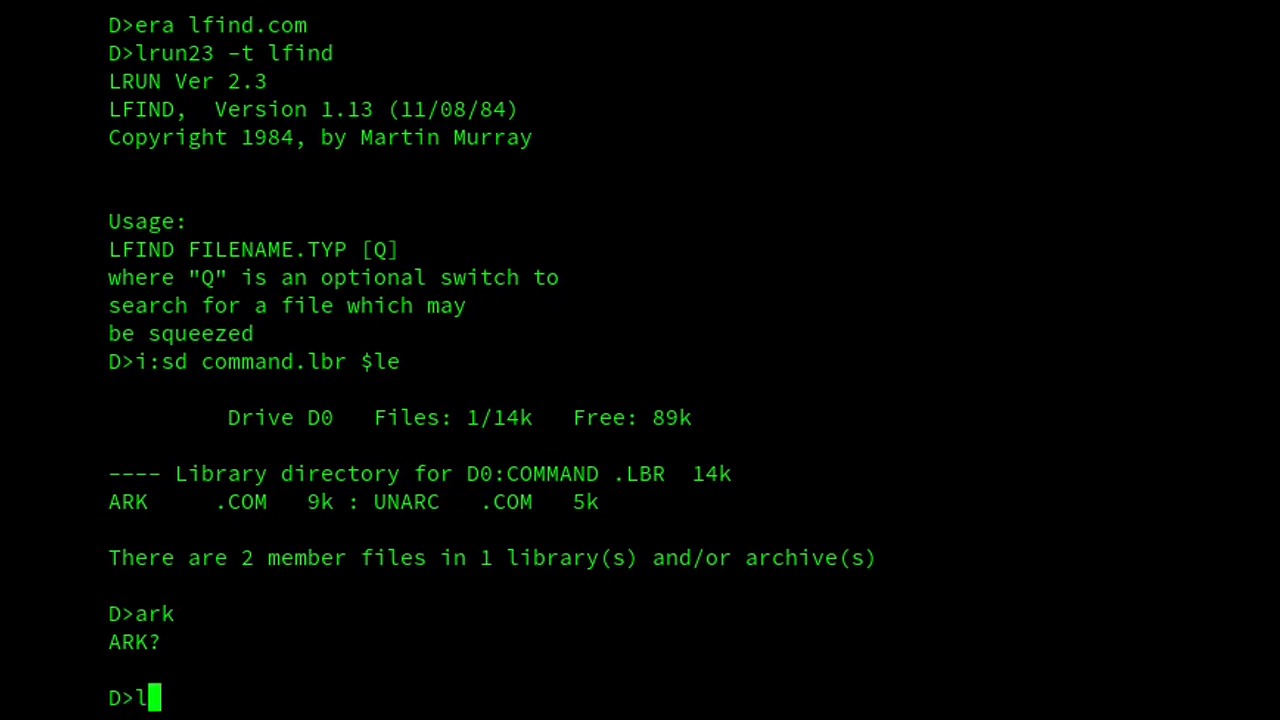
{"action": "type", "text": "run23"}
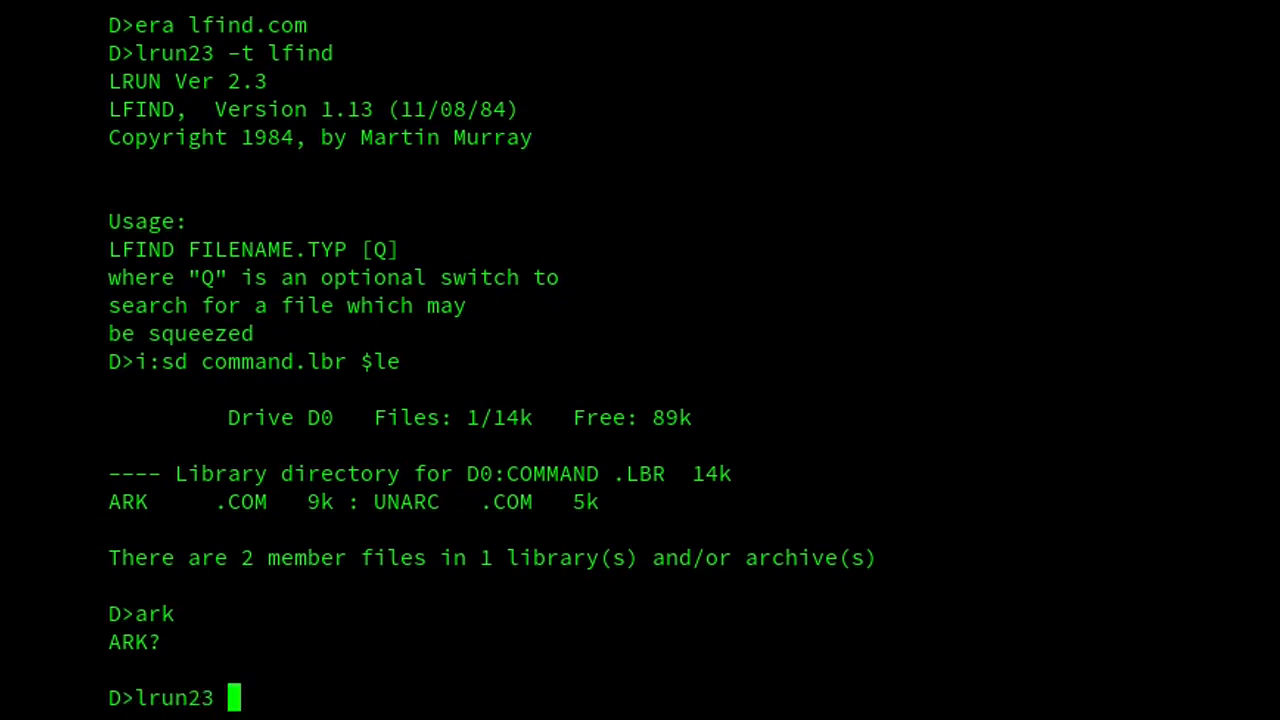
{"action": "type", "text": "a"}
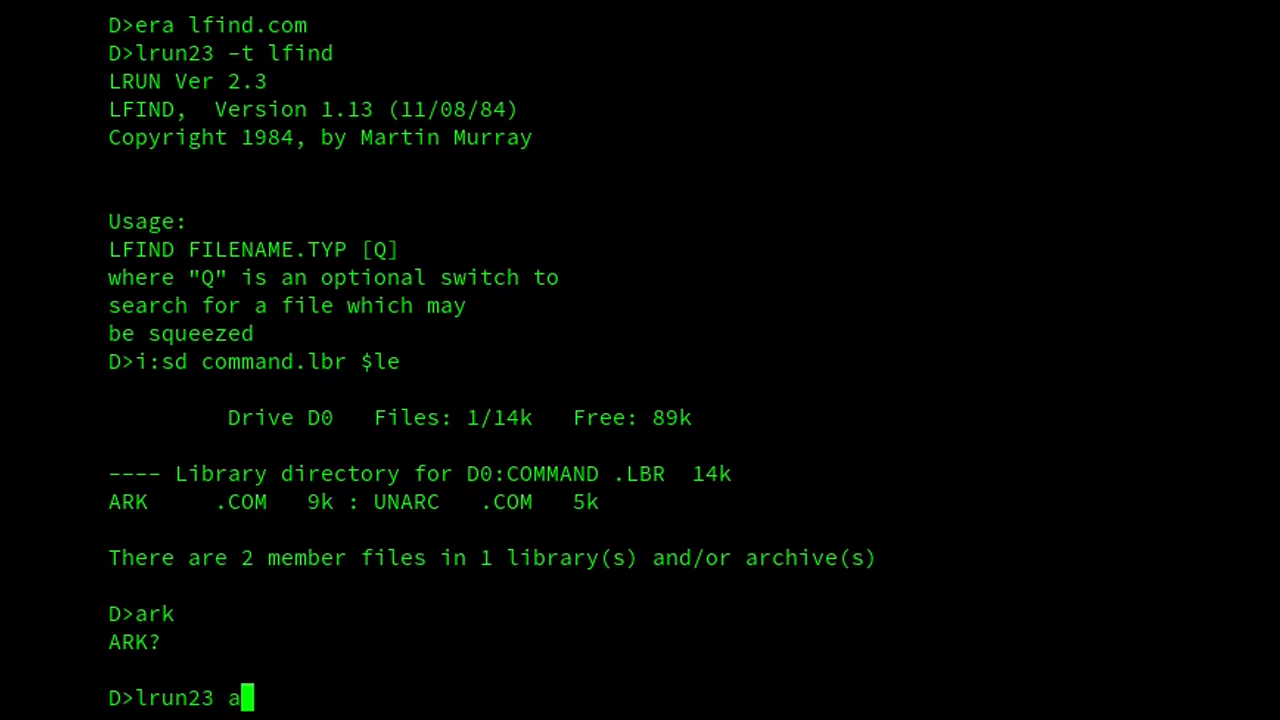